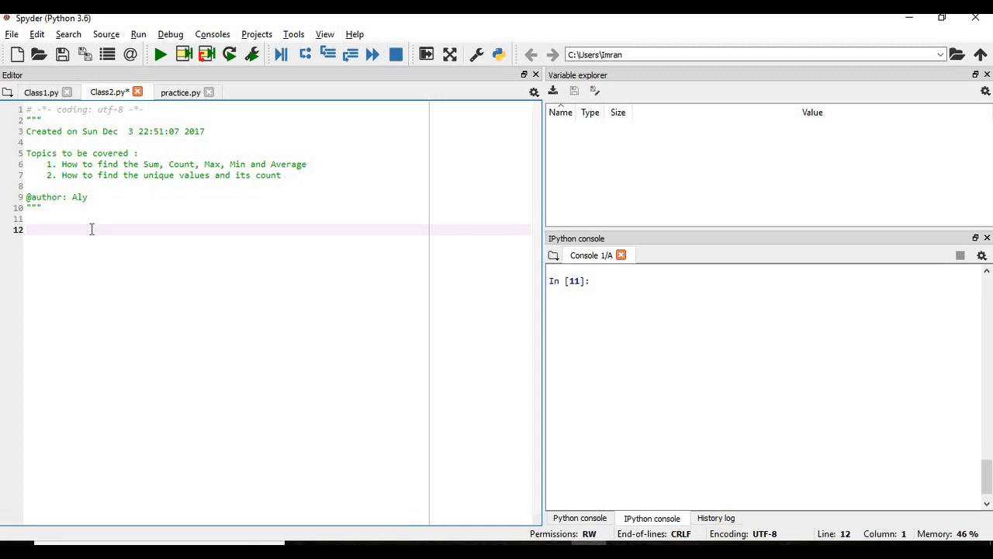
Write the import lines for pandas as pd and numpy as np.
{"action": "type", "text": "import p"}
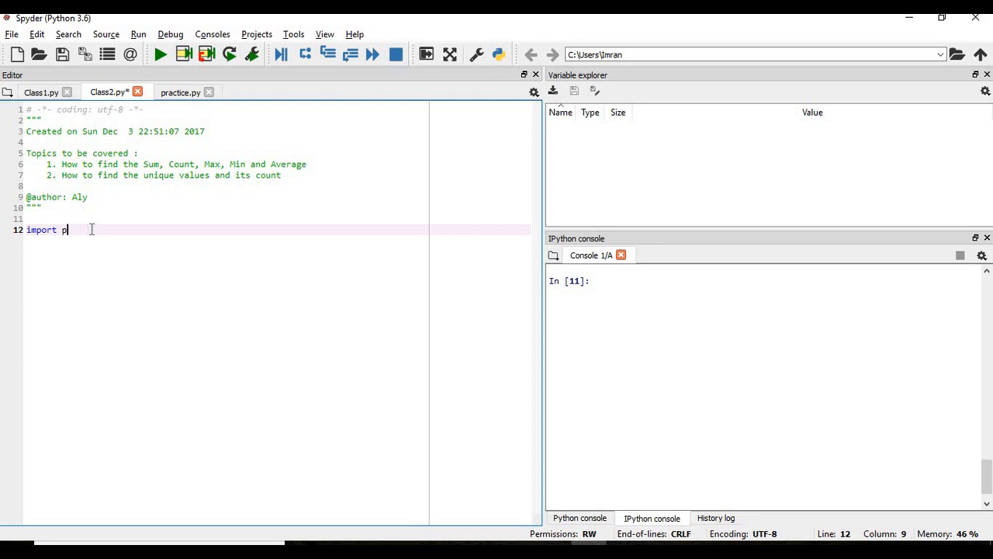
{"action": "type", "text": "andas as"}
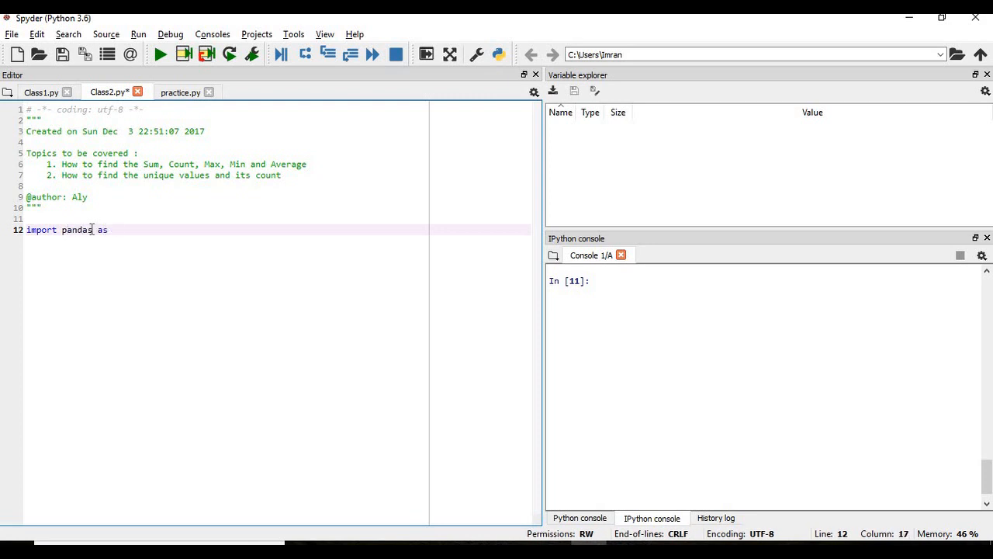
{"action": "type", "text": "pd"}
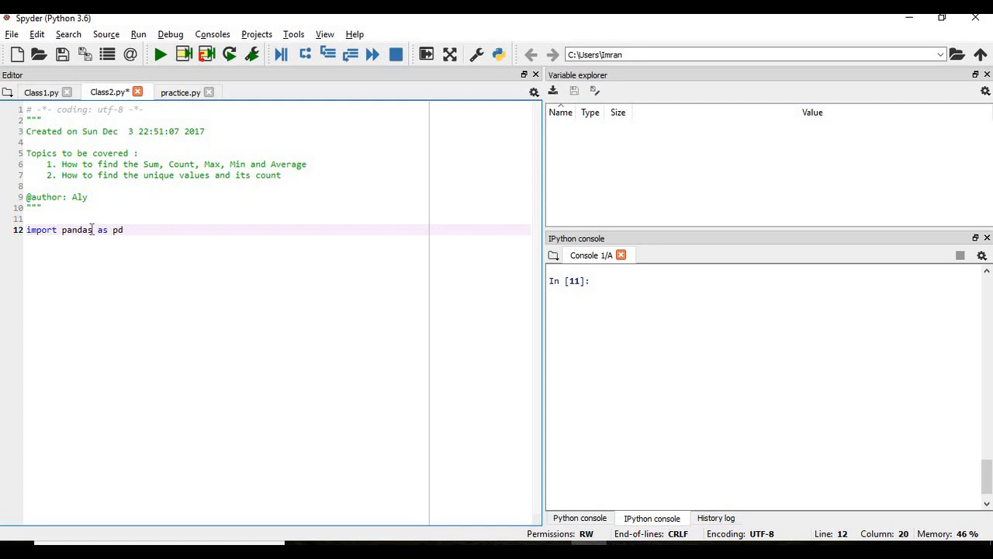
{"action": "type", "text": "i"}
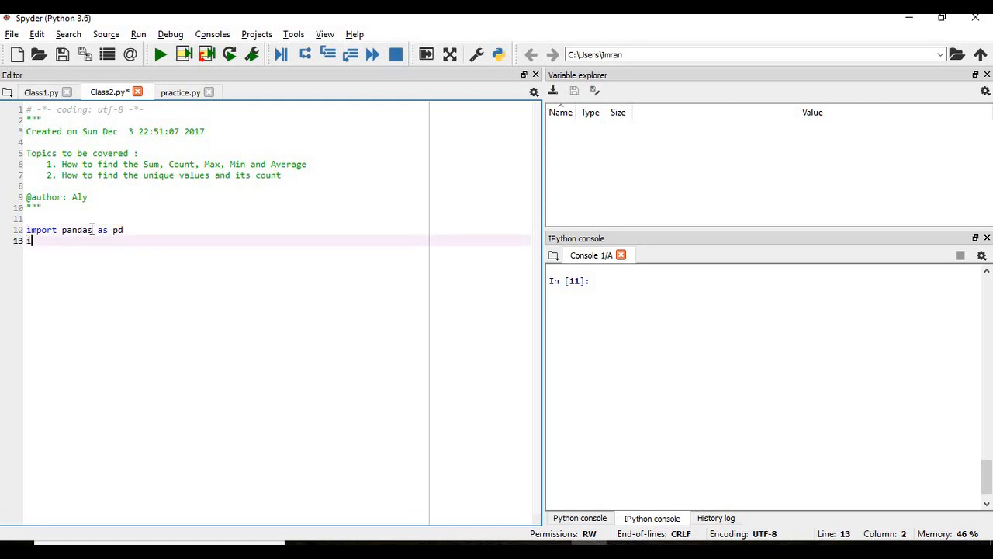
{"action": "type", "text": "import nn"}
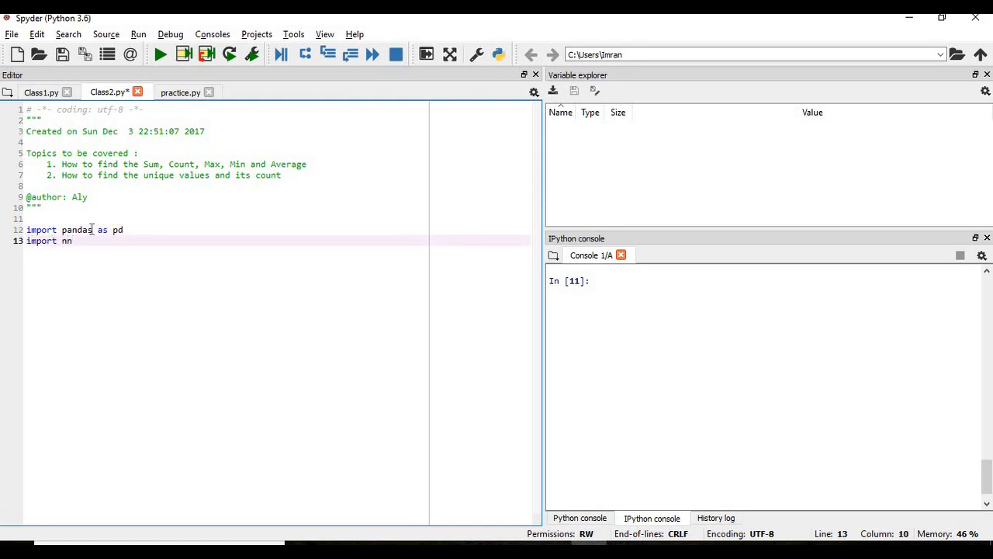
{"action": "type", "text": "umpy as np"}
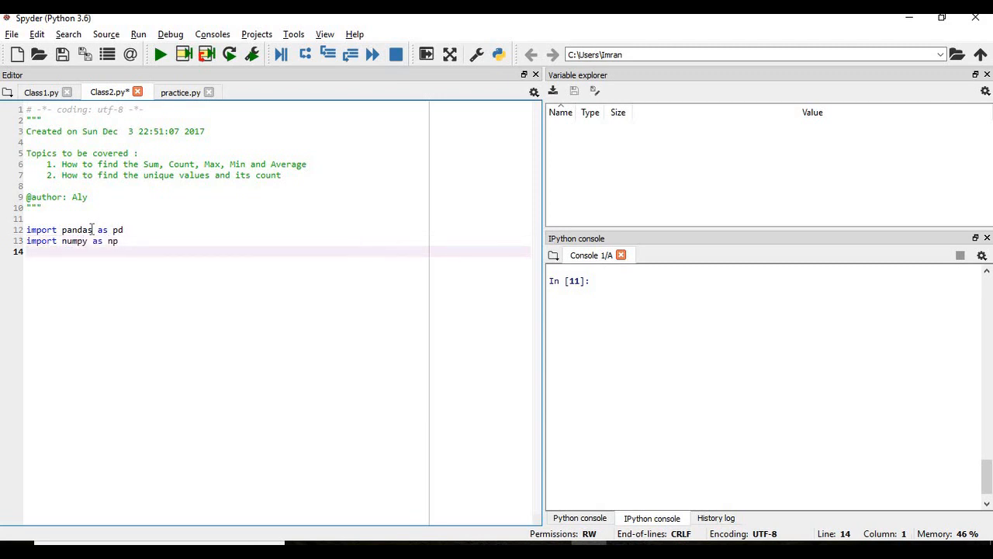
Add dataset = pd.read_csv('train.csv') to load the training data.
{"action": "type", "text": "dataset ="}
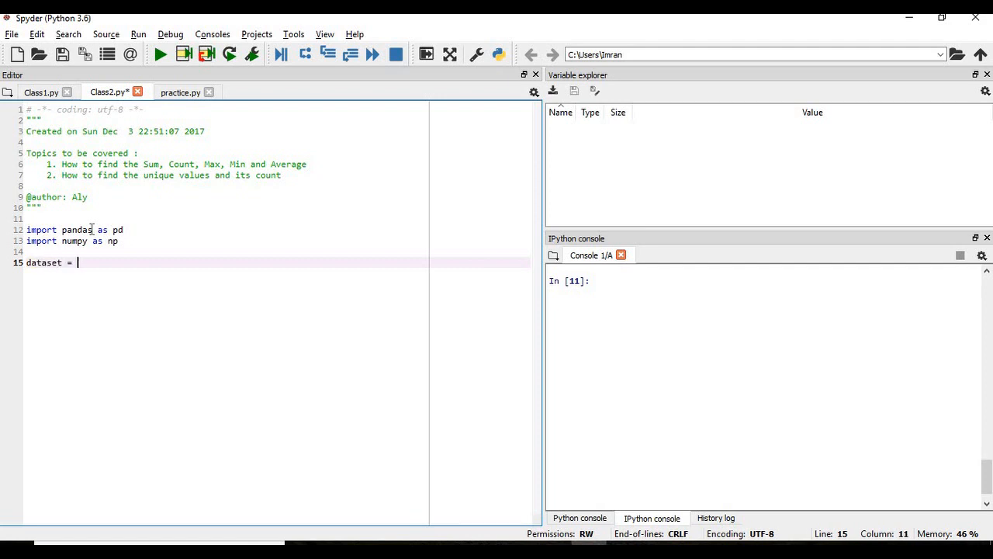
{"action": "type", "text": "pd.read_csv("}
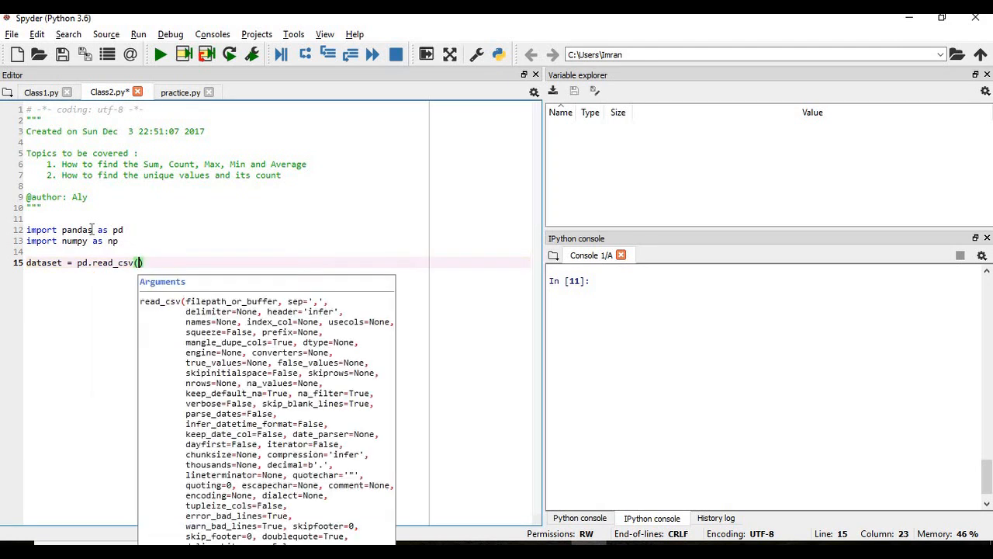
{"action": "type", "text": "'train'"}
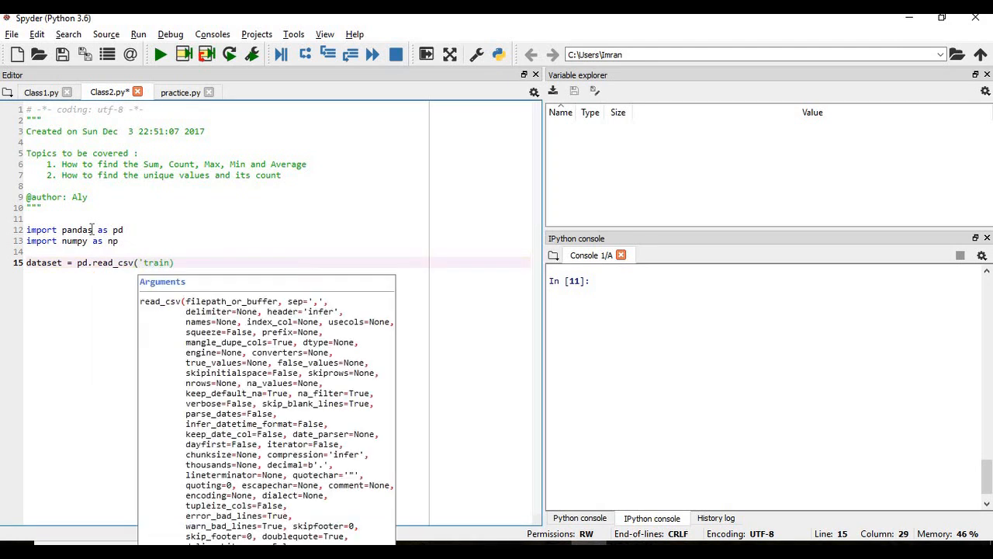
{"action": "type", "text": ".csv'"}
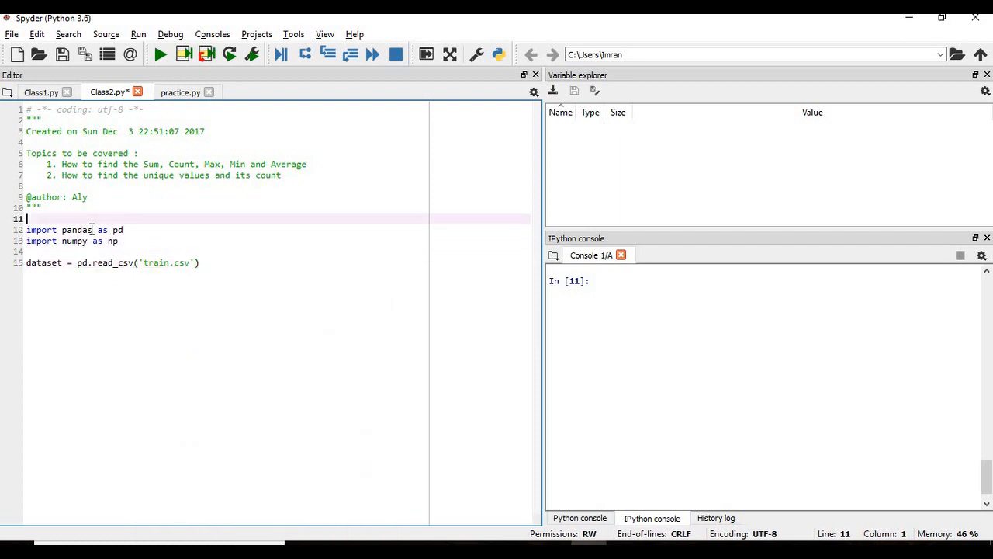
Run the import and loading lines with F9 and inspect the 891-row dataset in Variable explorer.
{"action": "left_click_drag", "start_coordinate": [28, 217], "coordinate": [199, 263]}
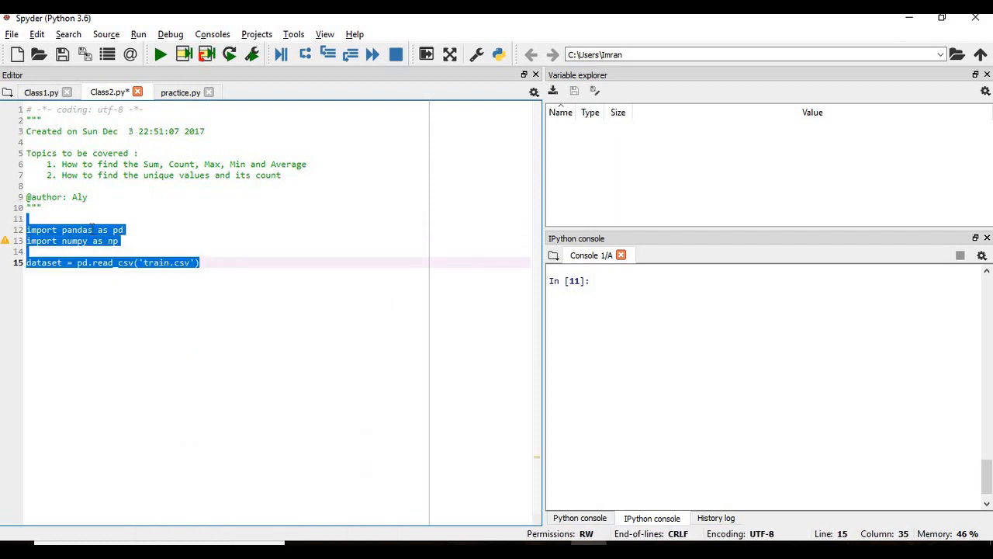
{"action": "key", "text": "F9"}
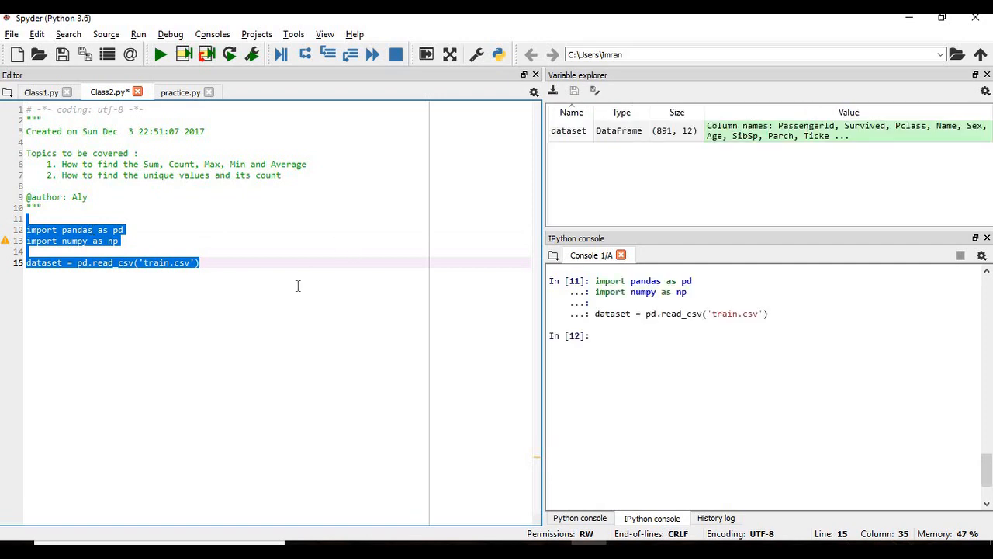
{"action": "double_click", "coordinate": [568, 130]}
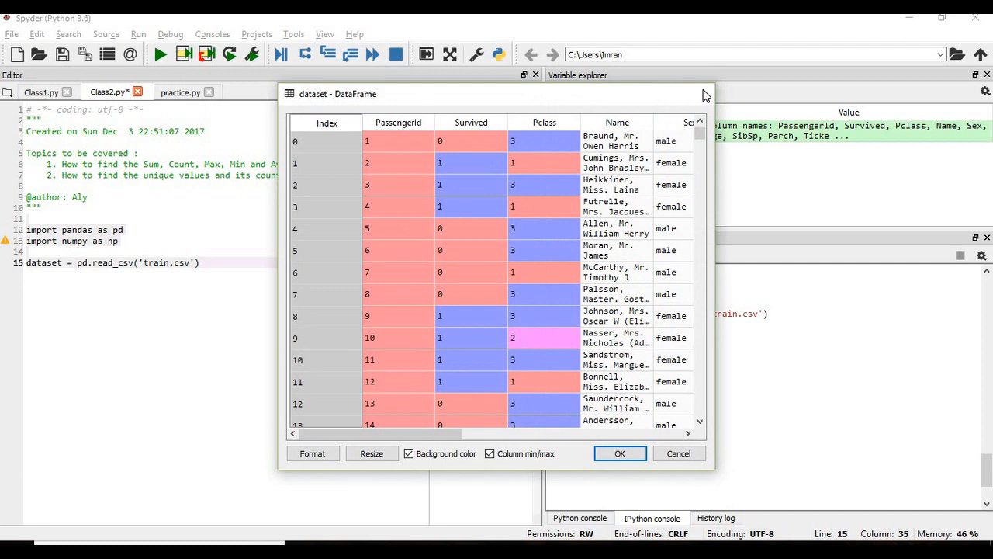
{"action": "left_click", "coordinate": [619, 453]}
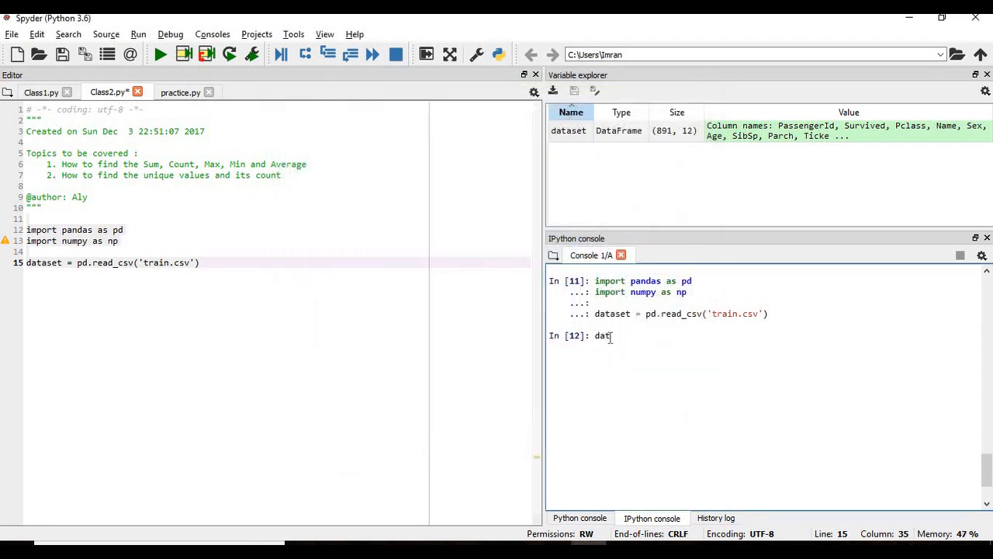
Run dataset.info() in the IPython console to see the 12-column summary.
{"action": "type", "text": "aset"}
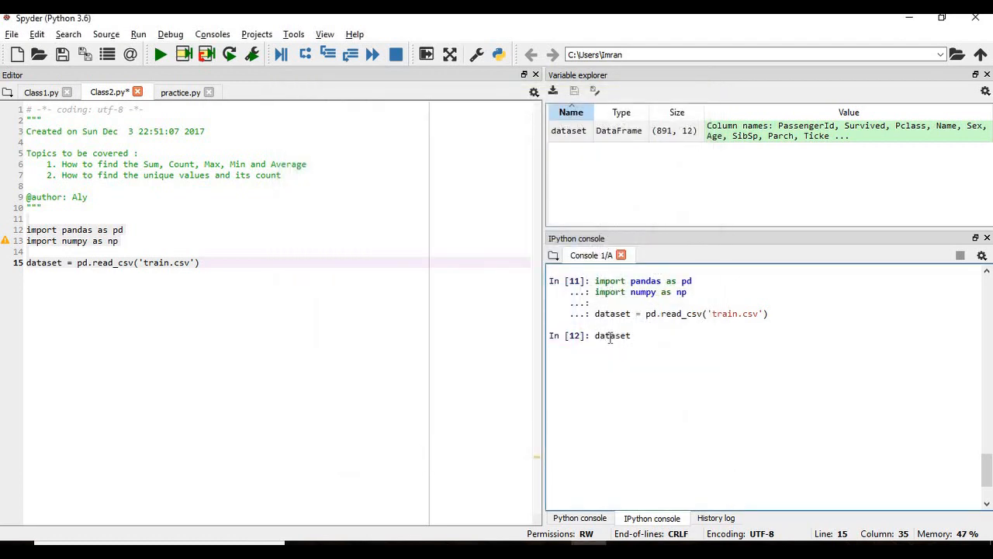
{"action": "type", "text": ".i"}
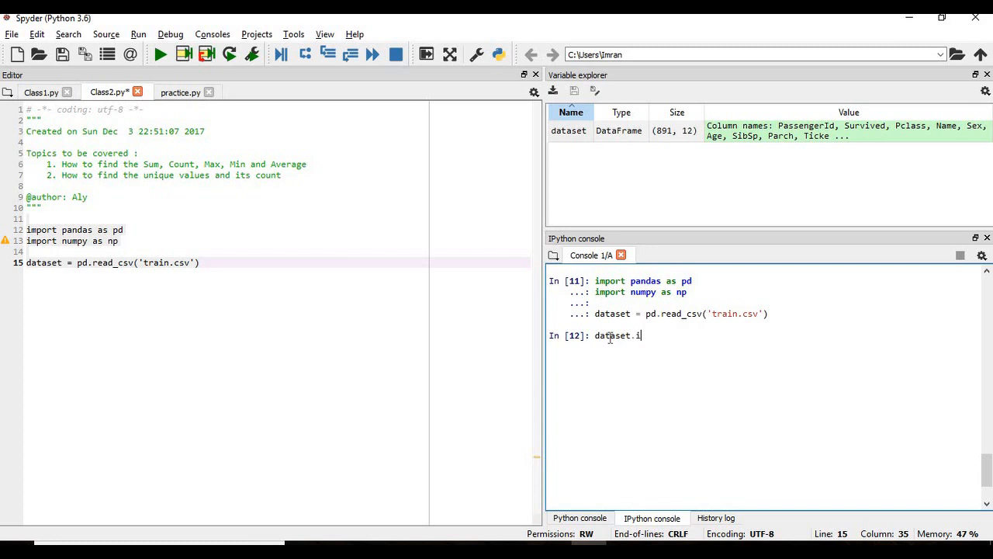
{"action": "key", "text": "Return"}
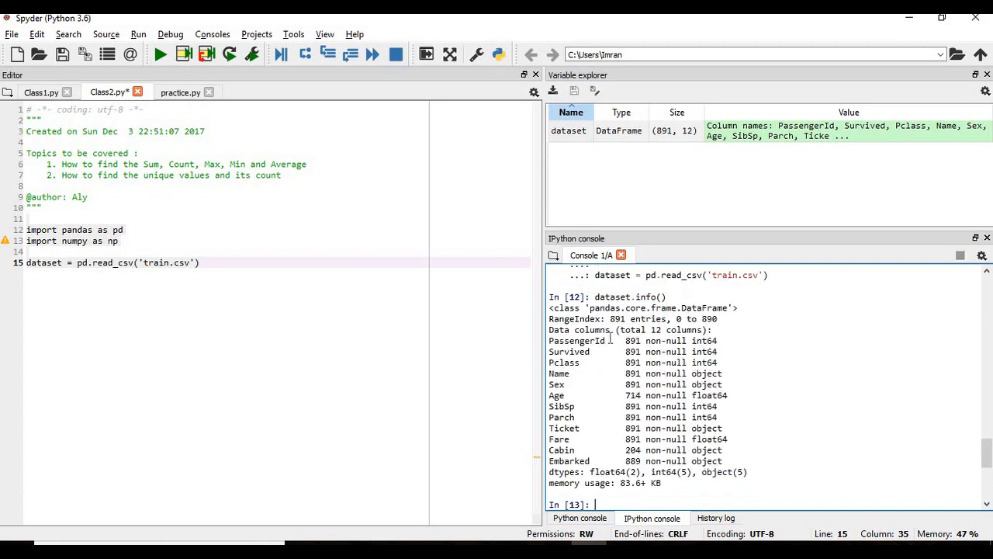
Add the comment '# Get the maximum value of the column Age'.
{"action": "left_click_drag", "start_coordinate": [28, 230], "coordinate": [199, 262]}
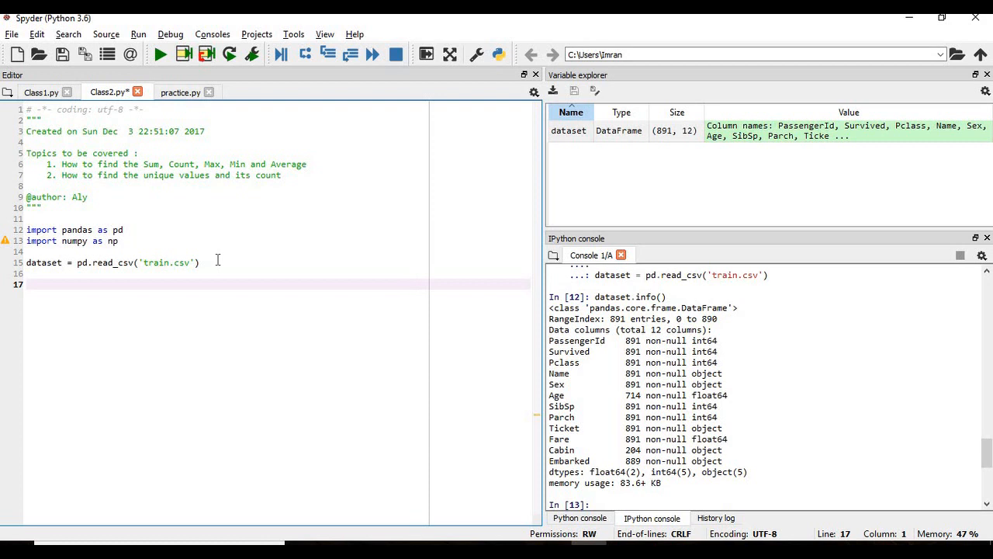
{"action": "mouse_move", "coordinate": [279, 267]}
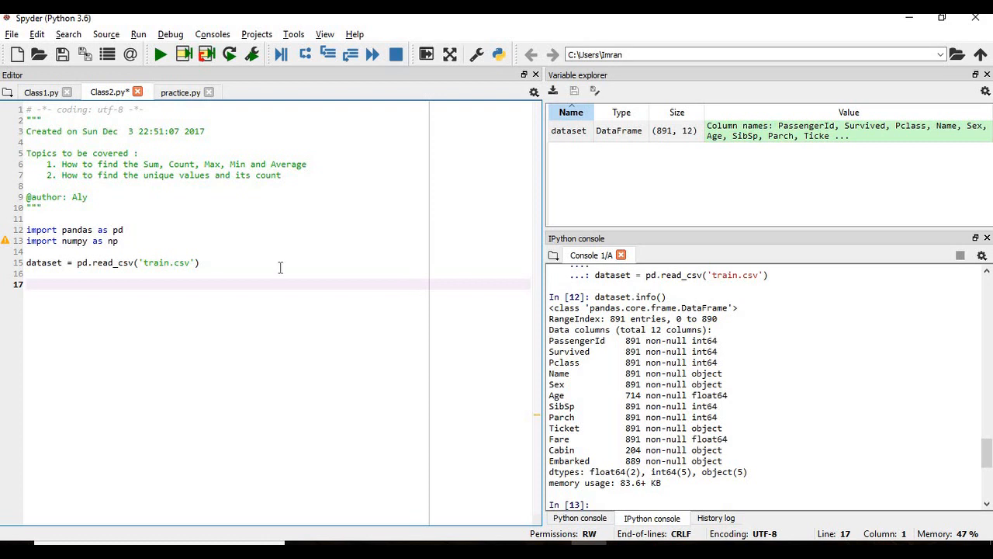
{"action": "mouse_move", "coordinate": [754, 400]}
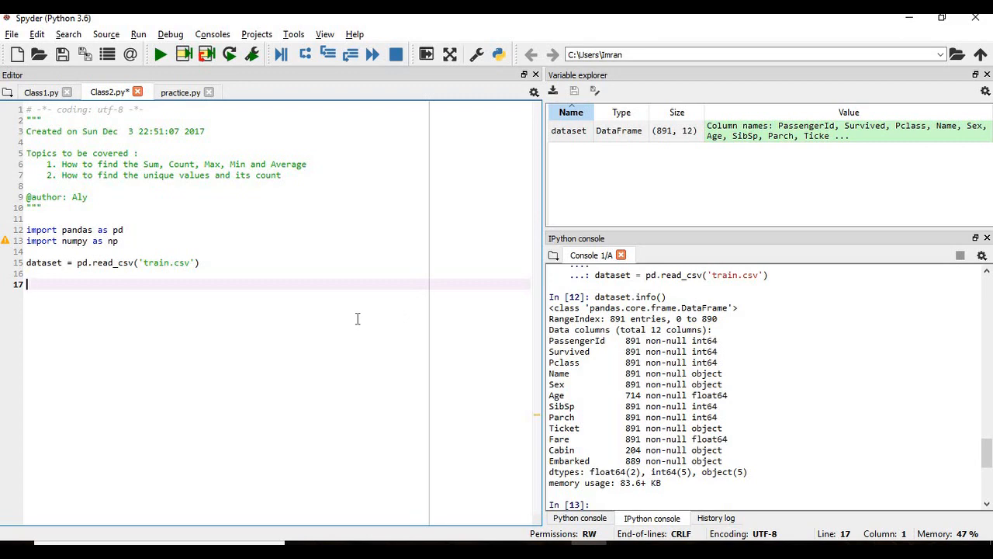
{"action": "type", "text": "#"}
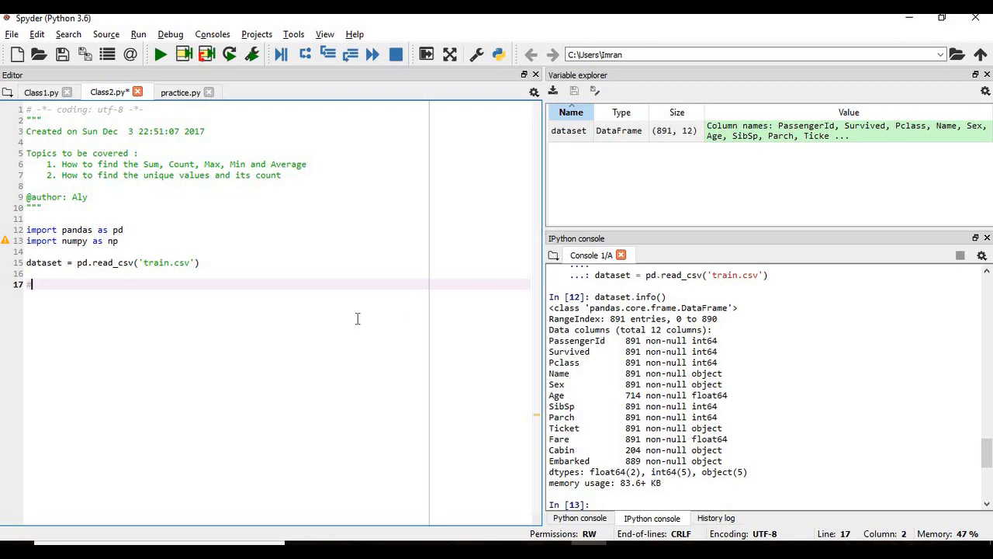
{"action": "type", "text": "# Get the Maxi"}
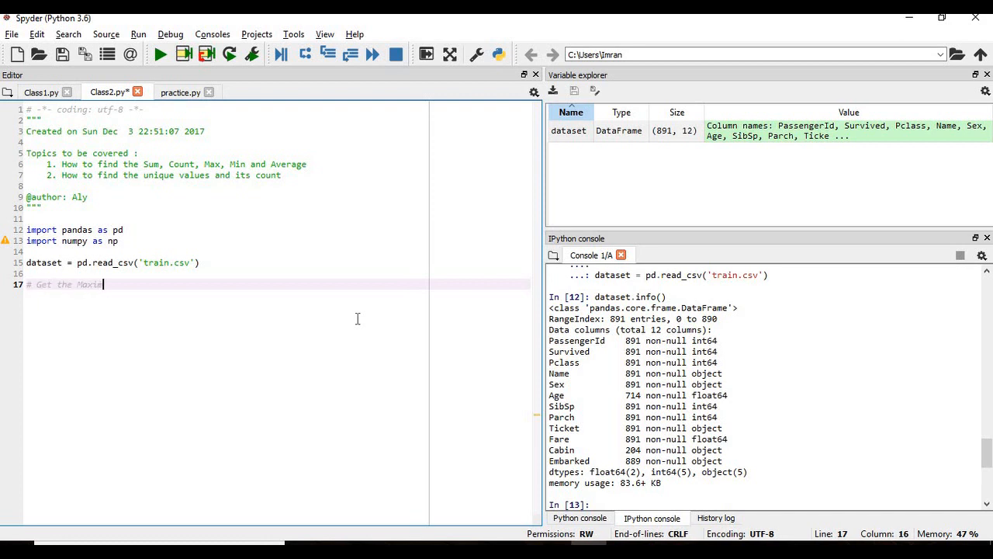
{"action": "type", "text": "mum"}
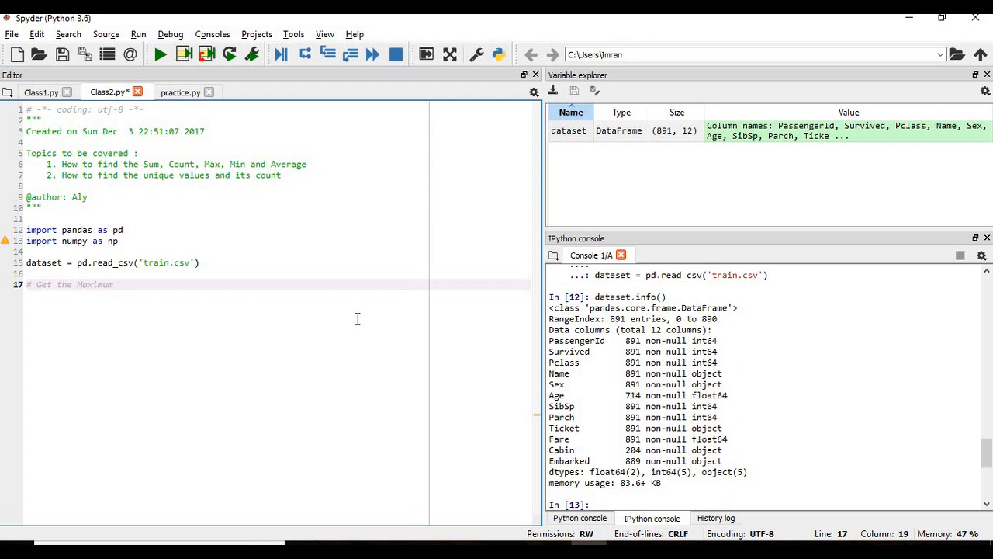
{"action": "type", "text": "value of the c"}
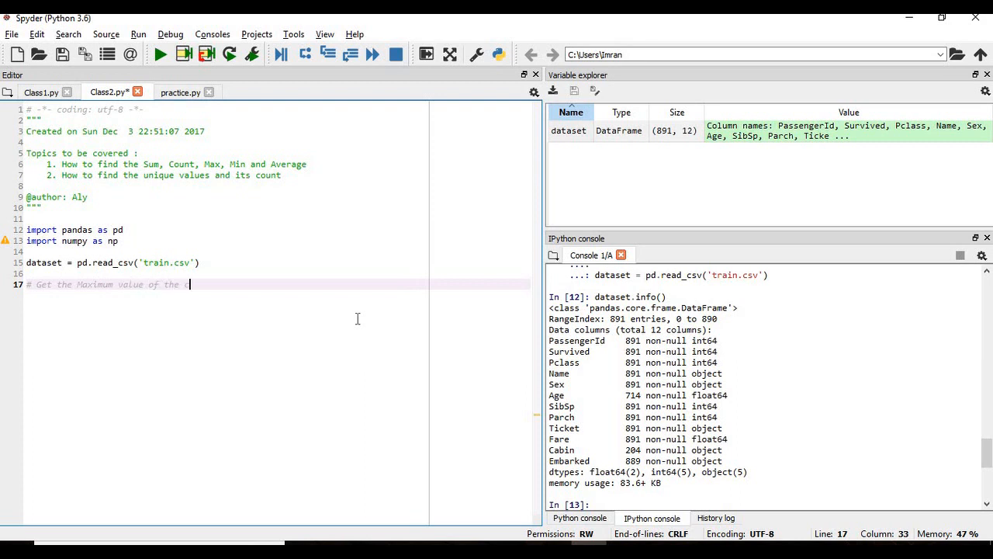
{"action": "type", "text": "column Age"}
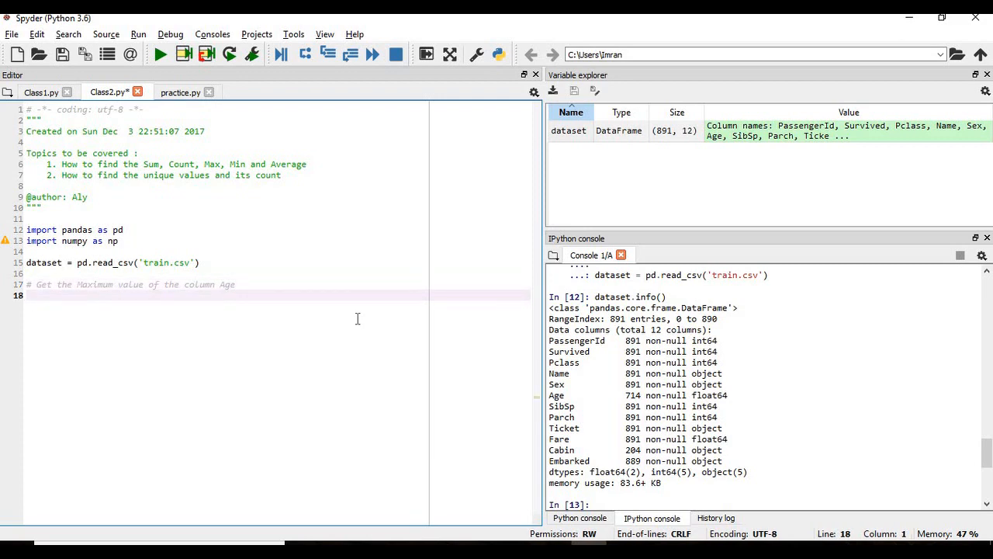
Start print('Maximum value of column Age:', as the labelled output line.
{"action": "type", "text": "print("}
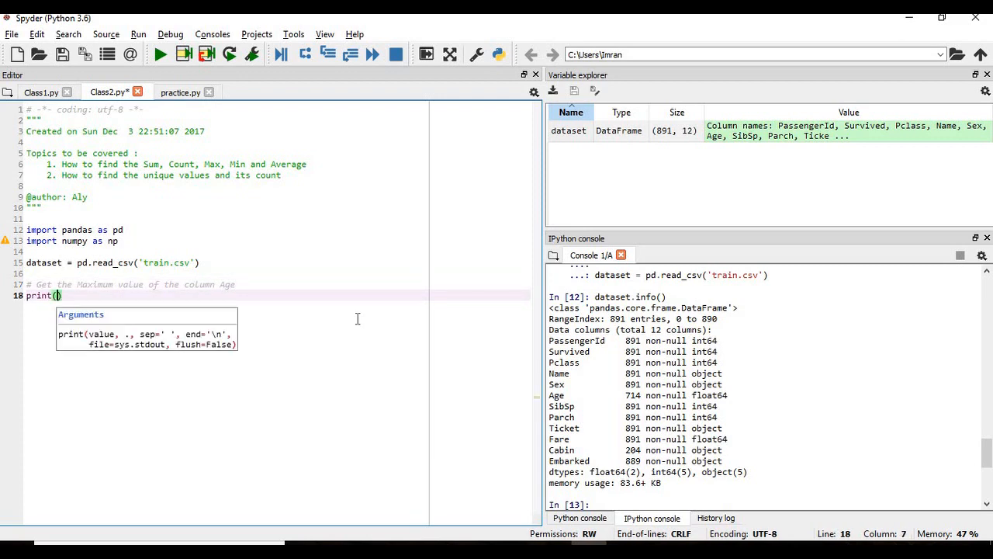
{"action": "type", "text": "data"}
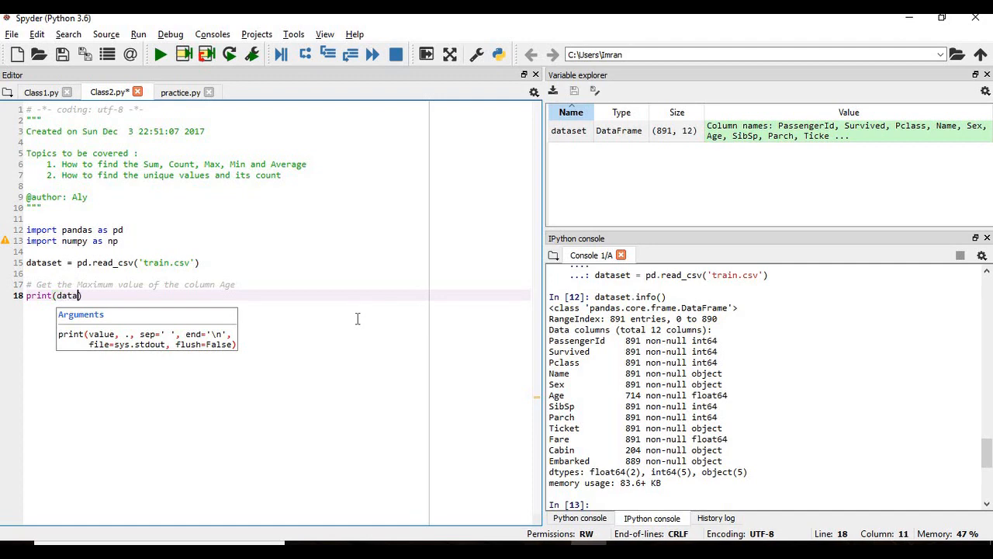
{"action": "type", "text": "set."}
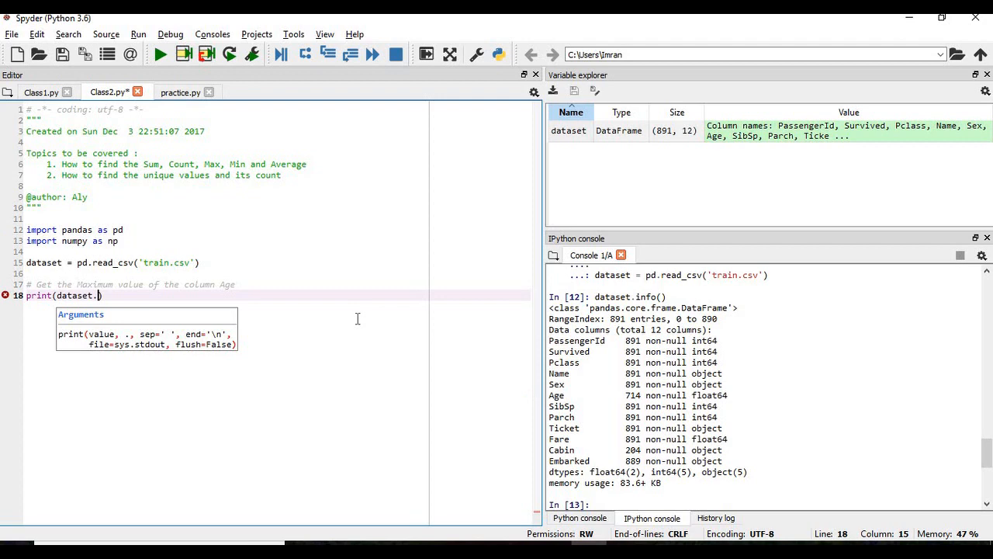
{"action": "key", "text": "BackSpace"}
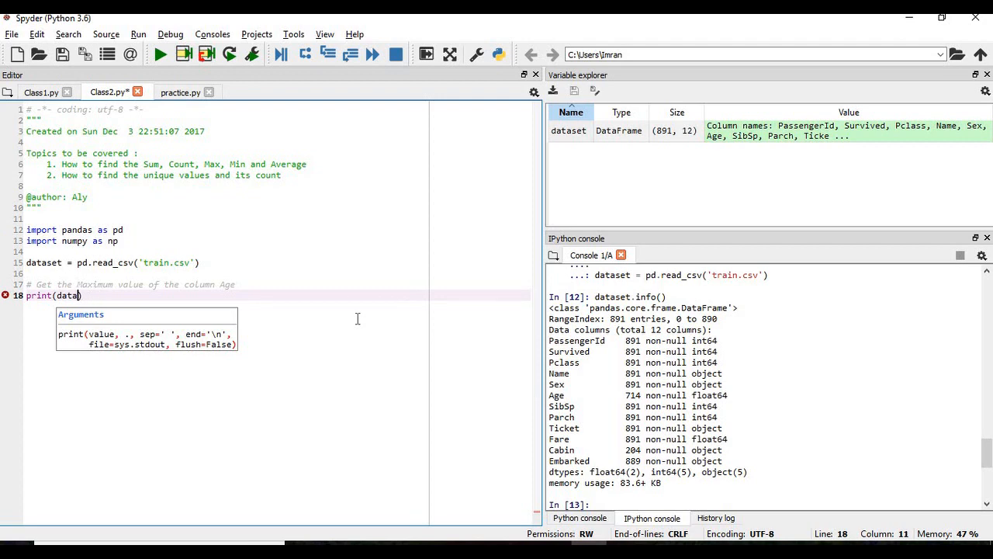
{"action": "key", "text": "BackSpace"}
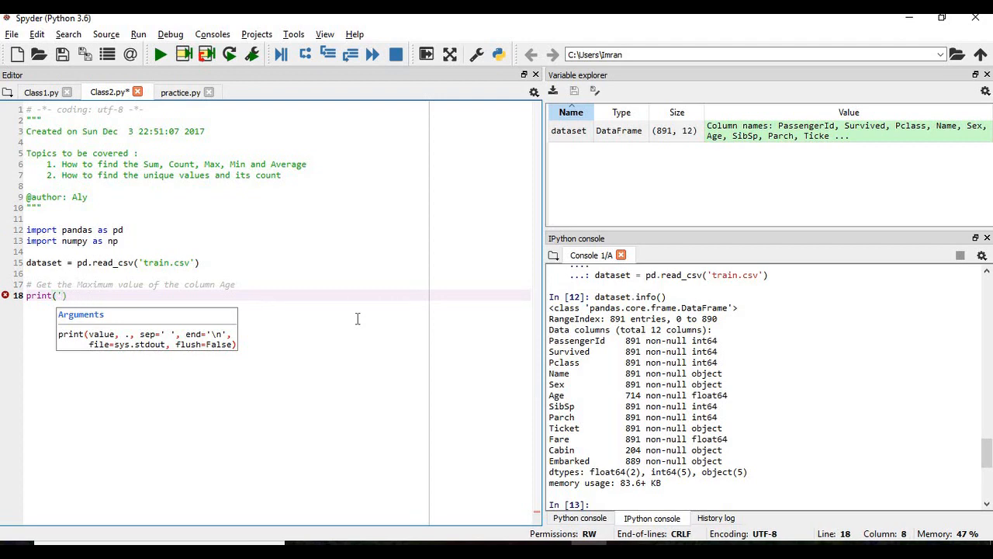
{"action": "type", "text": "Maximum"}
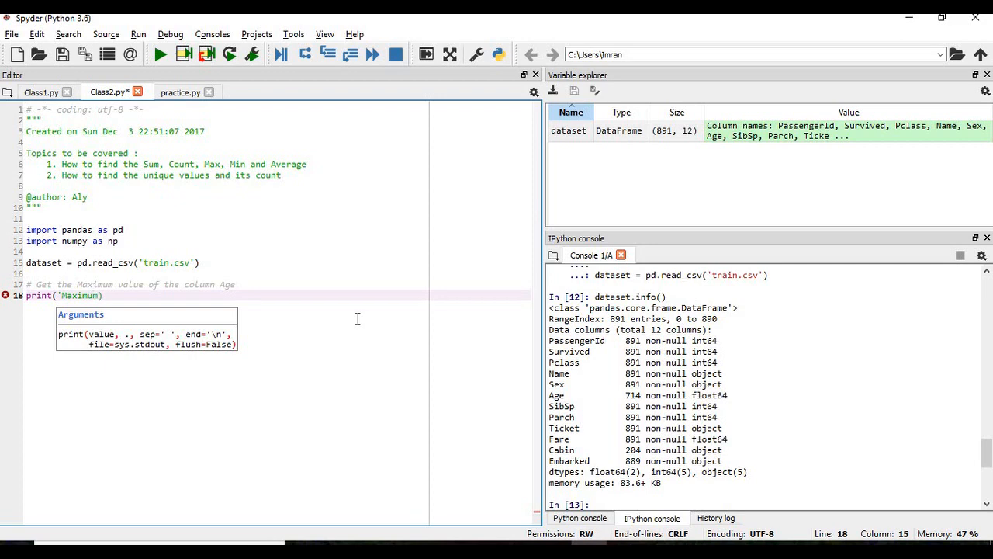
{"action": "type", "text": "value"}
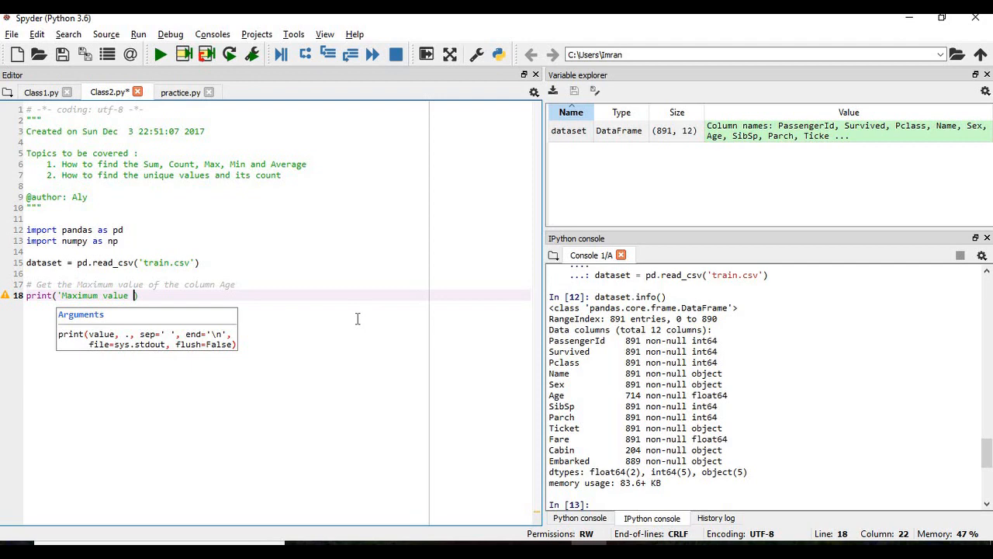
{"action": "type", "text": "of"}
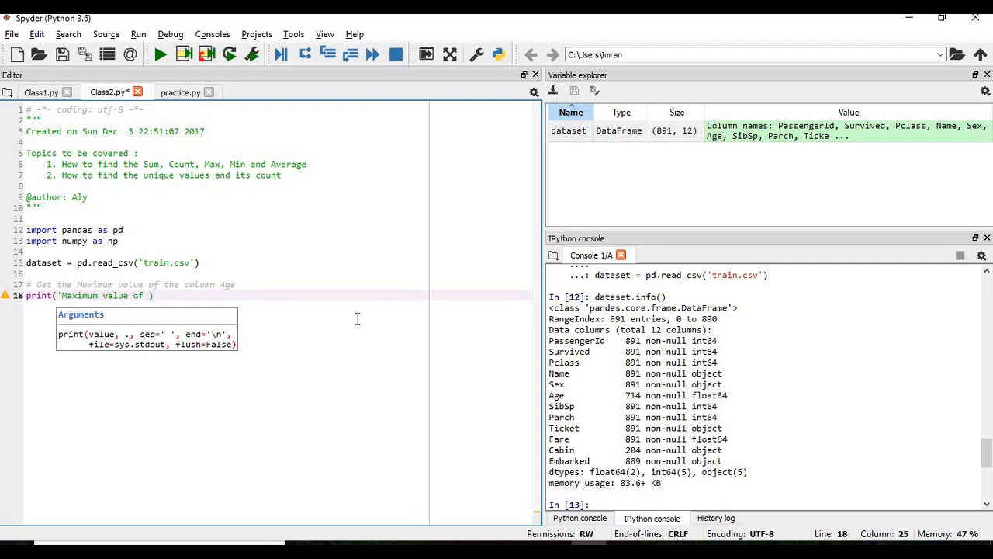
{"action": "type", "text": "column"}
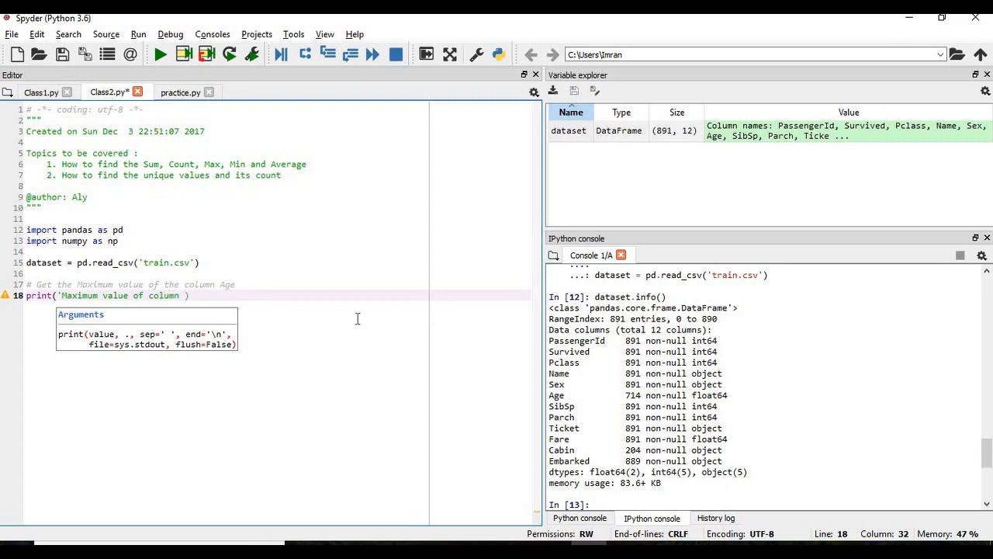
{"action": "type", "text": "Age:,"}
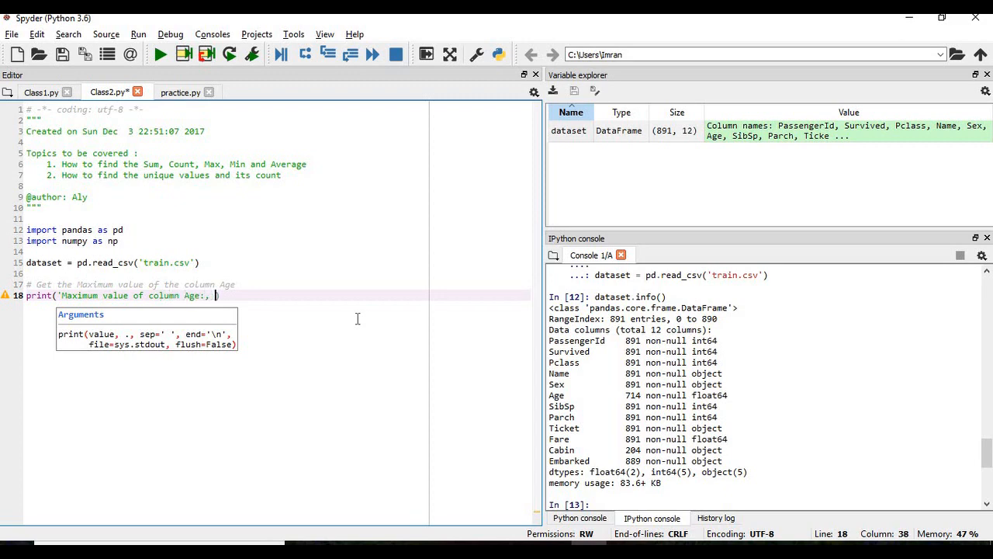
Complete the line with dataset['Age'].max().
{"action": "type", "text": "dataset"}
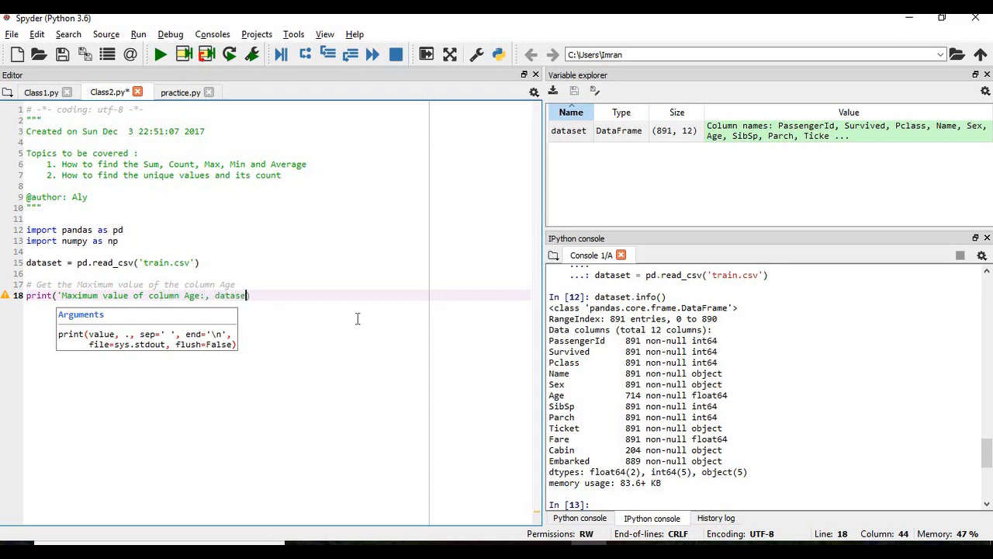
{"action": "type", "text": "['"}
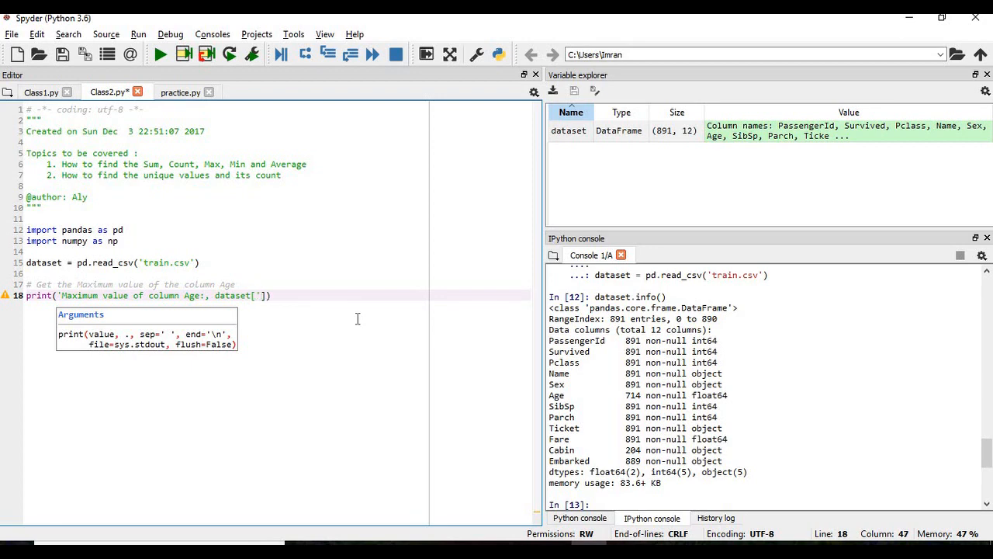
{"action": "type", "text": "Age"}
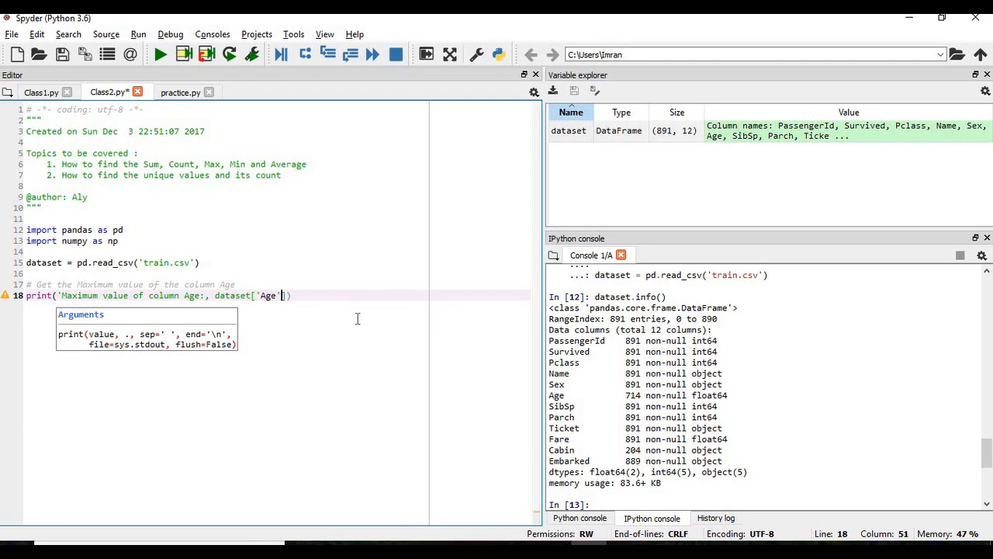
{"action": "type", "text": "]."}
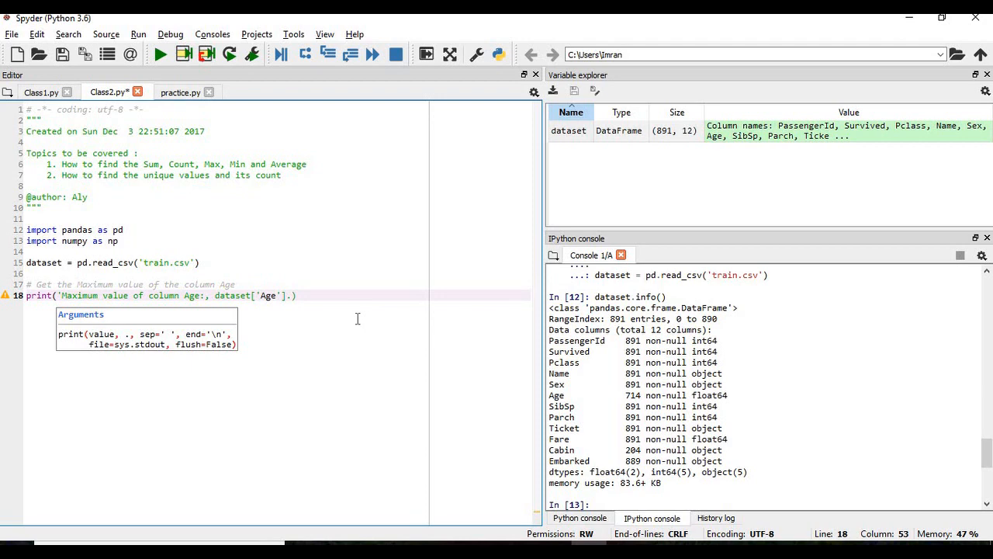
{"action": "type", "text": "max()"}
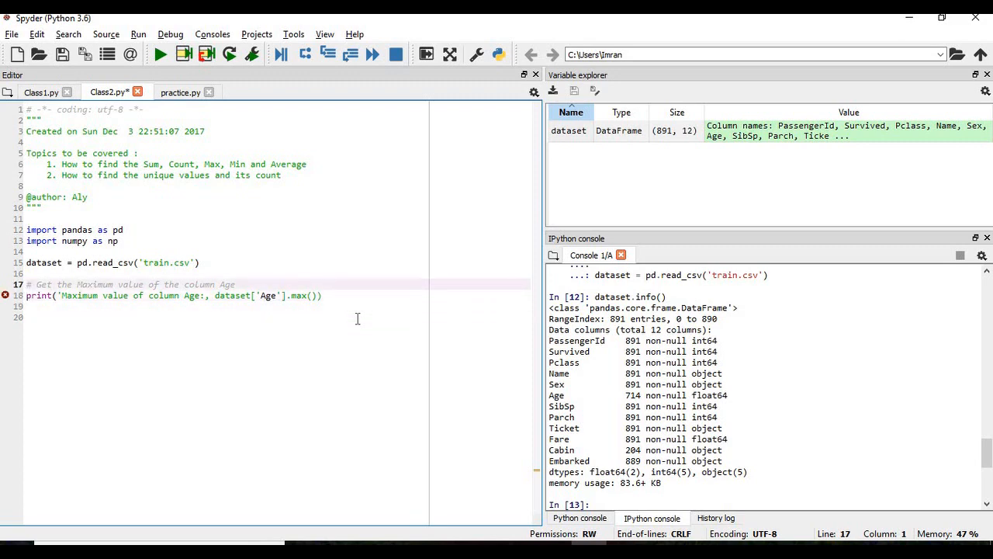
Duplicate the block as a Minimum version using .min() and add a space after both 'Age:' labels.
{"action": "left_click", "coordinate": [357, 316]}
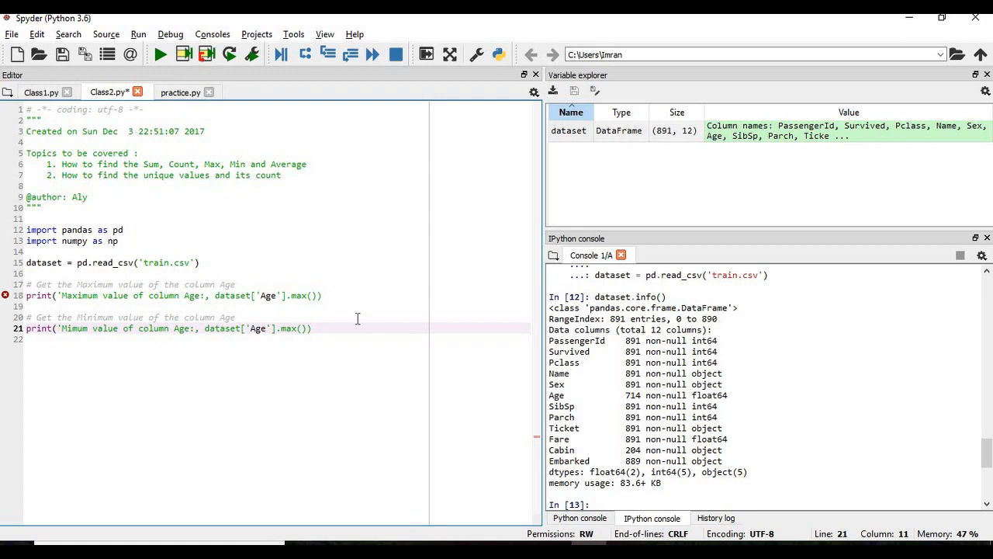
{"action": "type", "text": "in"}
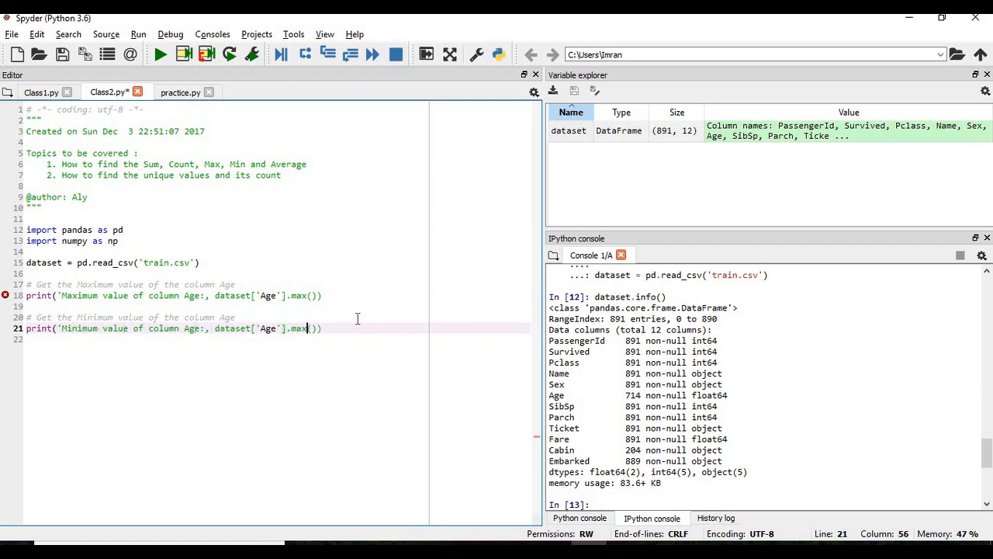
{"action": "type", "text": "in"}
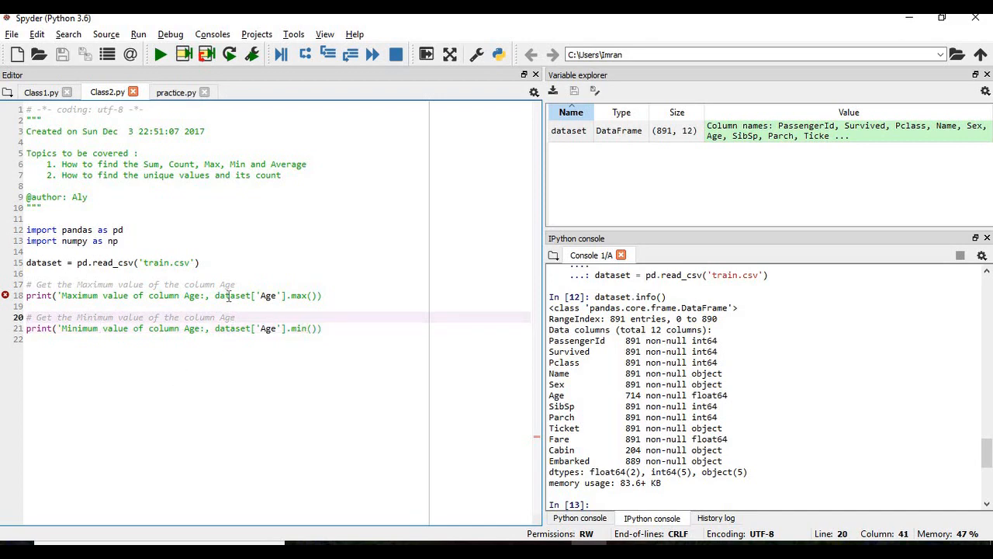
{"action": "left_click", "coordinate": [205, 295]}
{"action": "type", "text": " '"}
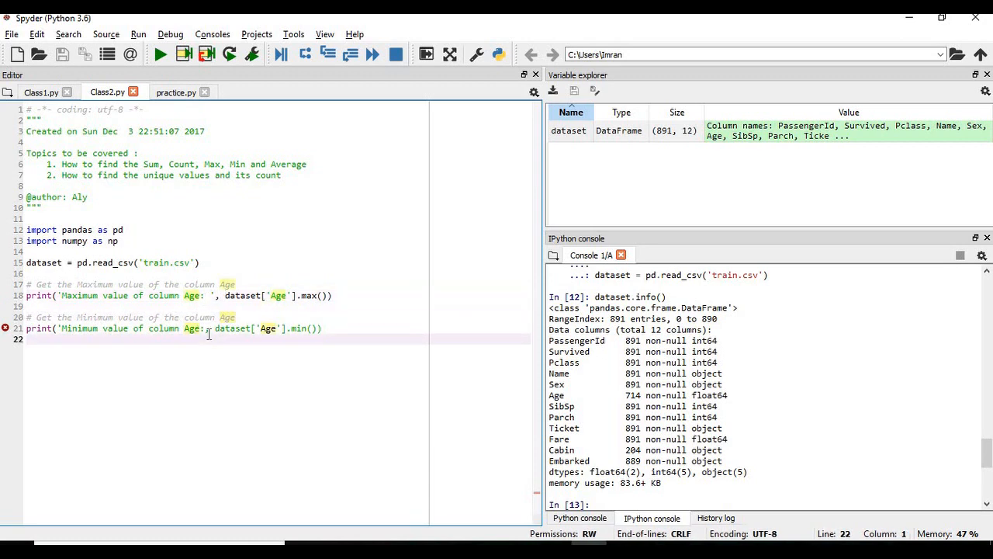
{"action": "left_click", "coordinate": [205, 329]}
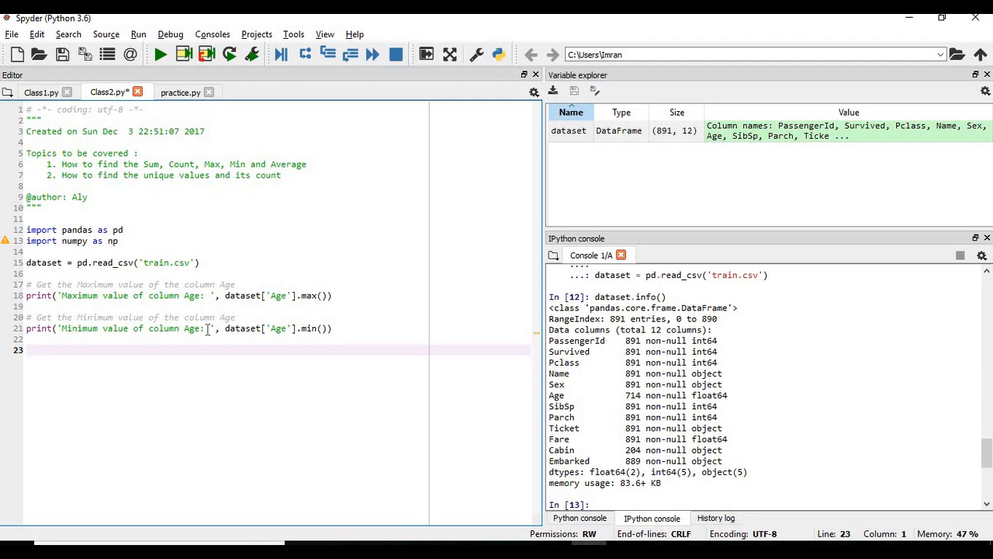
Add the comment '# Find the sum of the rows in the columns Age'.
{"action": "type", "text": "# Find the sum of the"}
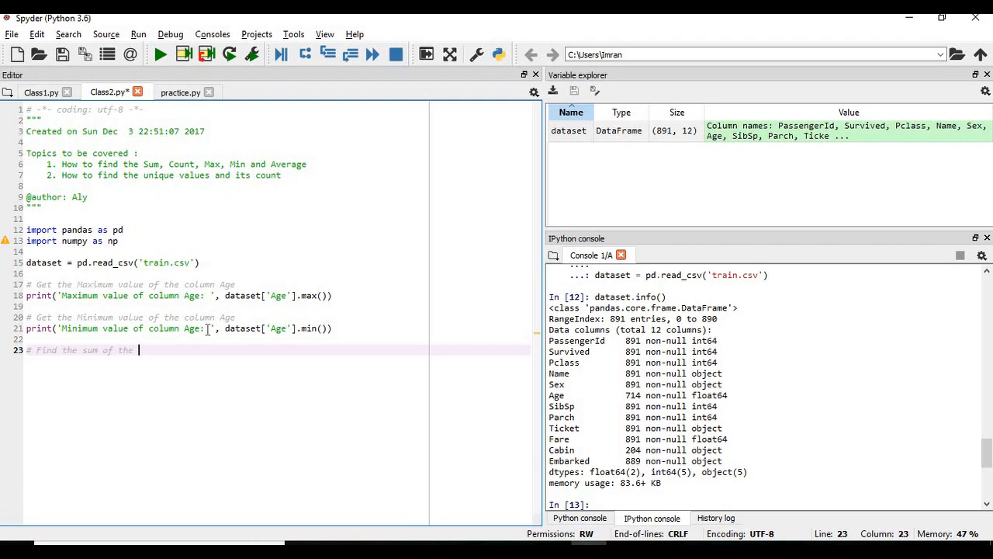
{"action": "type", "text": "rows in th ecolumns"}
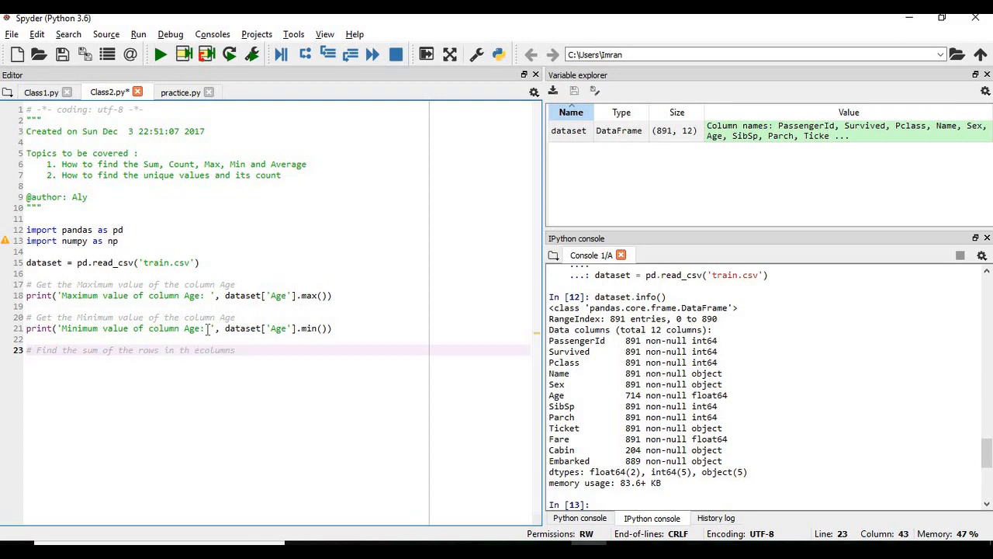
{"action": "type", "text": "Age"}
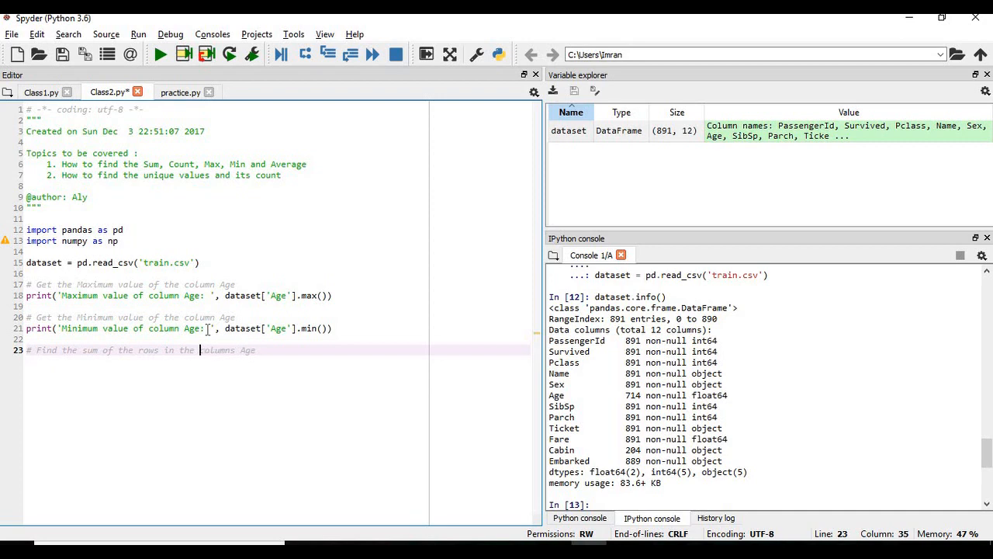
{"action": "key", "text": "Return"}
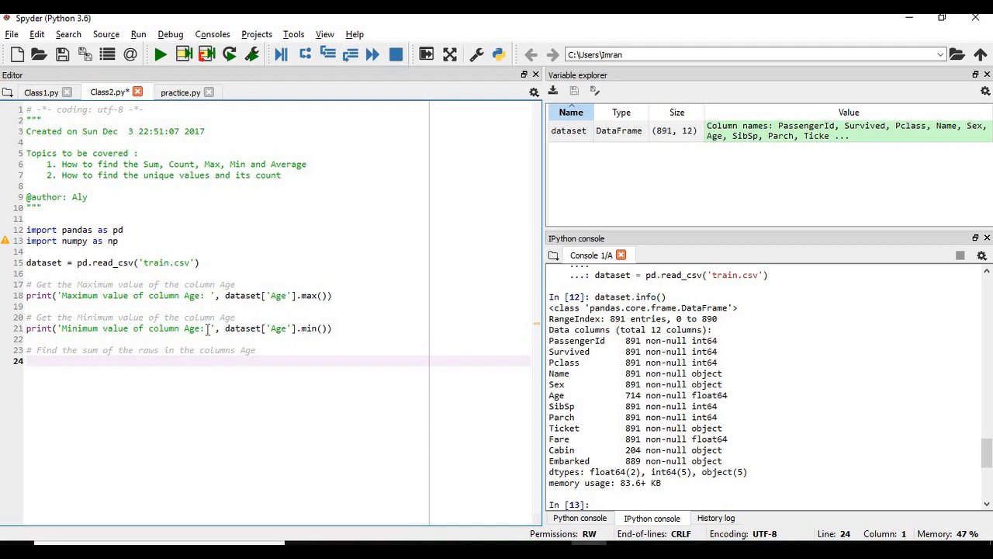
Write print('Sum of the rows in the column Age:', dataset['Age'].sum()).
{"action": "type", "text": "print()"}
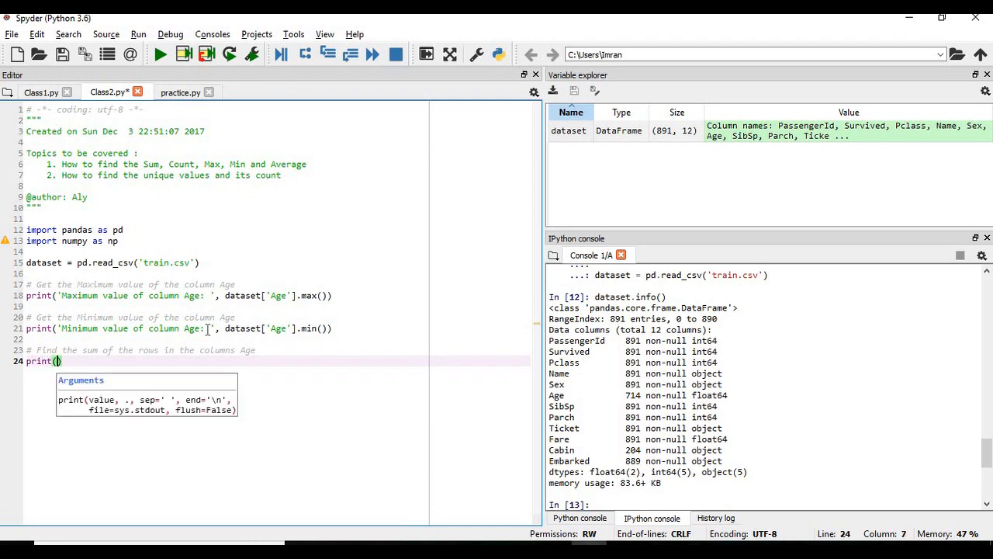
{"action": "type", "text": "'"}
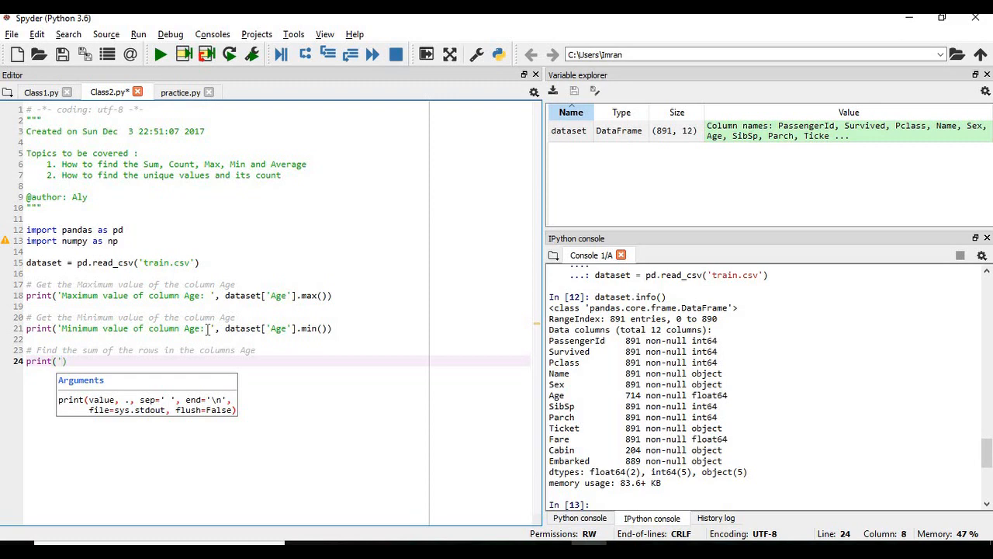
{"action": "type", "text": "Sum of the rows in the column"}
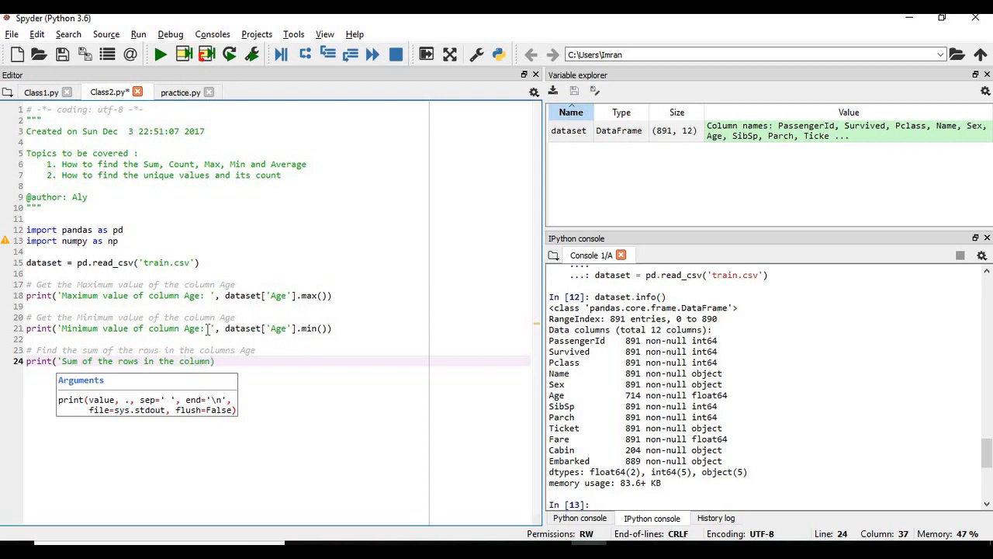
{"action": "type", "text": "Age:'"}
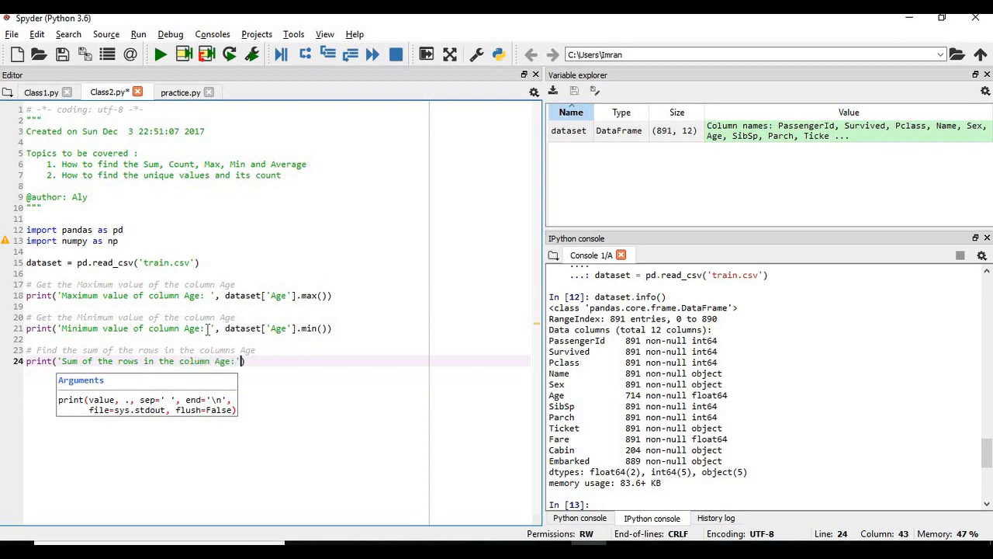
{"action": "type", "text": ", data)"}
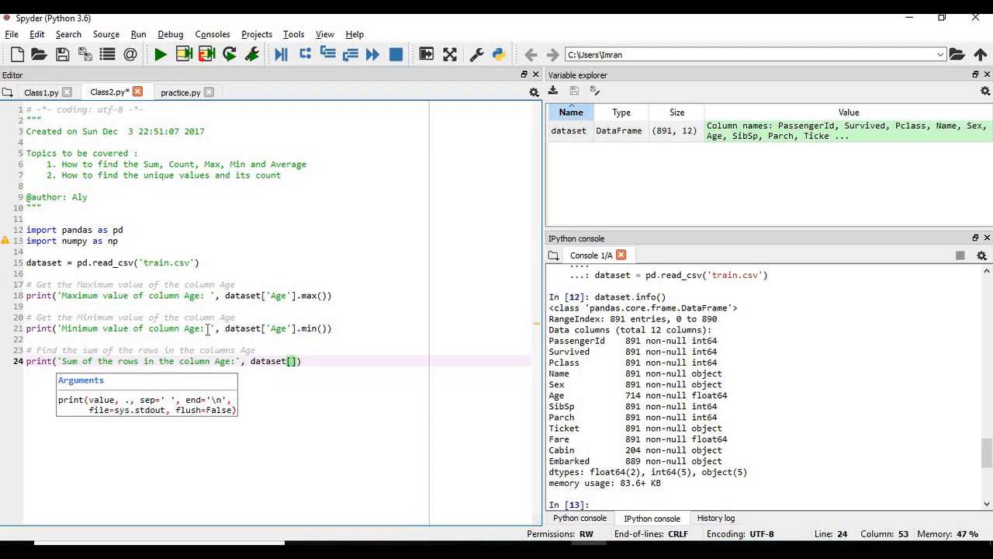
{"action": "type", "text": "'Age'"}
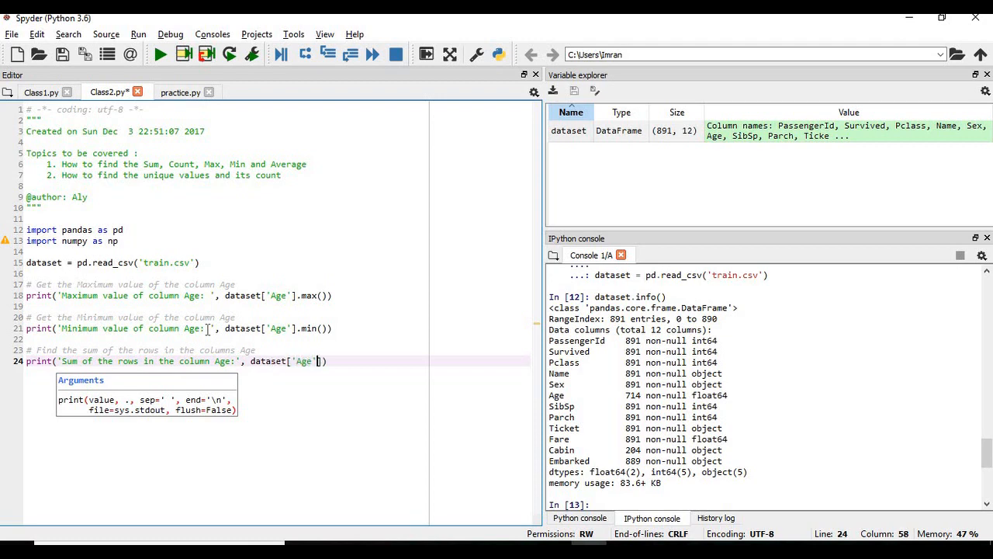
{"action": "type", "text": ".sum"}
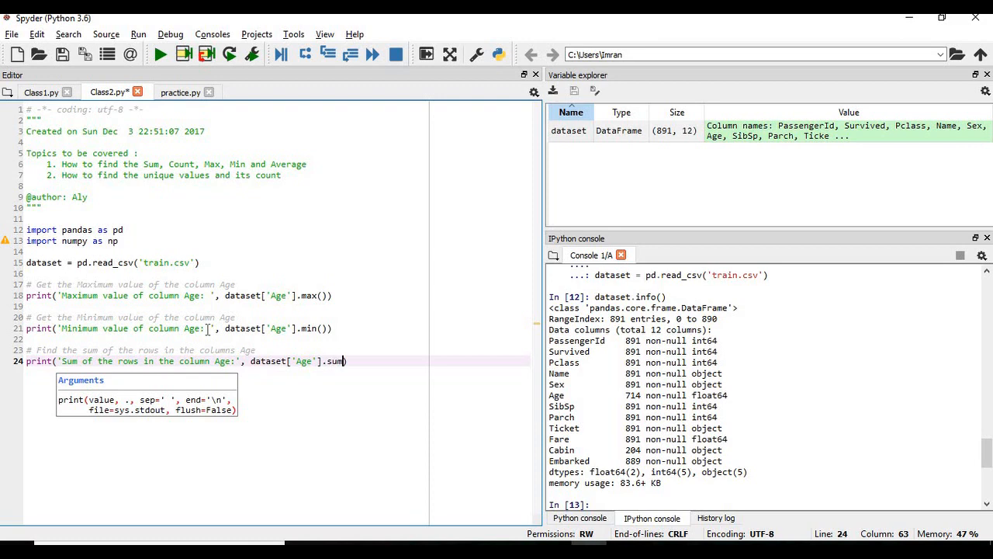
{"action": "type", "text": "()"}
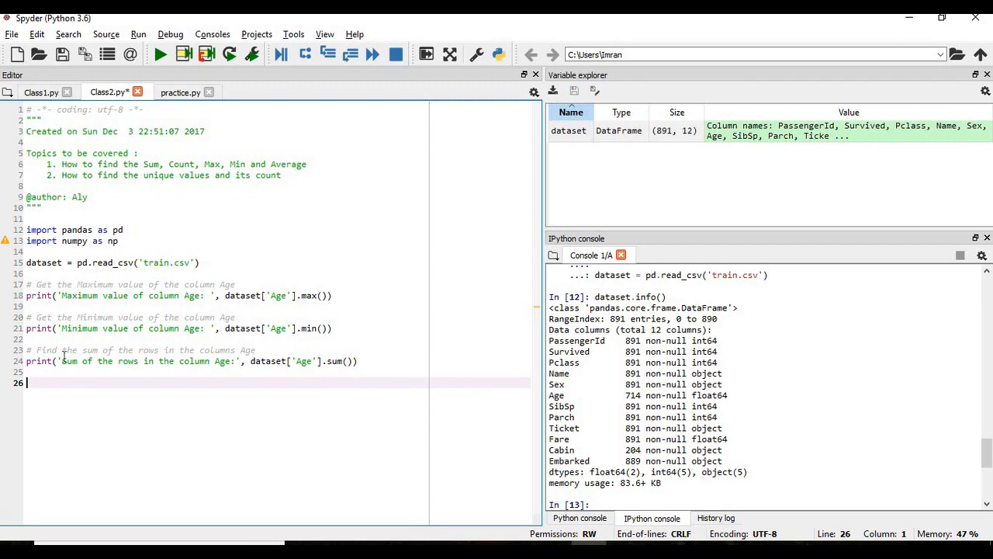
Run the minimum and sum lines with F9, printing 0.42 and 21205.17, then move to the script's end.
{"action": "left_click", "coordinate": [64, 317]}
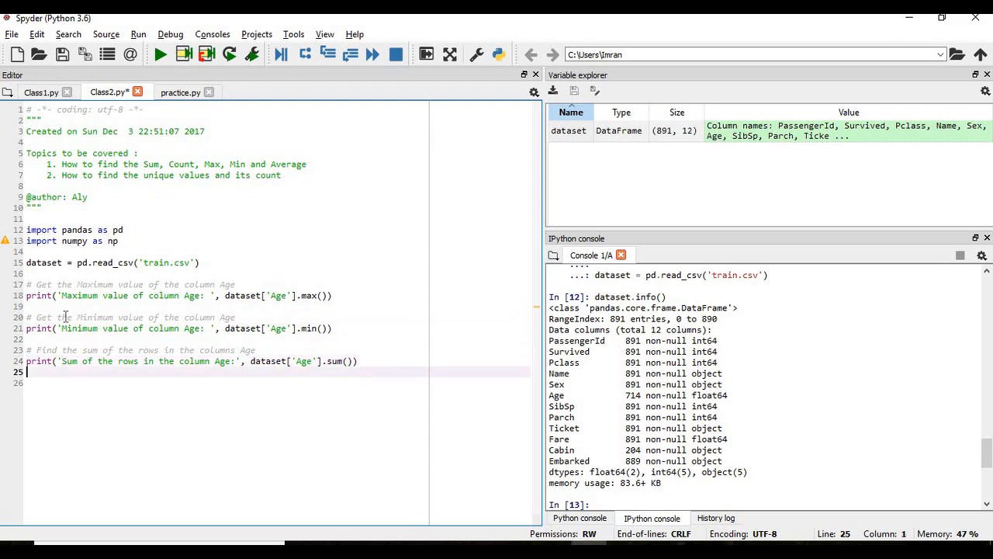
{"action": "left_click", "coordinate": [28, 306]}
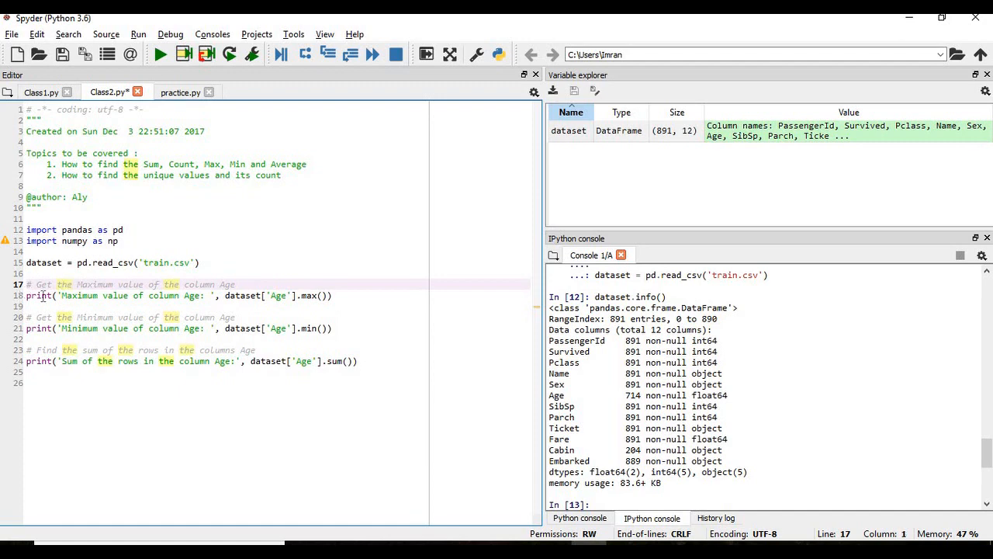
{"action": "left_click_drag", "start_coordinate": [28, 284], "coordinate": [334, 295]}
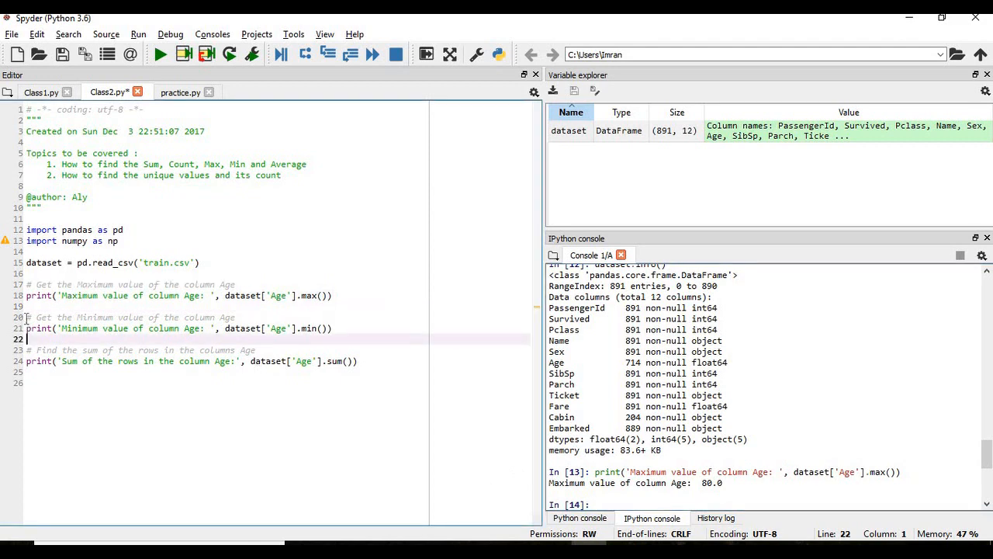
{"action": "left_click_drag", "start_coordinate": [27, 316], "coordinate": [332, 328]}
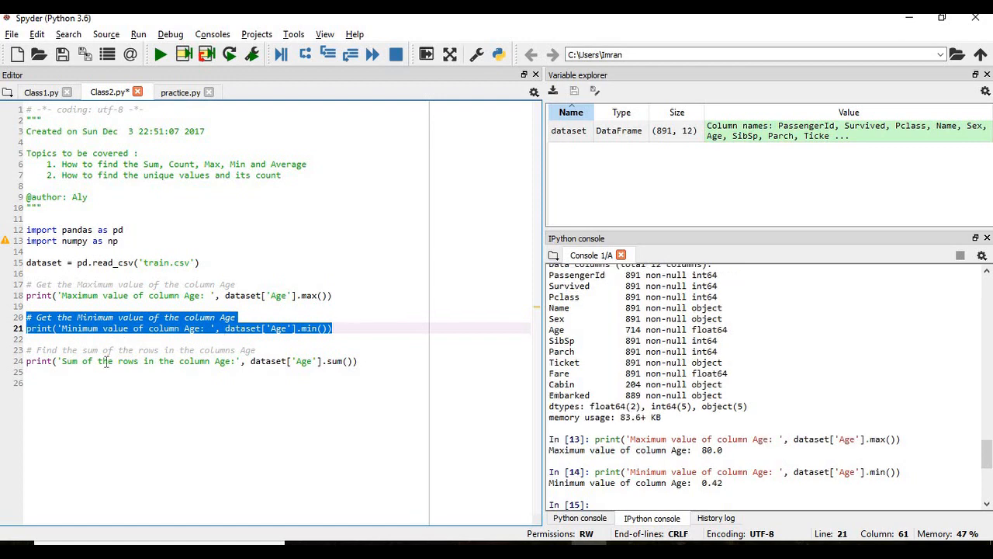
{"action": "left_click", "coordinate": [65, 360]}
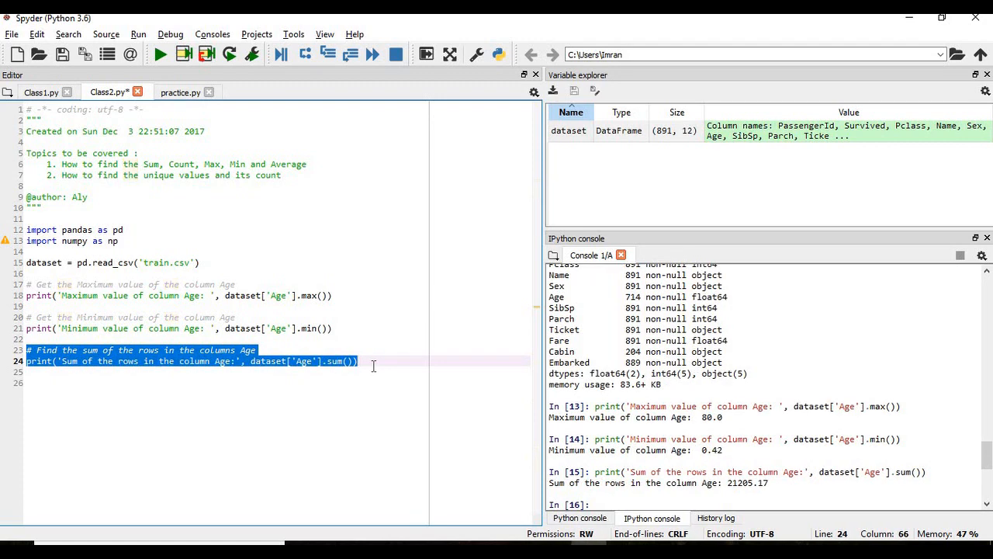
{"action": "left_click", "coordinate": [373, 360]}
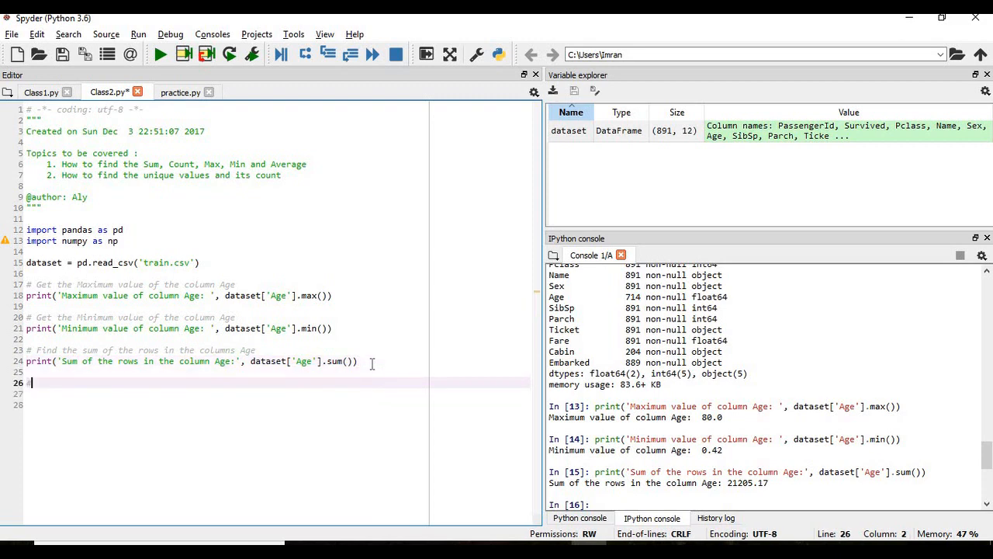
Add a comment about counting the number of rows in column Age.
{"action": "type", "text": "#"}
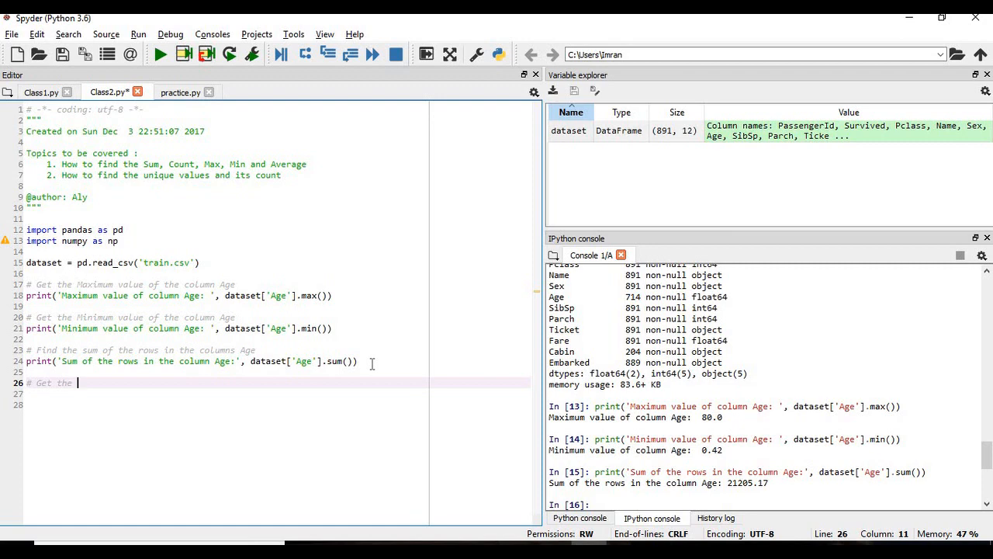
{"action": "type", "text": "cou"}
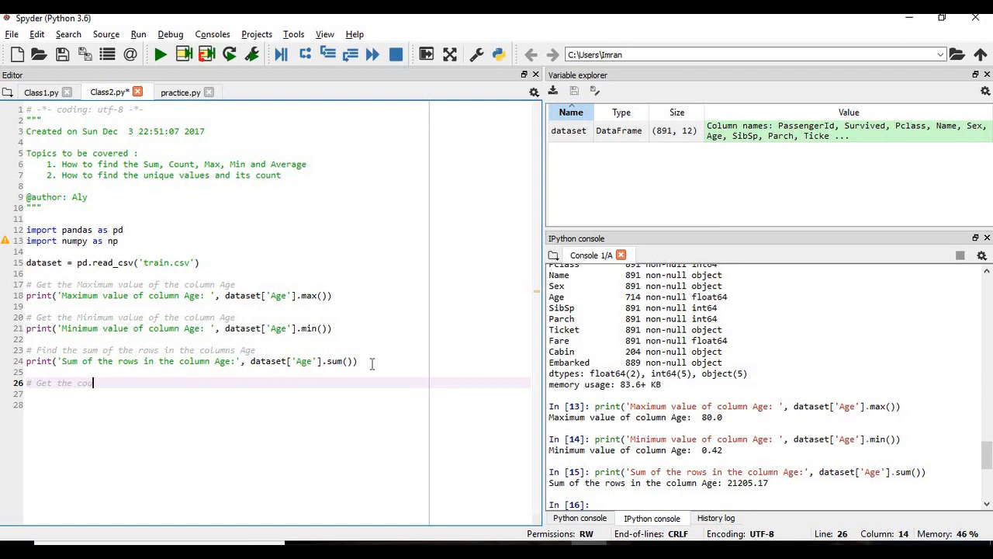
{"action": "type", "text": "count of the"}
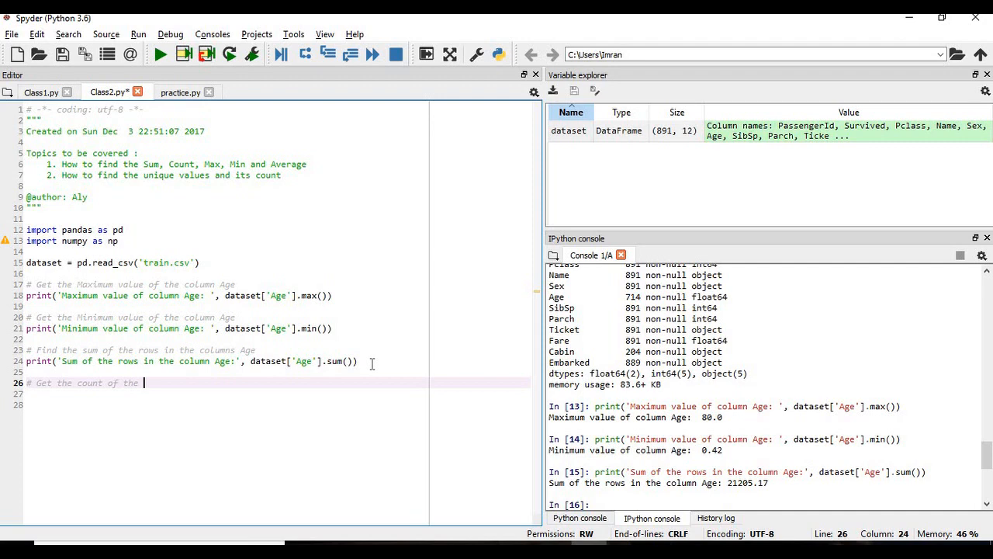
{"action": "type", "text": "number of"}
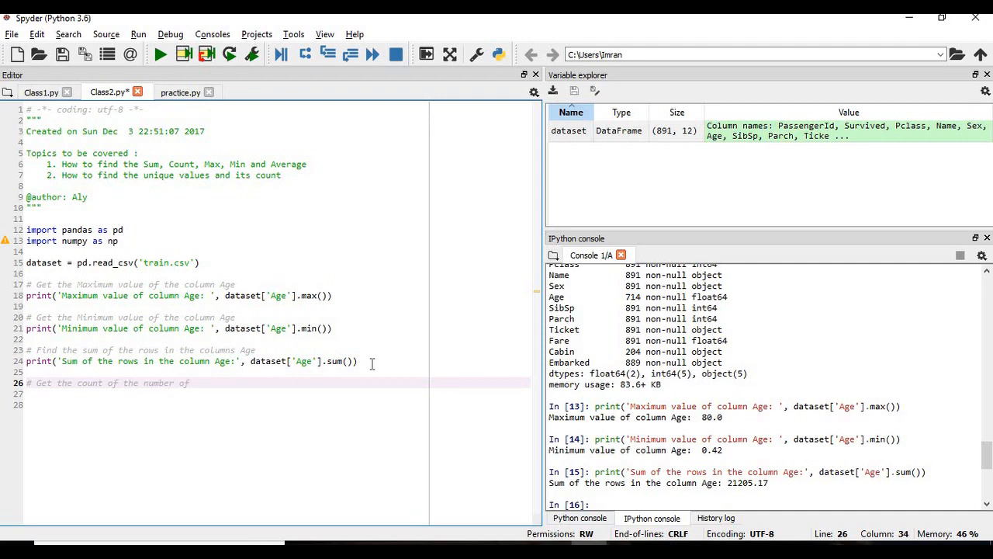
{"action": "type", "text": "rows"}
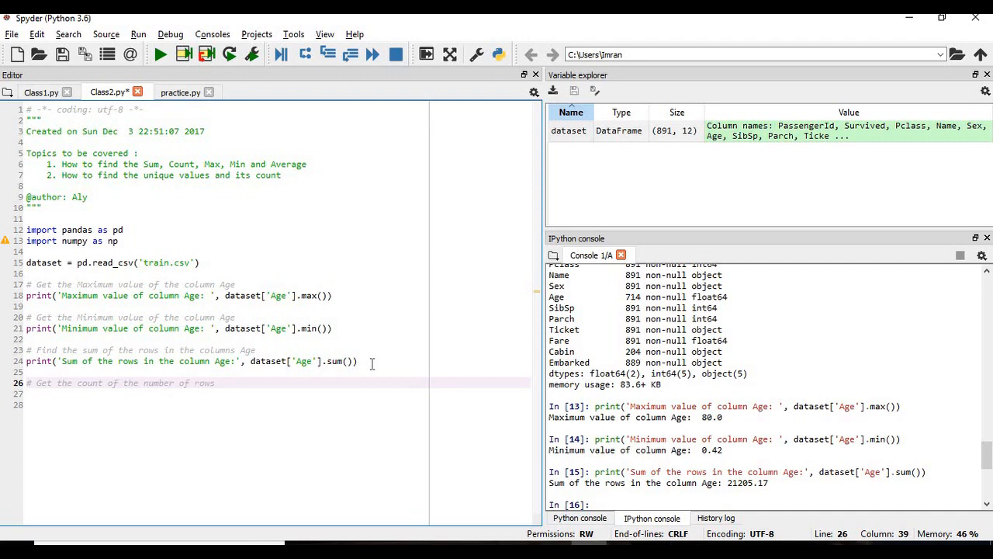
{"action": "type", "text": "in"}
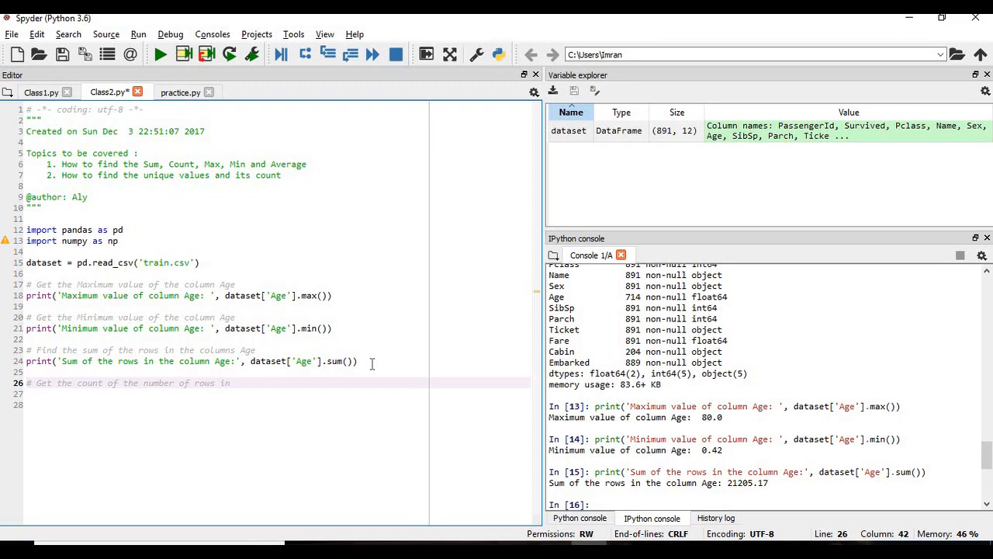
{"action": "type", "text": "c"}
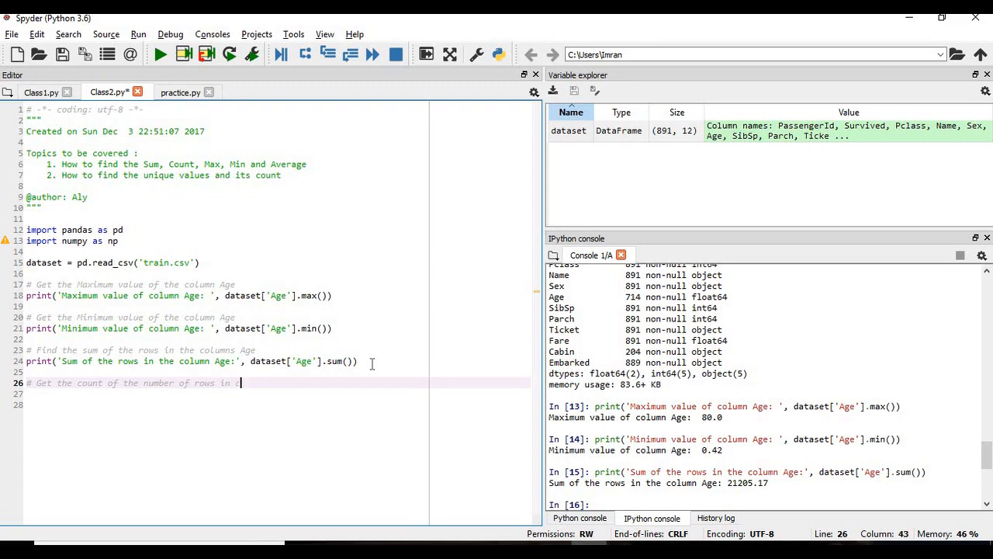
{"action": "type", "text": "olumn Age"}
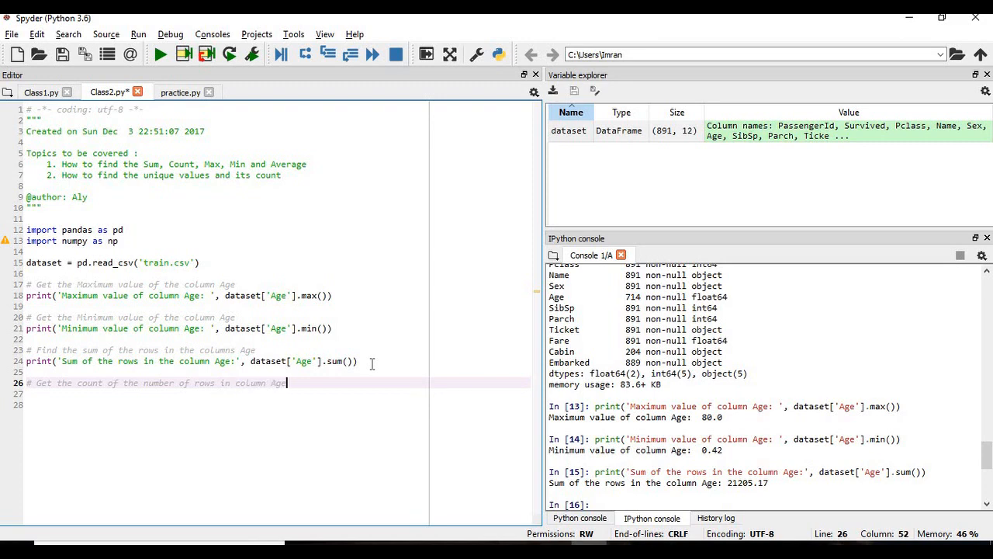
Write print('Count of the no of vlaues in the column Age :', dataset['Age'].count()) and run it, giving 714.
{"action": "type", "text": "p"}
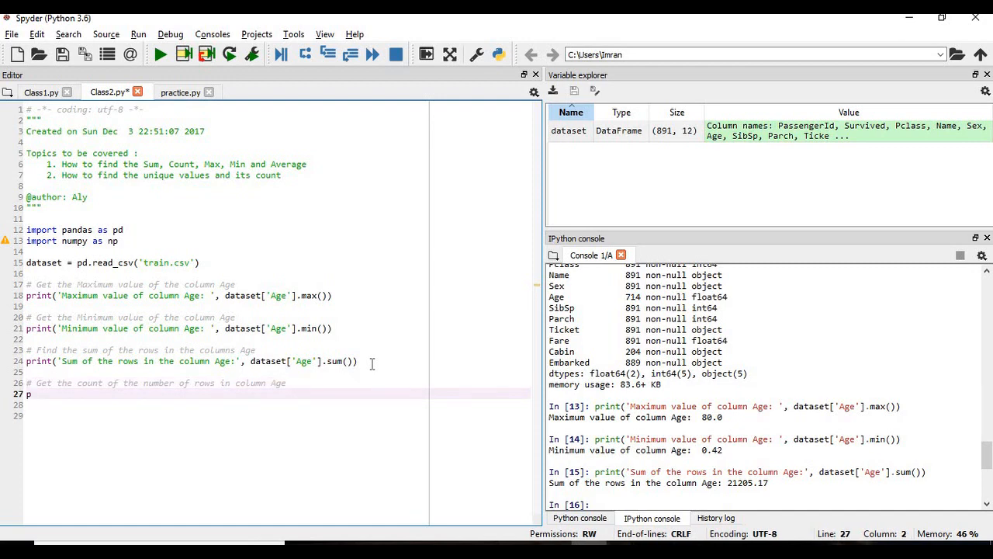
{"action": "type", "text": "rint('"}
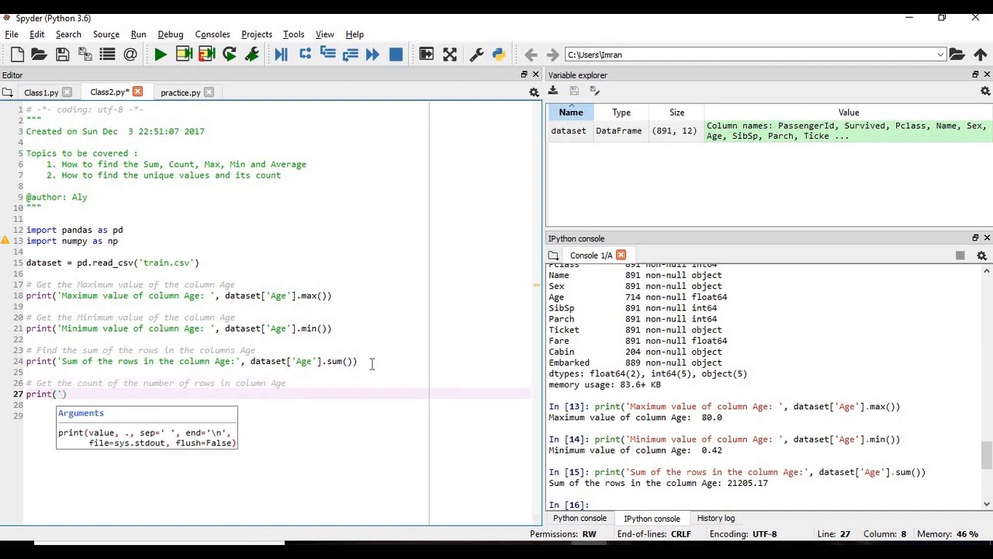
{"action": "type", "text": "Count"}
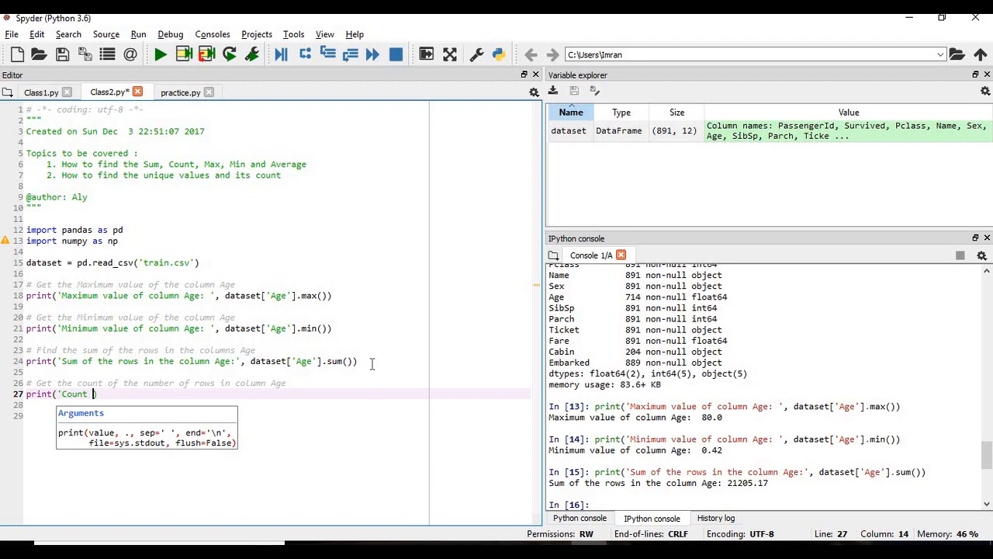
{"action": "type", "text": "of the no"}
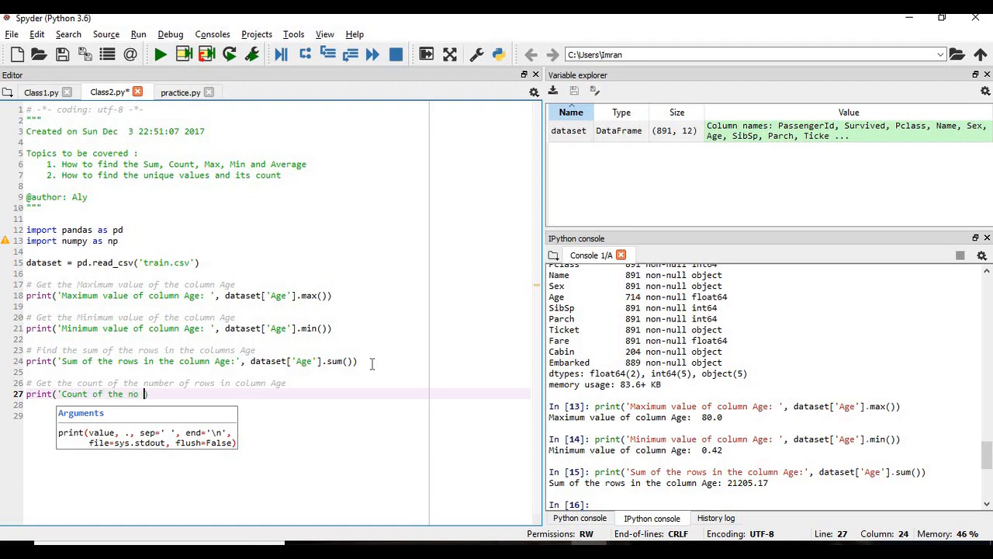
{"action": "type", "text": "of vlaues in the"}
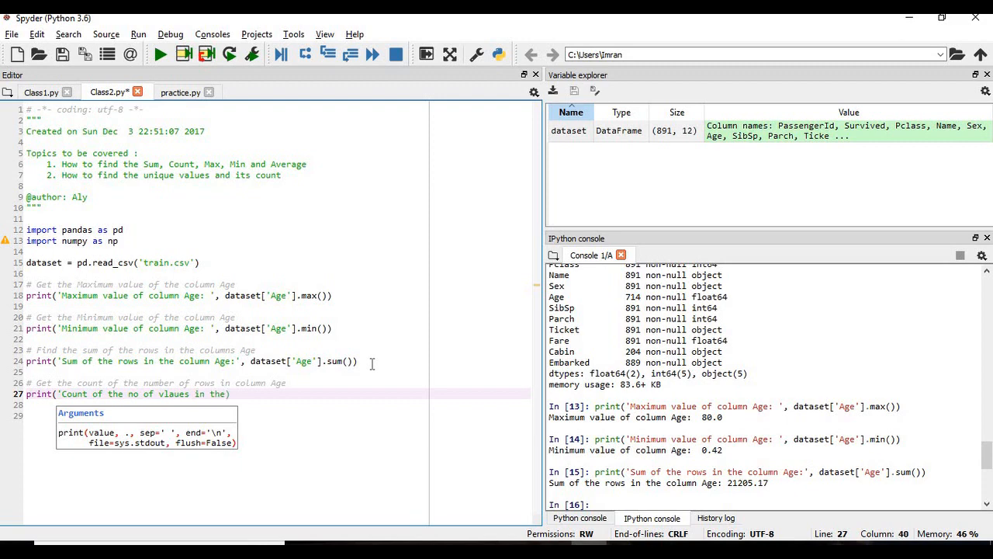
{"action": "type", "text": "column A"}
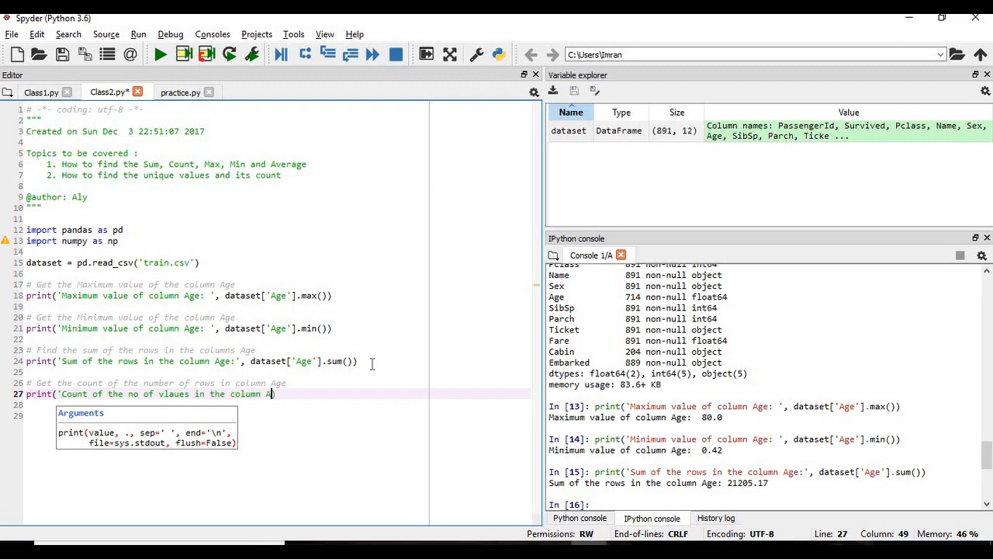
{"action": "type", "text": "',"}
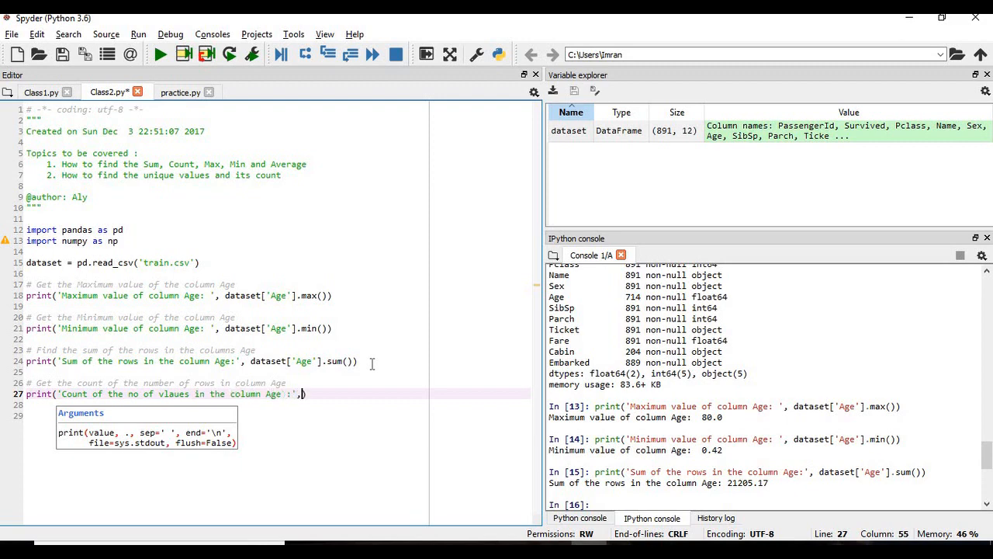
{"action": "type", "text": "dataset['Age'].count"}
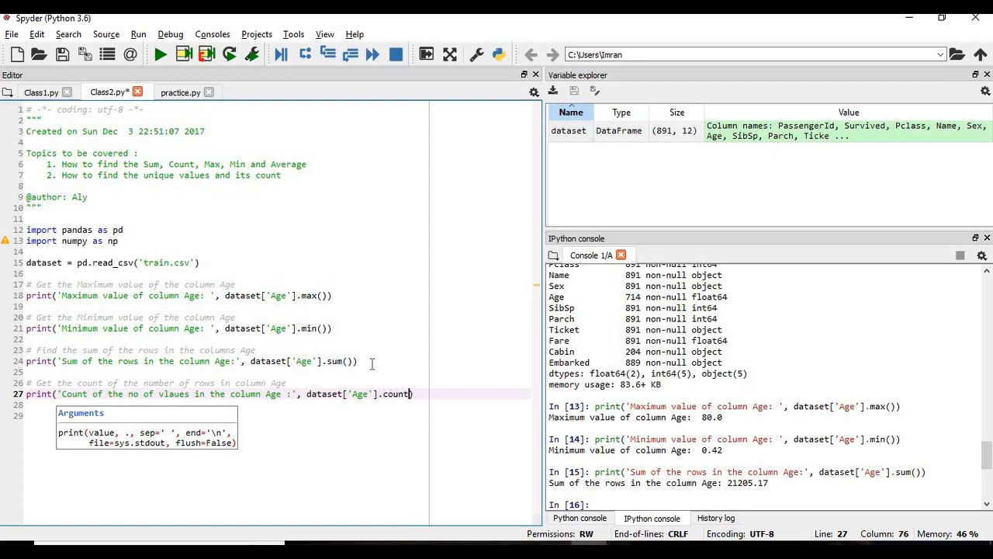
{"action": "type", "text": "()"}
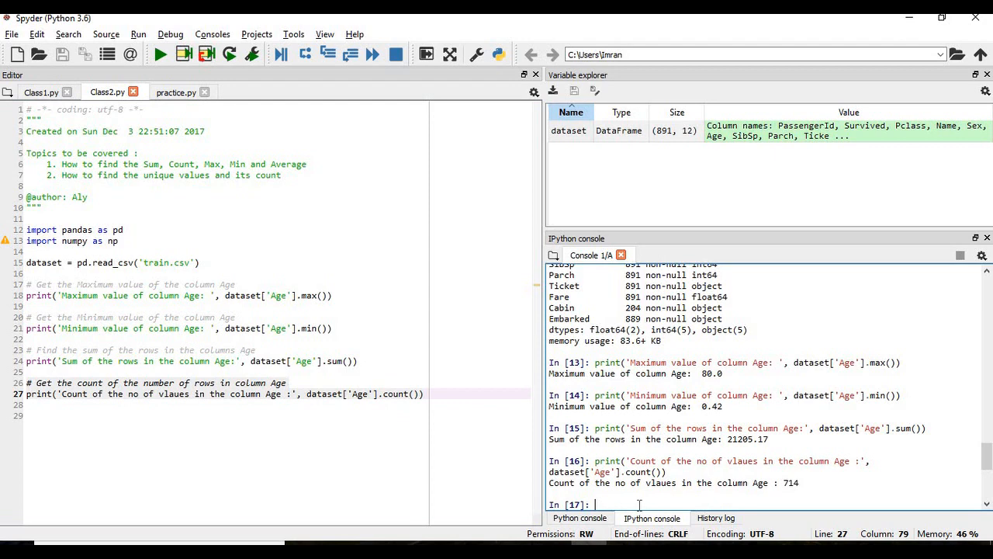
{"action": "scroll", "scroll_direction": "down", "scroll_amount": 3}
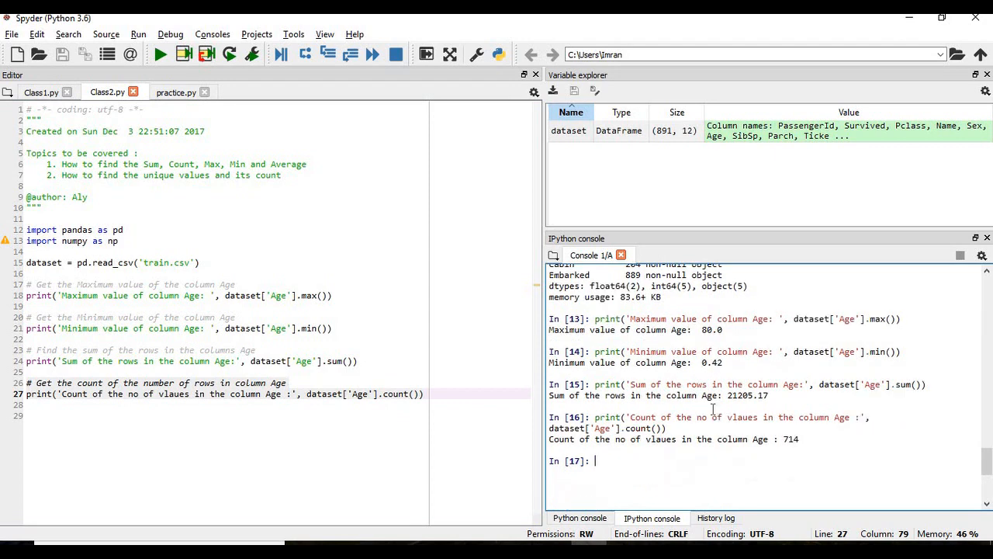
{"action": "scroll", "scroll_direction": "up", "scroll_amount": 3}
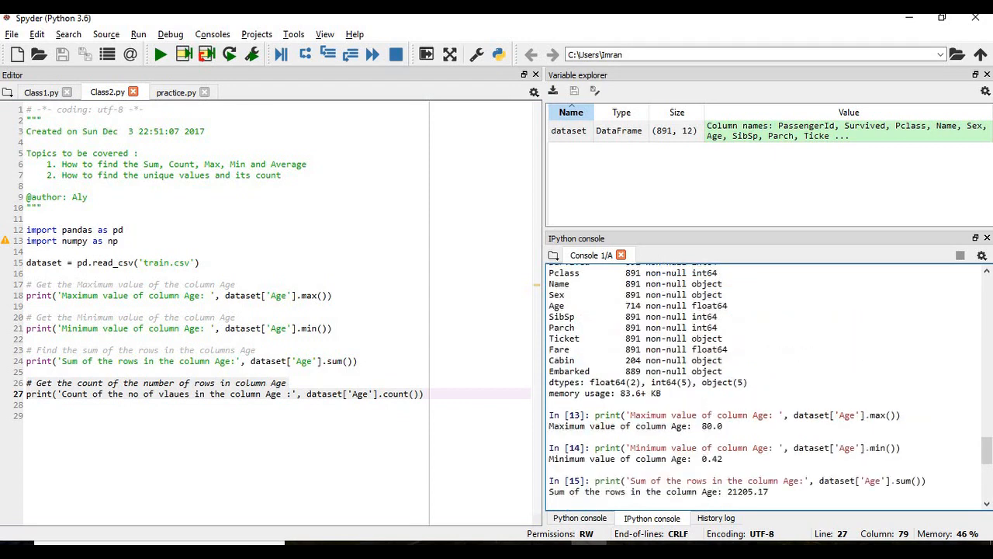
{"action": "scroll", "scroll_direction": "up", "scroll_amount": 3}
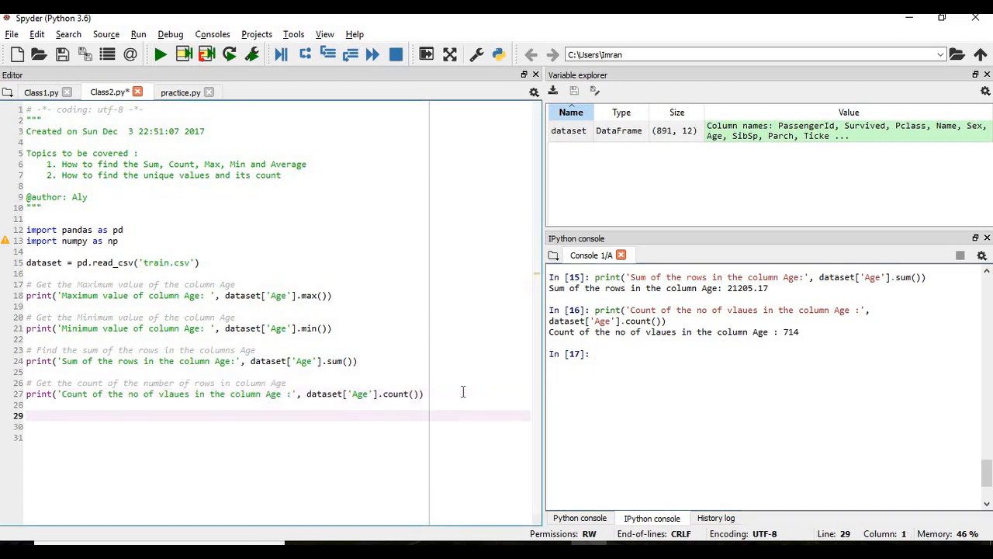
Add a comment about the average/mean of the Age column.
{"action": "type", "text": "# Get t"}
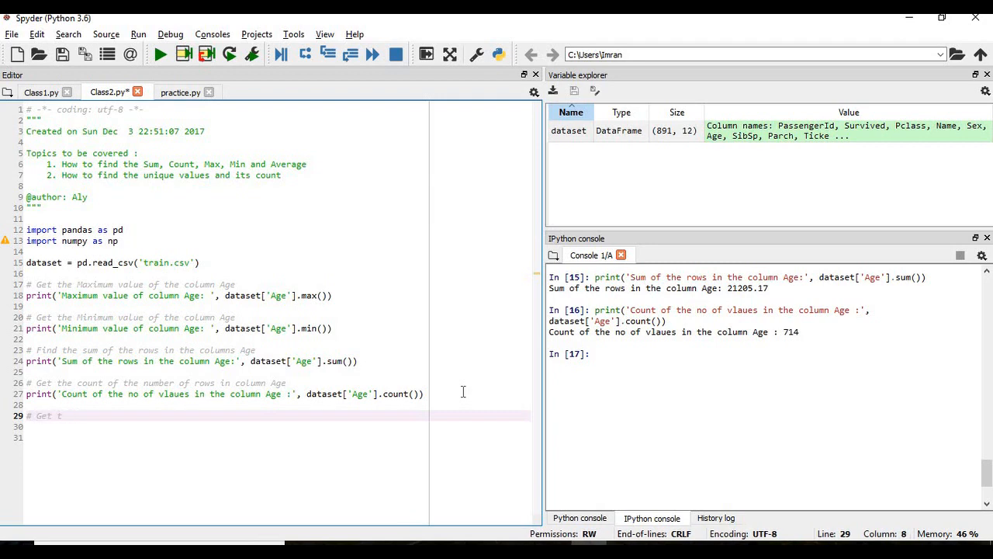
{"action": "type", "text": "he Average"}
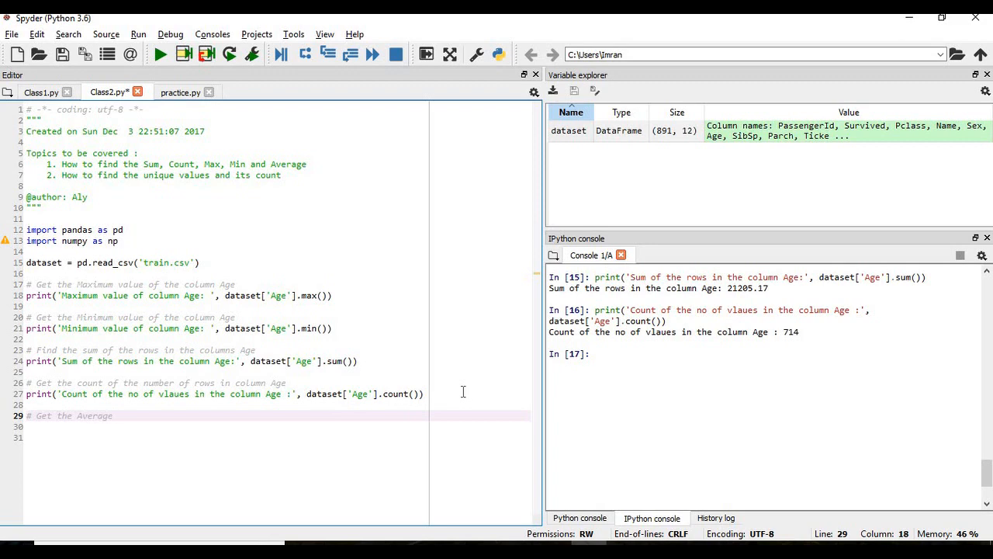
{"action": "type", "text": "/mean"}
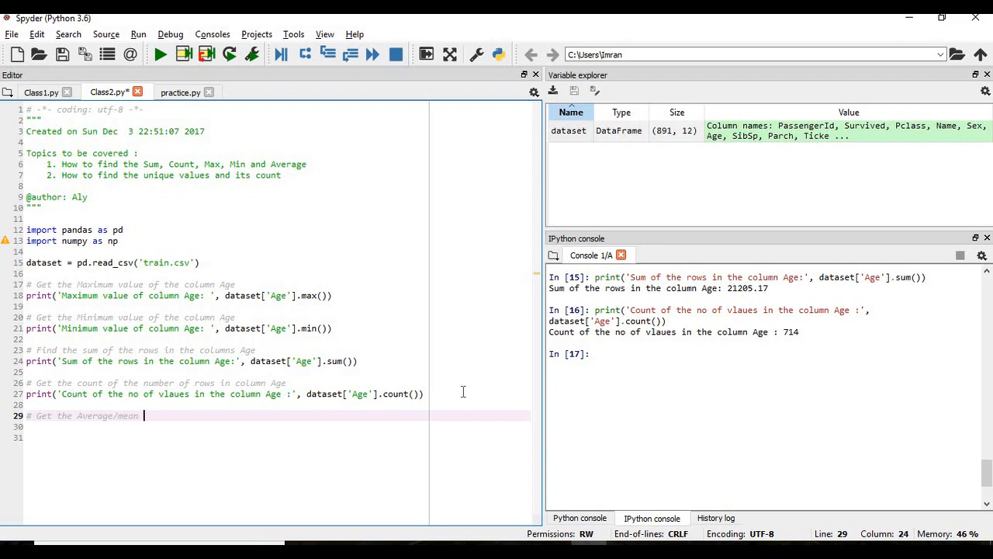
{"action": "type", "text": "of the columns"}
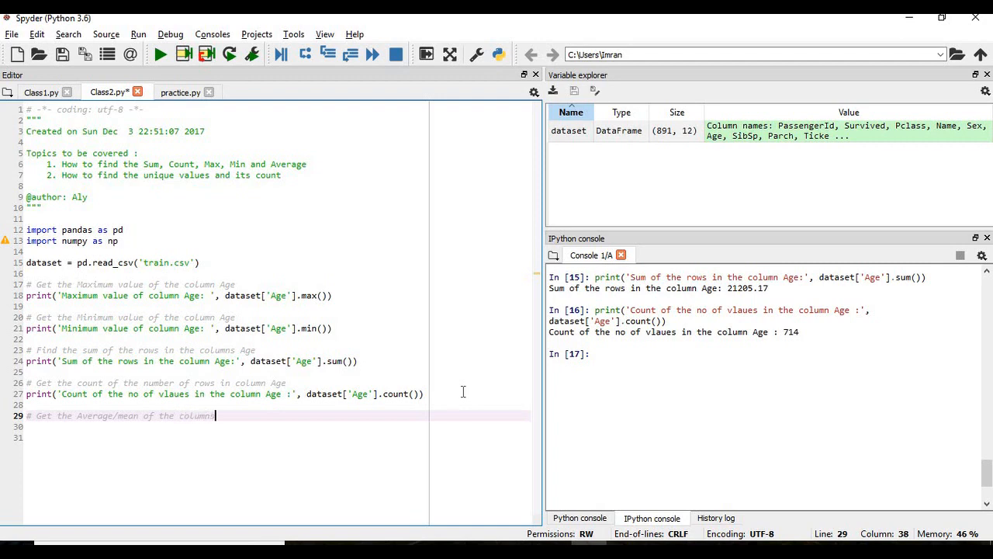
{"action": "type", "text": "Age"}
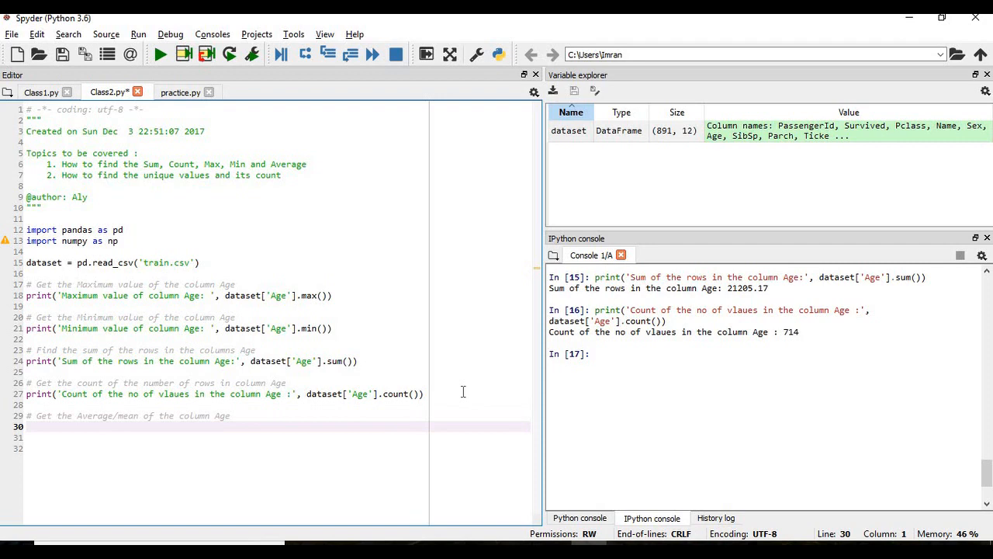
Write print('The Average age is :', dataset['Age'].mean()) and run it, giving 29.69911764705882.
{"action": "type", "text": "print"}
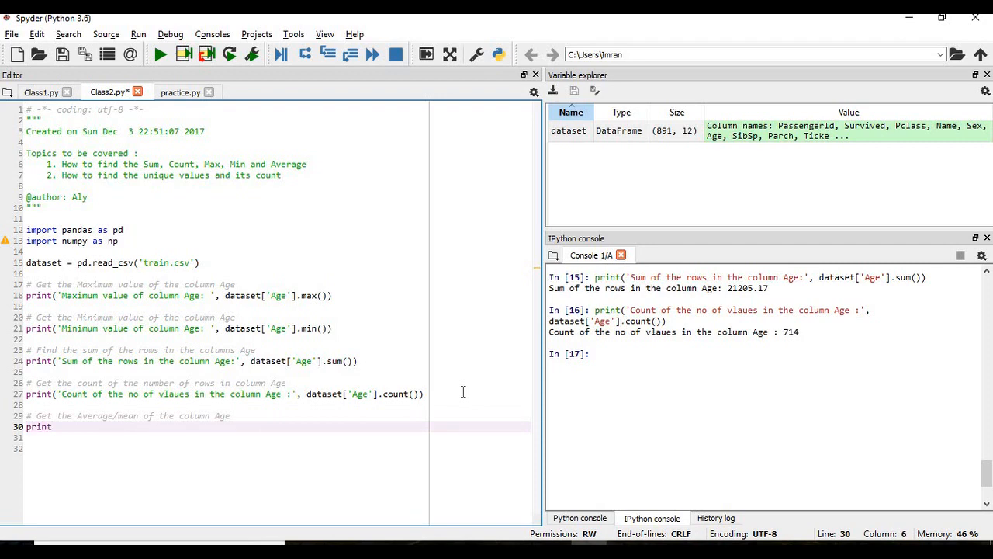
{"action": "type", "text": "('"}
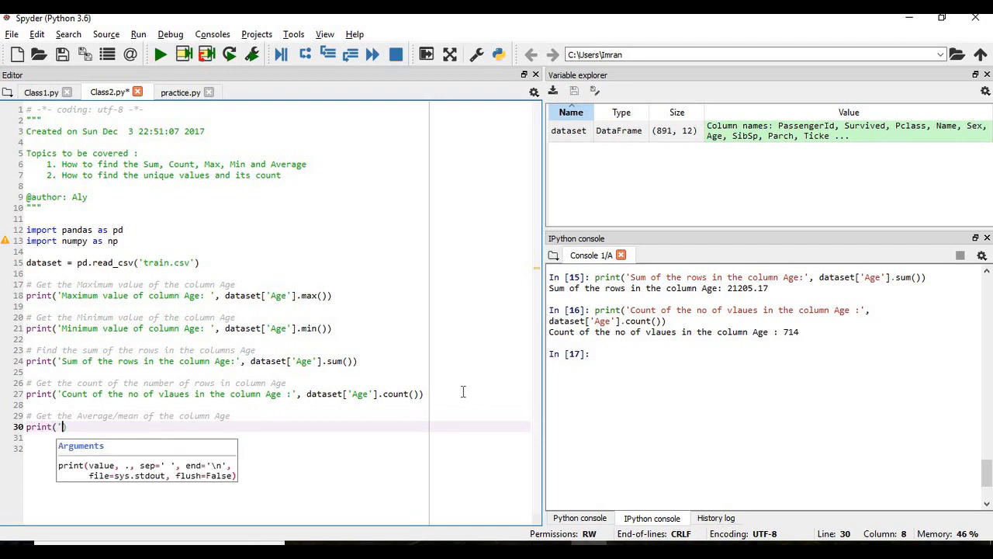
{"action": "type", "text": "The Average"}
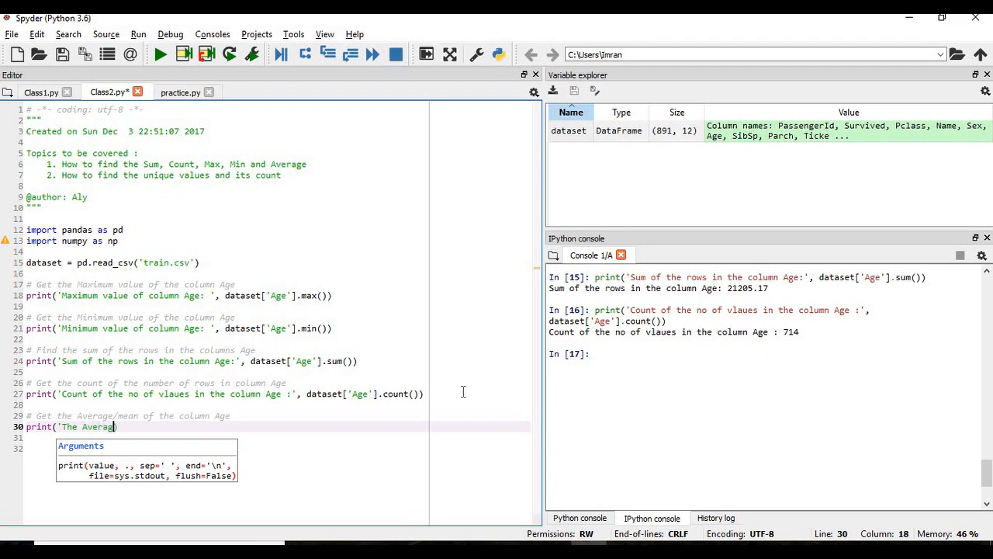
{"action": "type", "text": "e age )"}
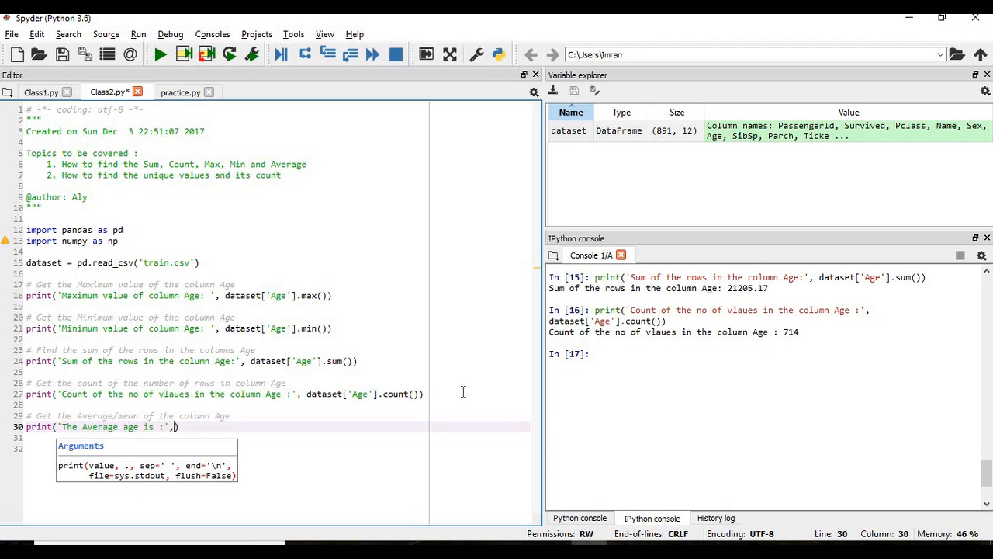
{"action": "type", "text": "dataset['Age']."}
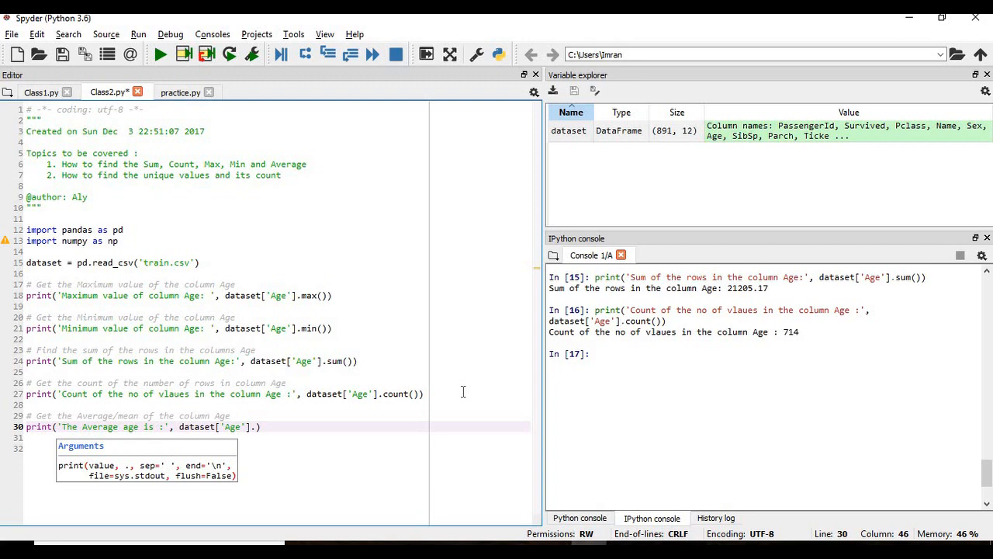
{"action": "type", "text": "mean()"}
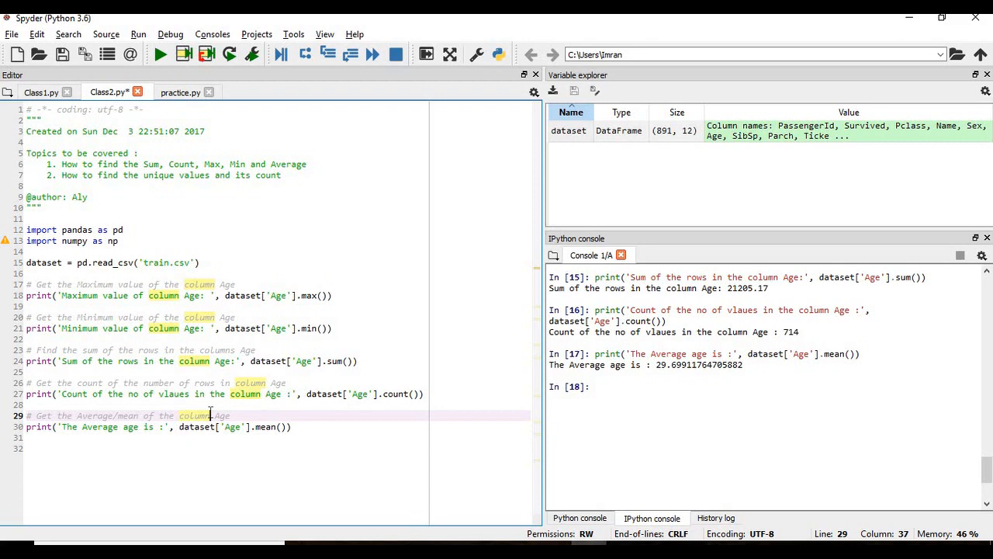
{"action": "mouse_move", "coordinate": [385, 421]}
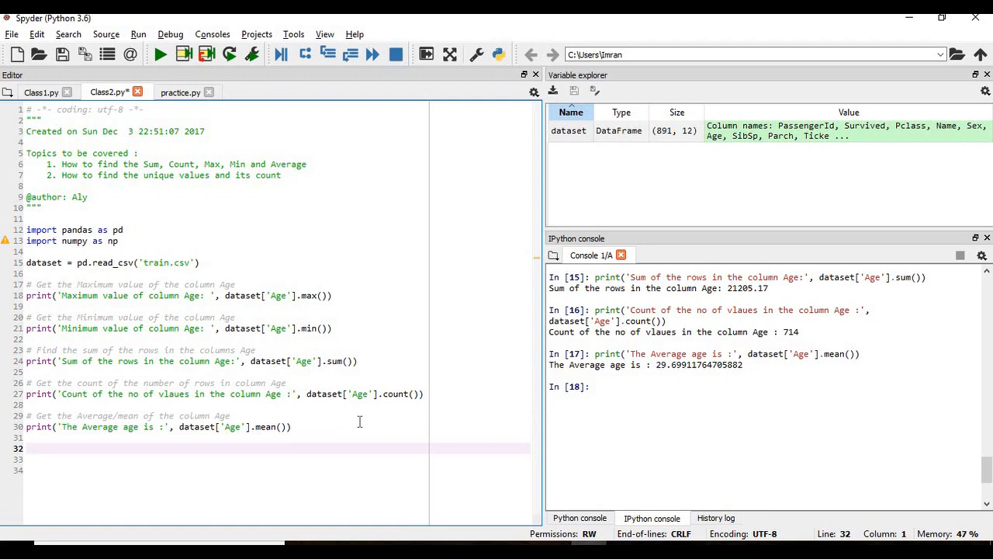
Add the comment #NaN - No a Number and move to a fresh comment line below it.
{"action": "type", "text": "N"}
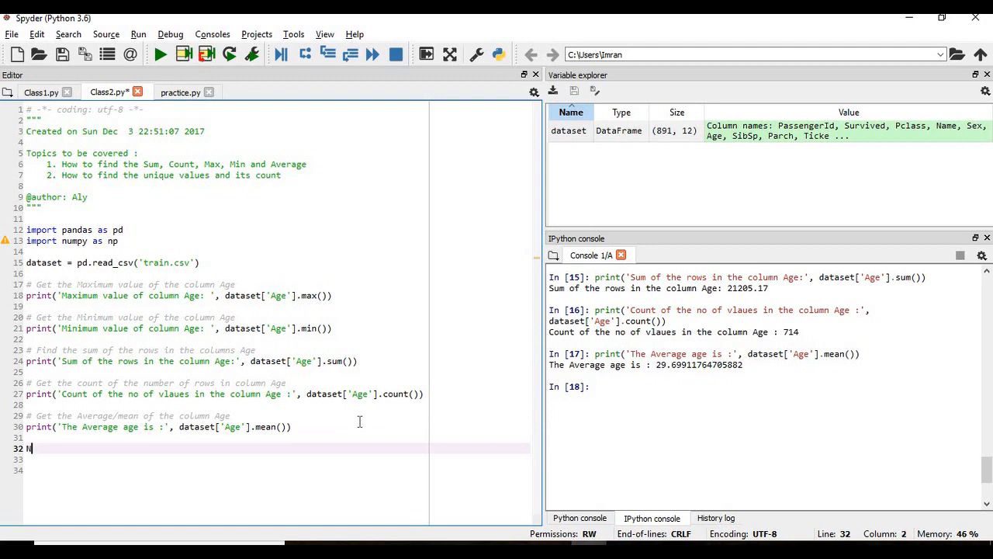
{"action": "type", "text": "aN"}
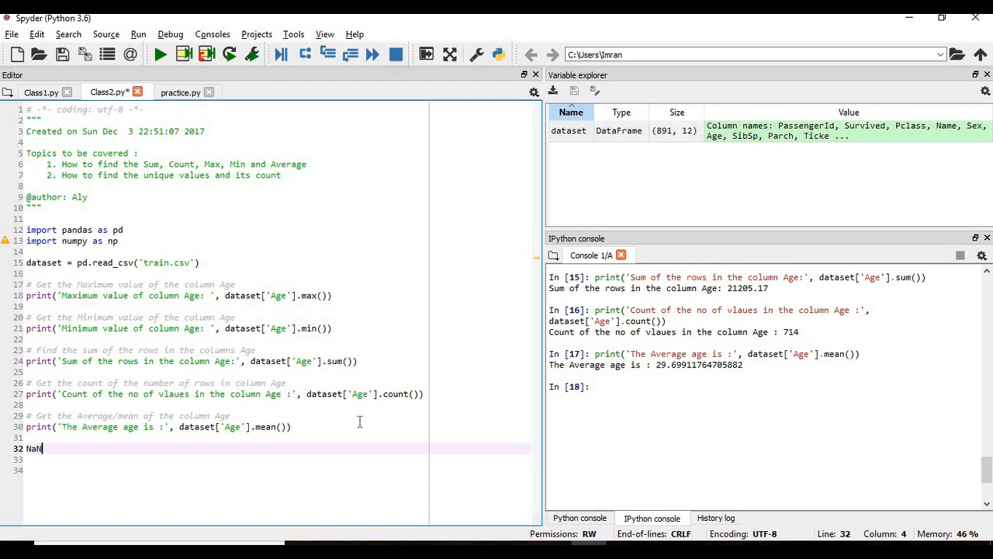
{"action": "type", "text": "- No a"}
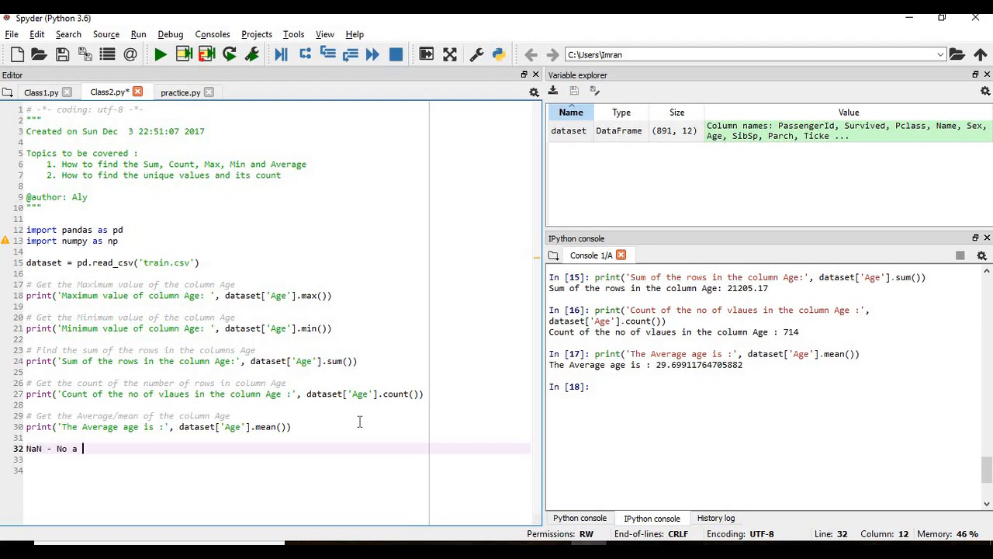
{"action": "type", "text": "Number"}
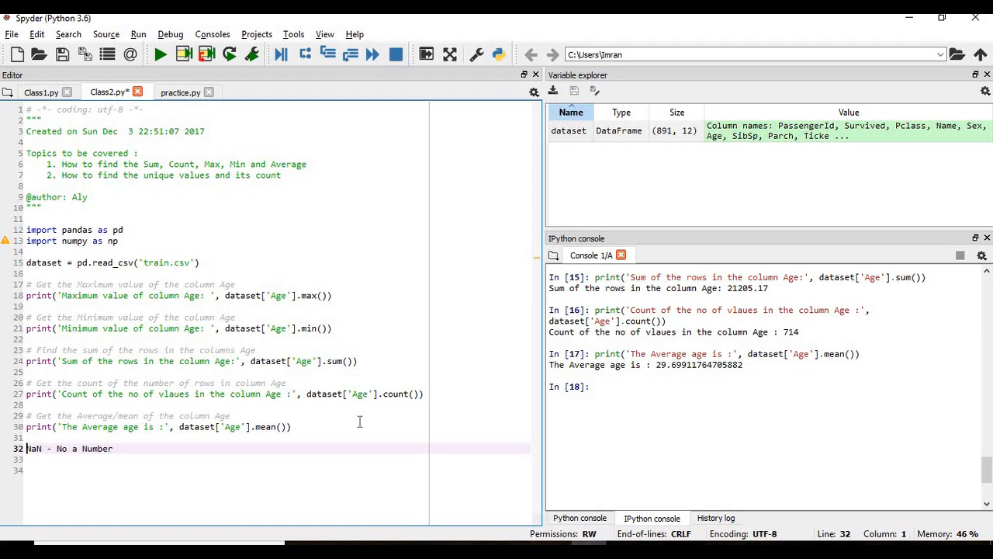
{"action": "type", "text": "#"}
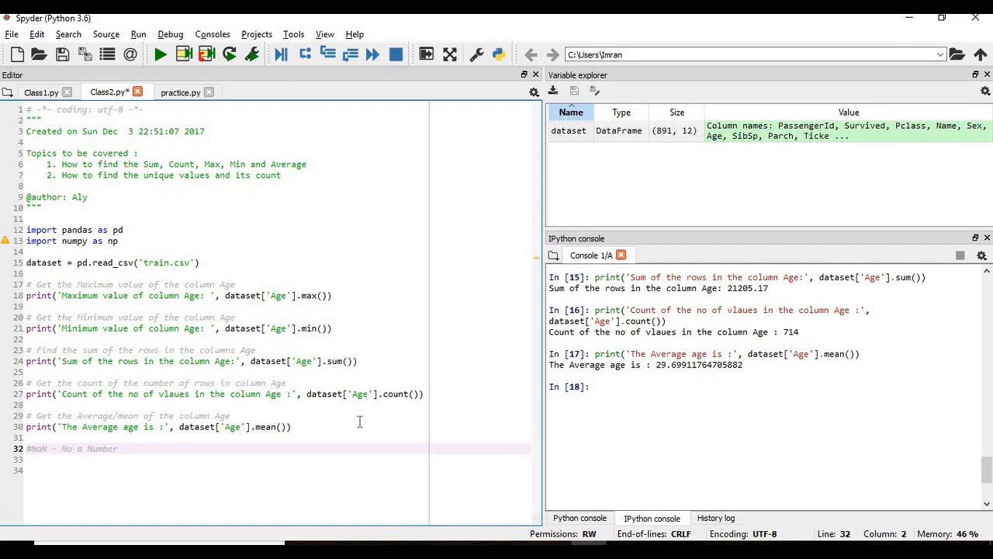
{"action": "left_click", "coordinate": [116, 447]}
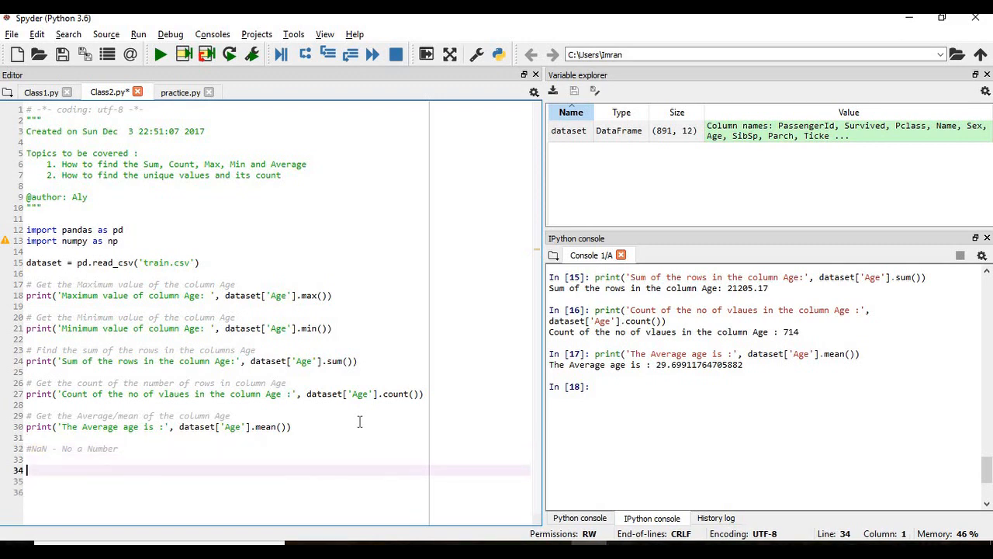
Append ' - Completed' to topic 1 in the docstring header and return to the script's end.
{"action": "type", "text": "#"}
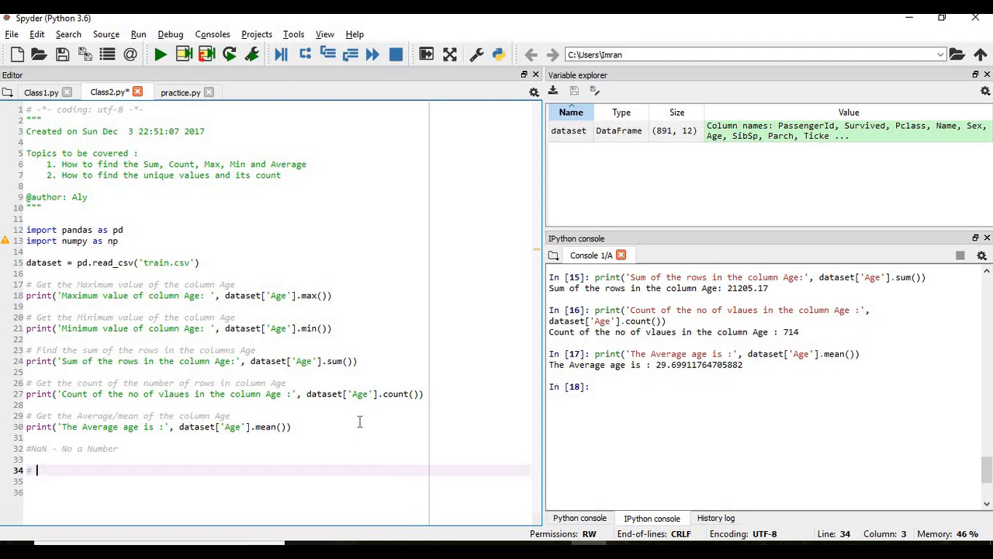
{"action": "mouse_move", "coordinate": [338, 165]}
{"action": "type", "text": " - Com"}
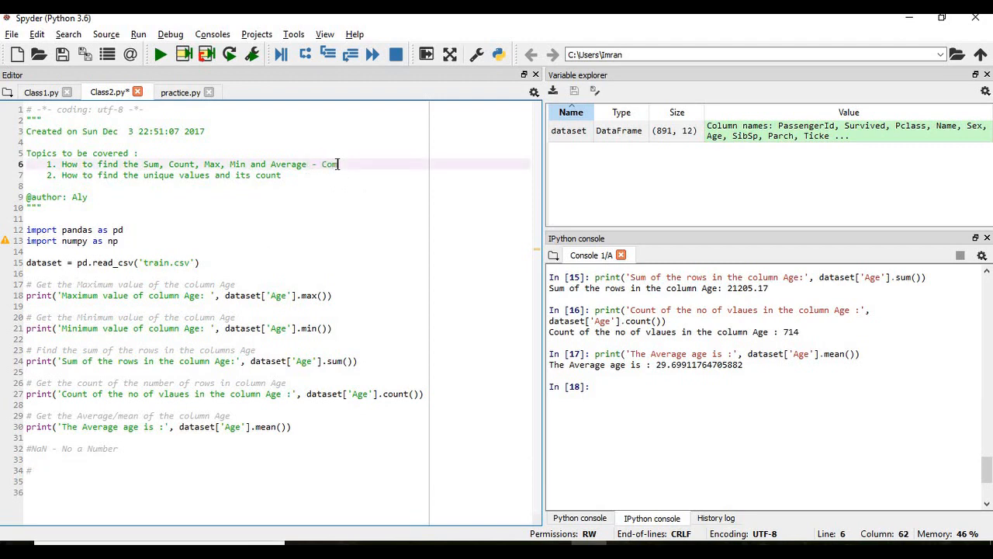
{"action": "type", "text": "pleted"}
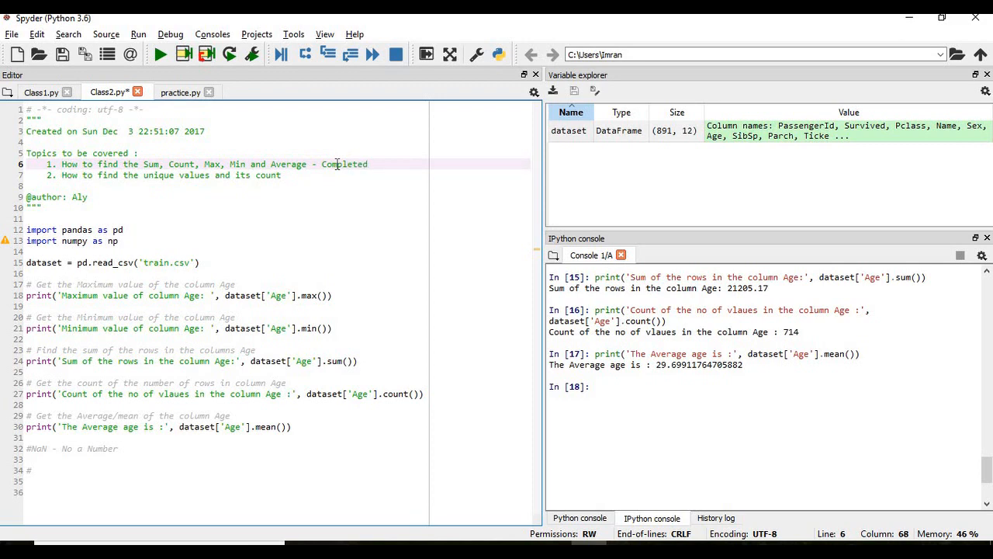
{"action": "left_click", "coordinate": [279, 173]}
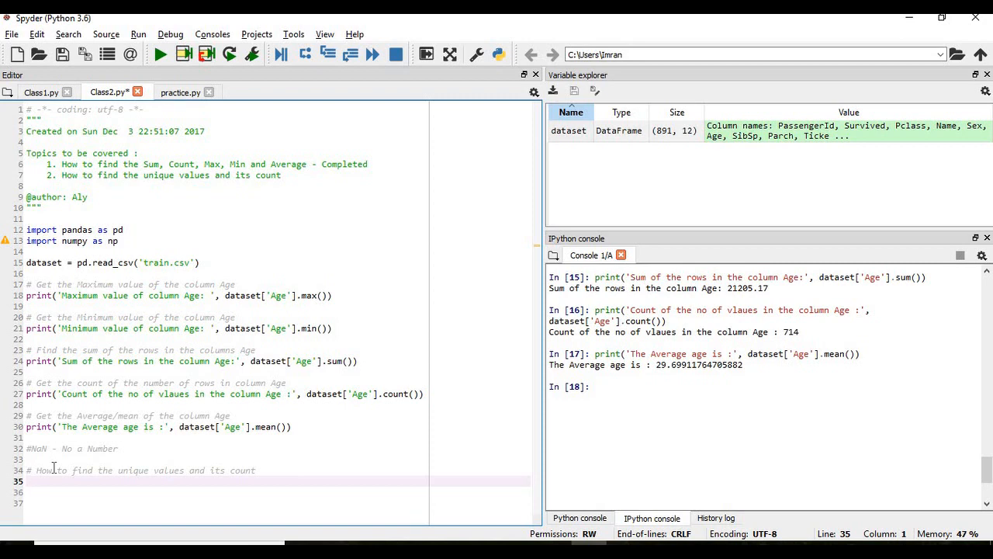
{"action": "mouse_move", "coordinate": [553, 416]}
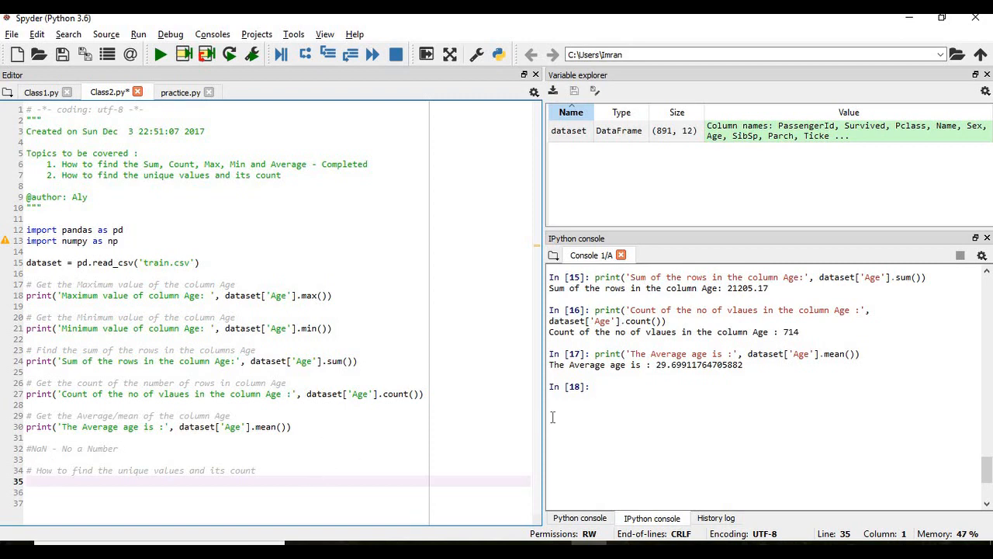
Run dataset.info() in the console and start coding under the unique-values heading.
{"action": "type", "text": "dataset"}
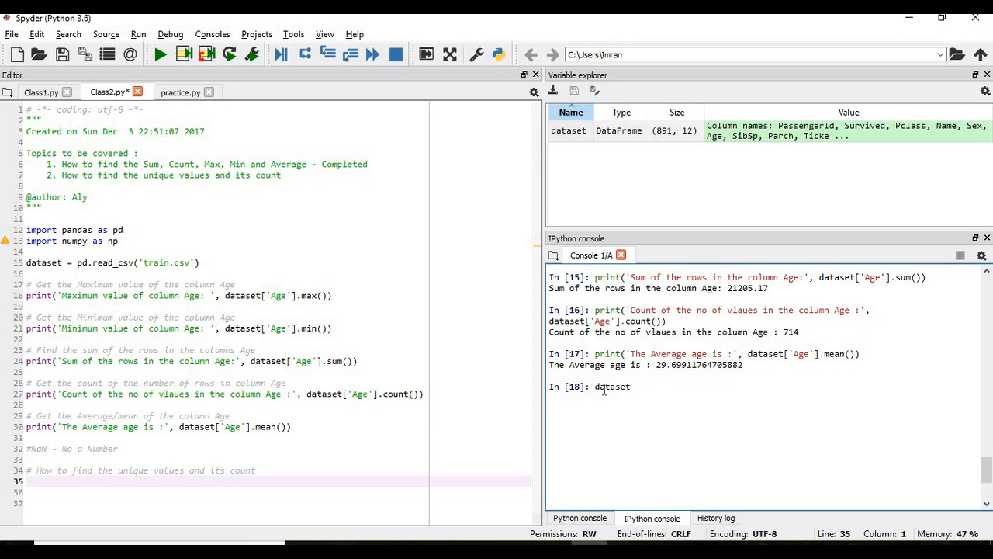
{"action": "type", "text": ".info("}
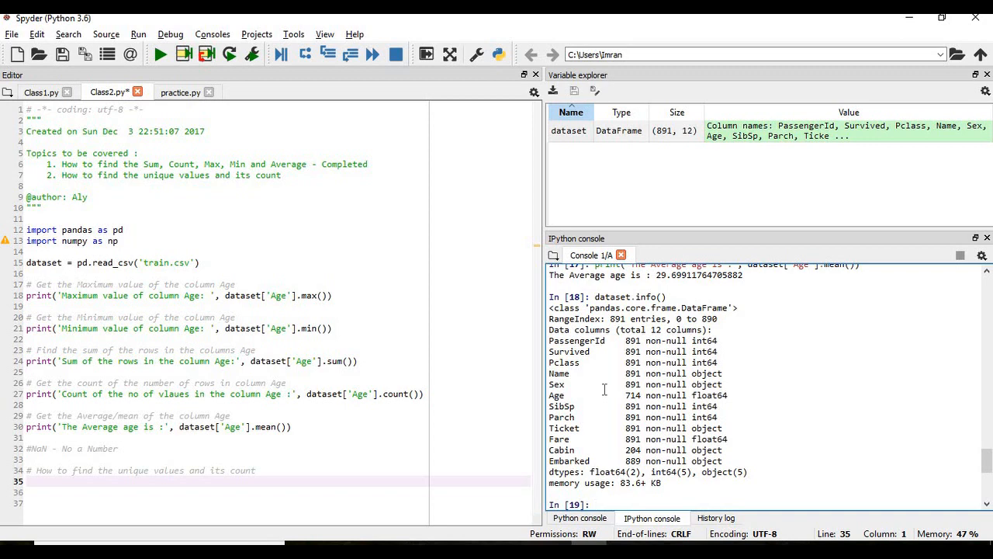
{"action": "type", "text": "d"}
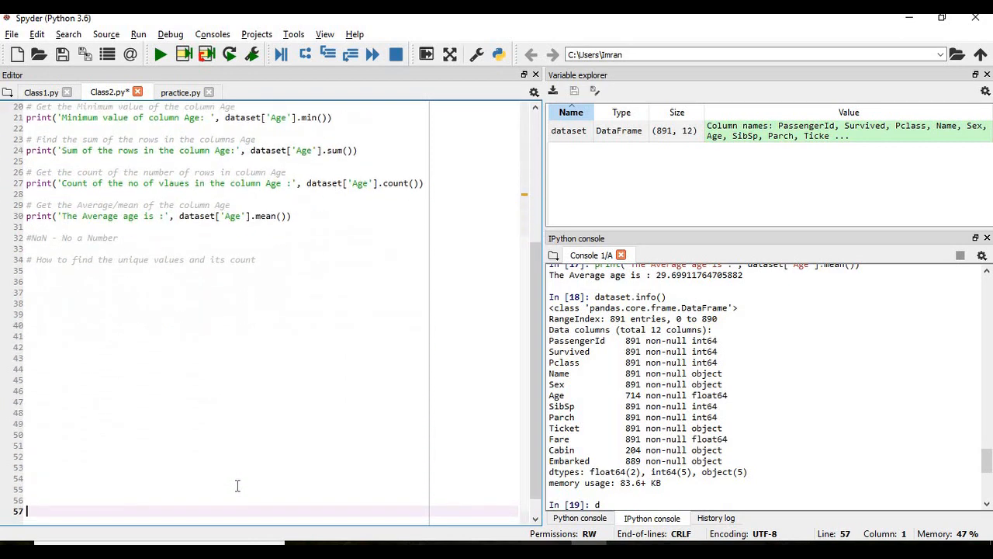
{"action": "left_click", "coordinate": [39, 270]}
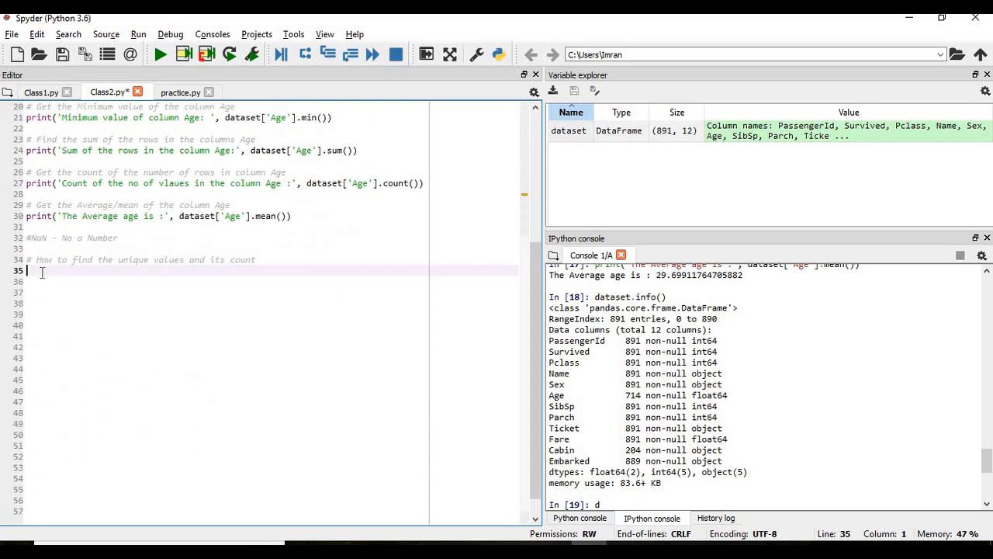
Write and run dataset['Age'].count(), outputting 714.
{"action": "type", "text": "dta"}
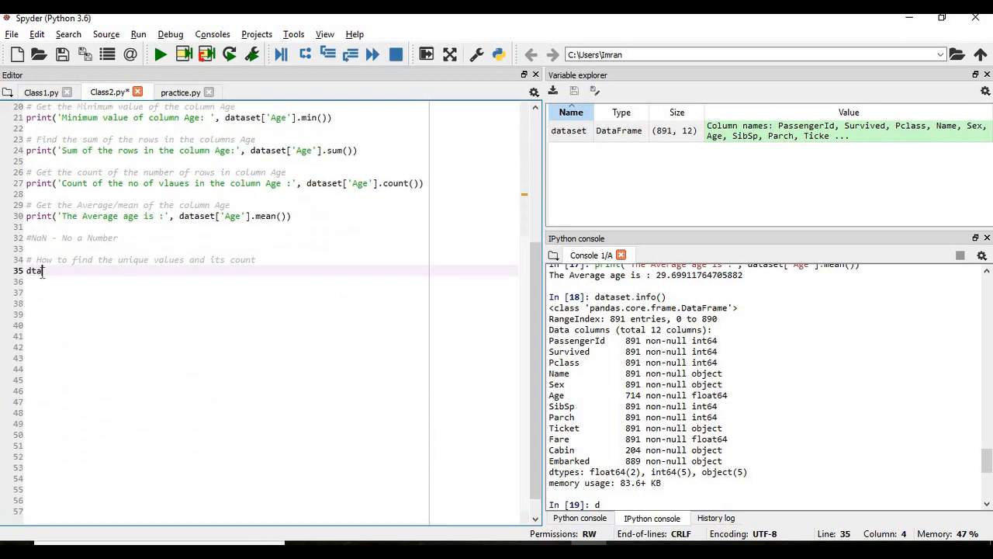
{"action": "type", "text": "aset"}
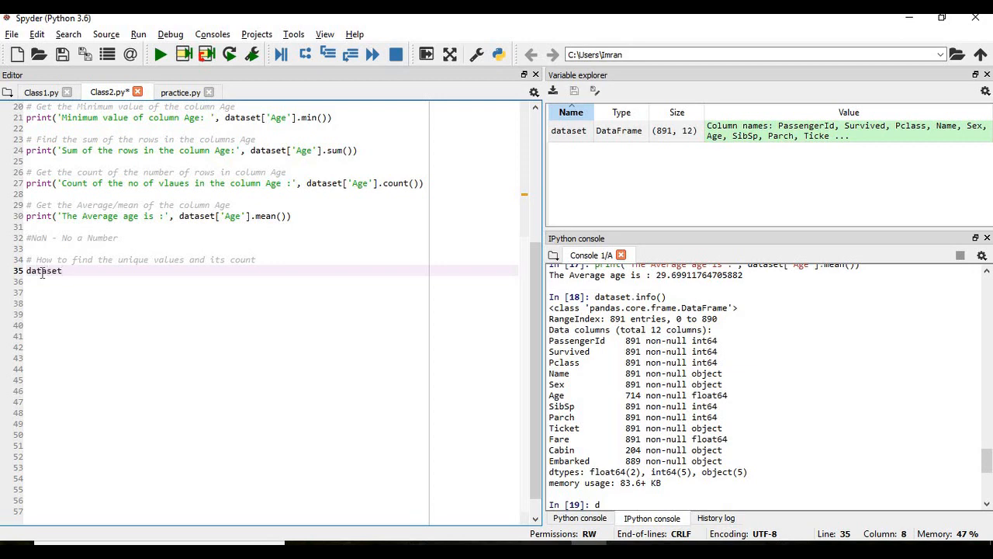
{"action": "type", "text": "."}
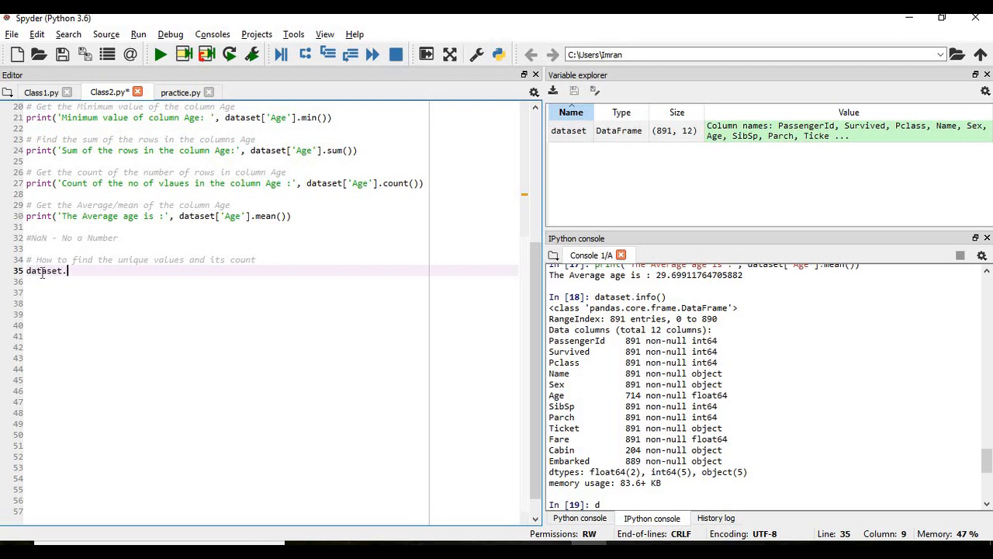
{"action": "type", "text": "["}
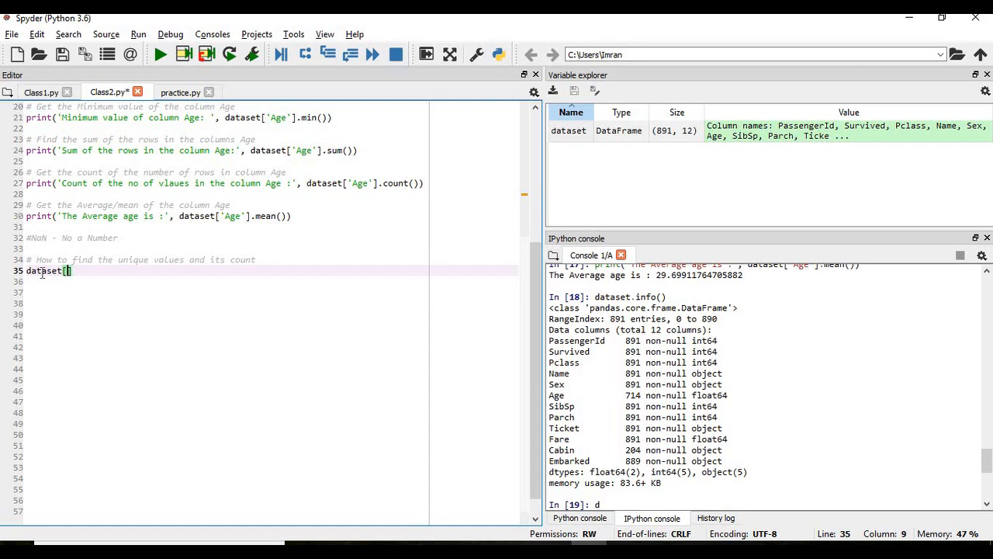
{"action": "type", "text": "'Age']"}
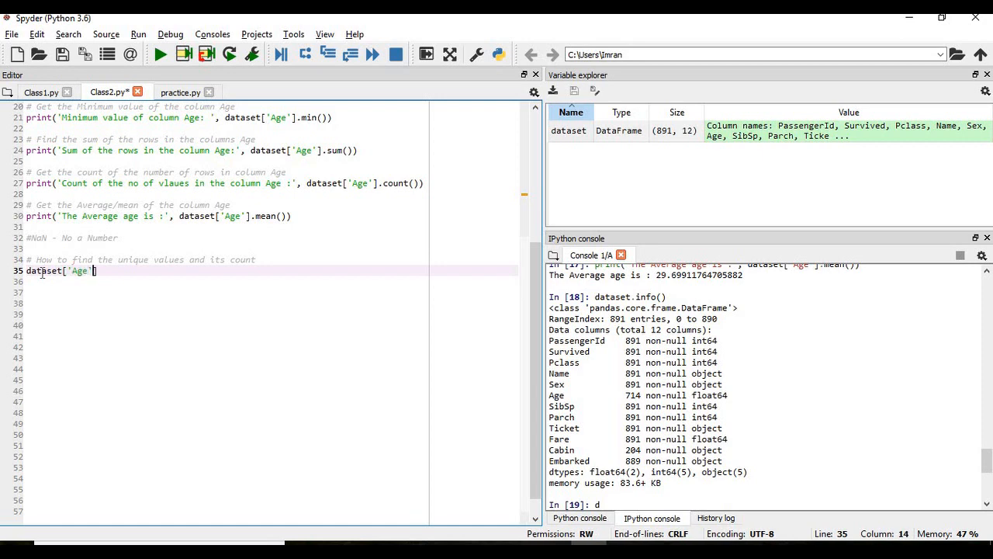
{"action": "type", "text": "."}
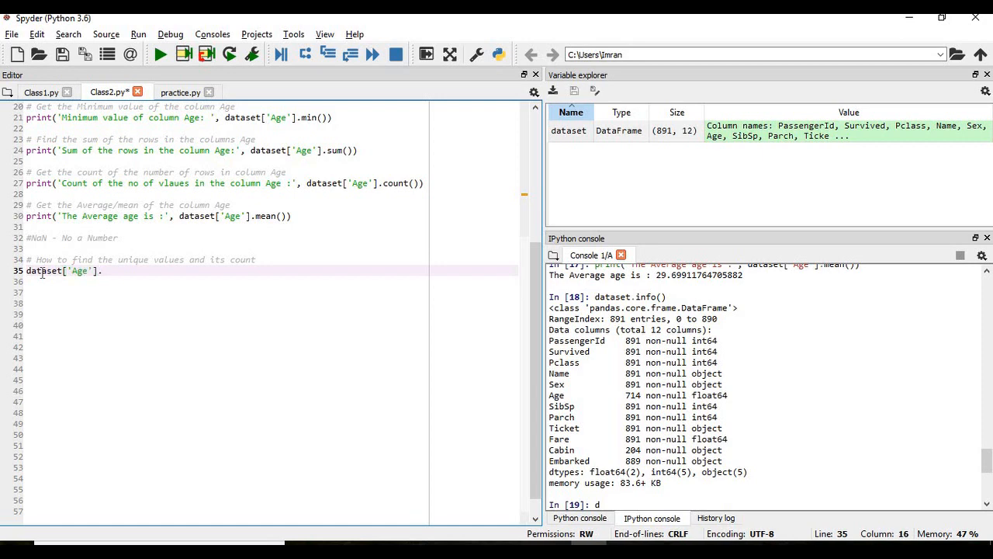
{"action": "type", "text": "cou"}
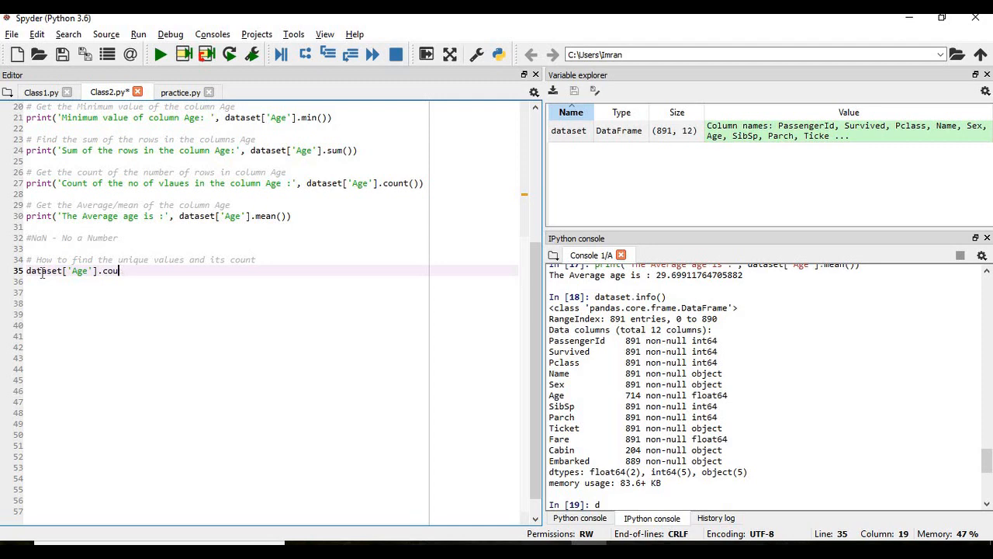
{"action": "type", "text": "nt()"}
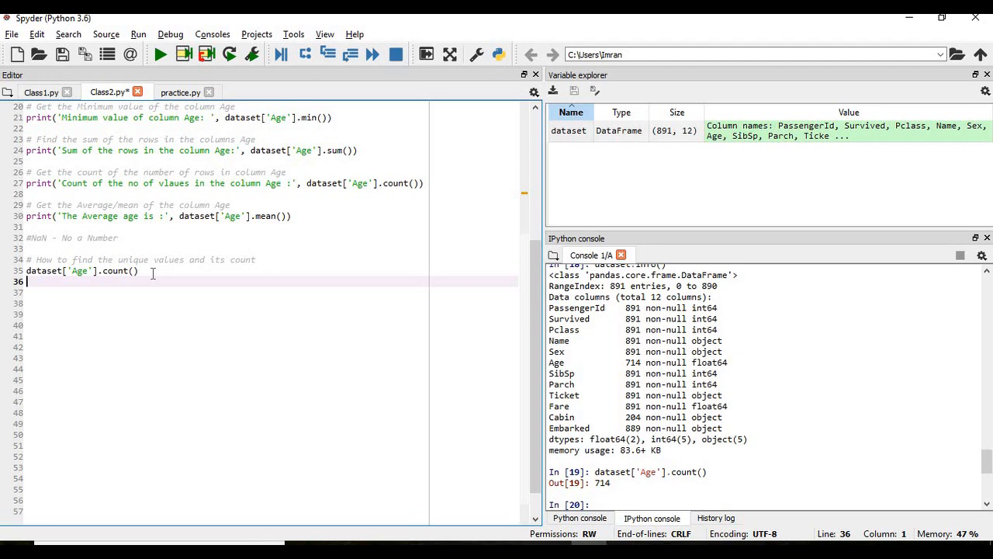
{"action": "key", "text": "Return"}
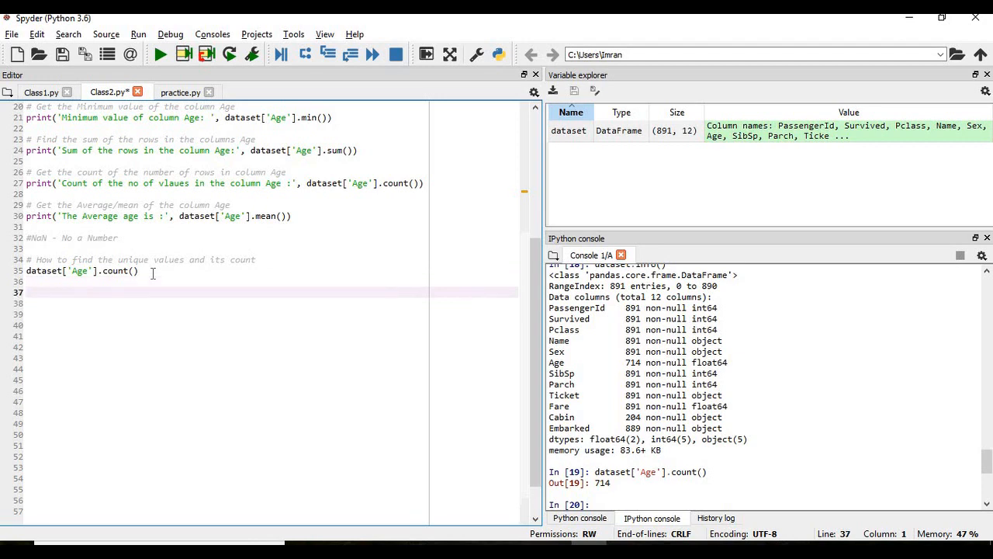
Enter dataset['Sex'].count(), correcting the 'coutn' typo, and run it to get 891.
{"action": "type", "text": "dataset['"}
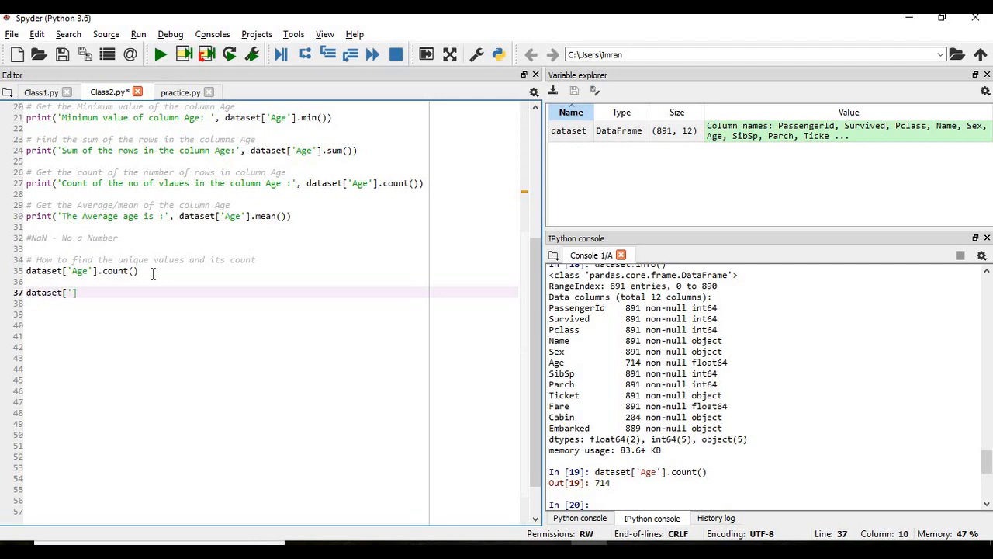
{"action": "type", "text": "Sex"}
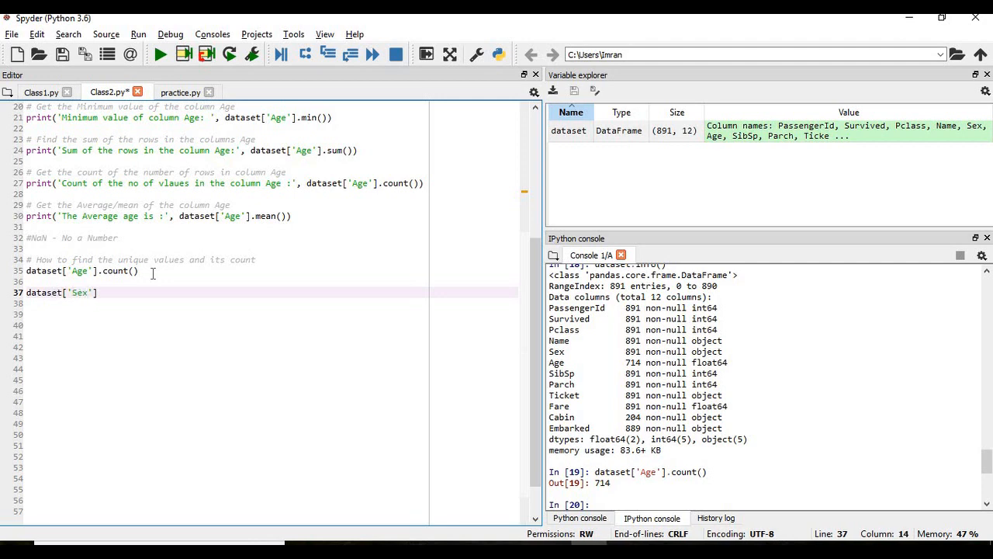
{"action": "type", "text": ".coutn"}
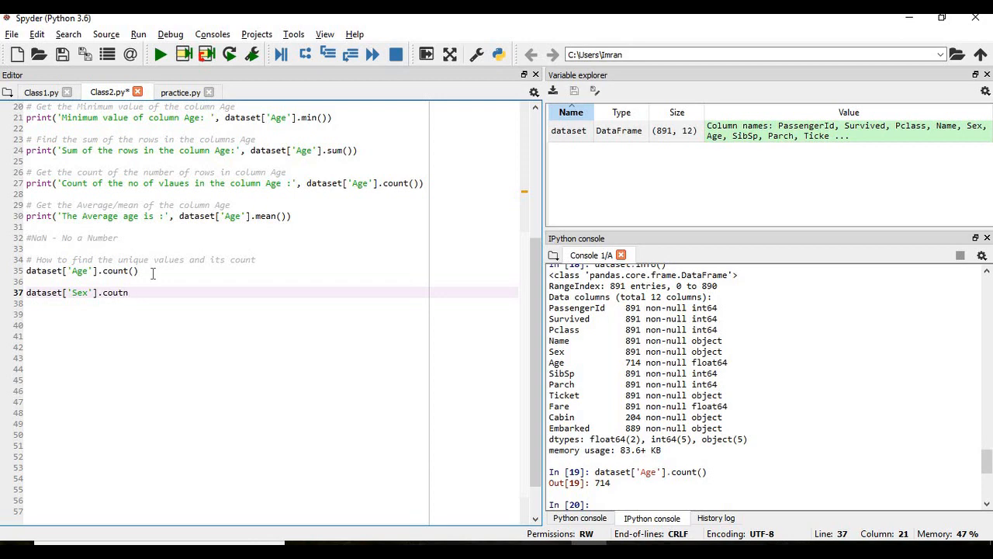
{"action": "key", "text": "backspace"}
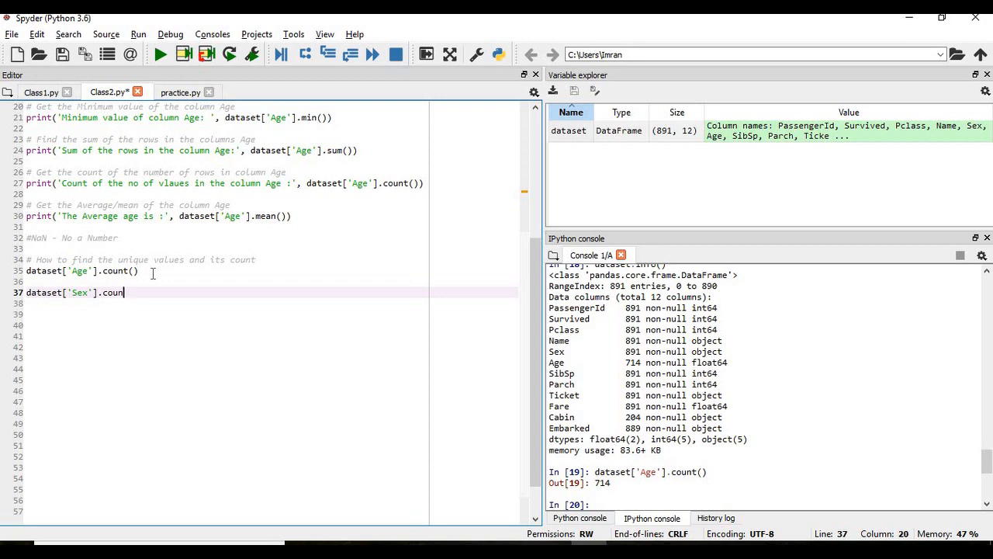
{"action": "type", "text": "t()"}
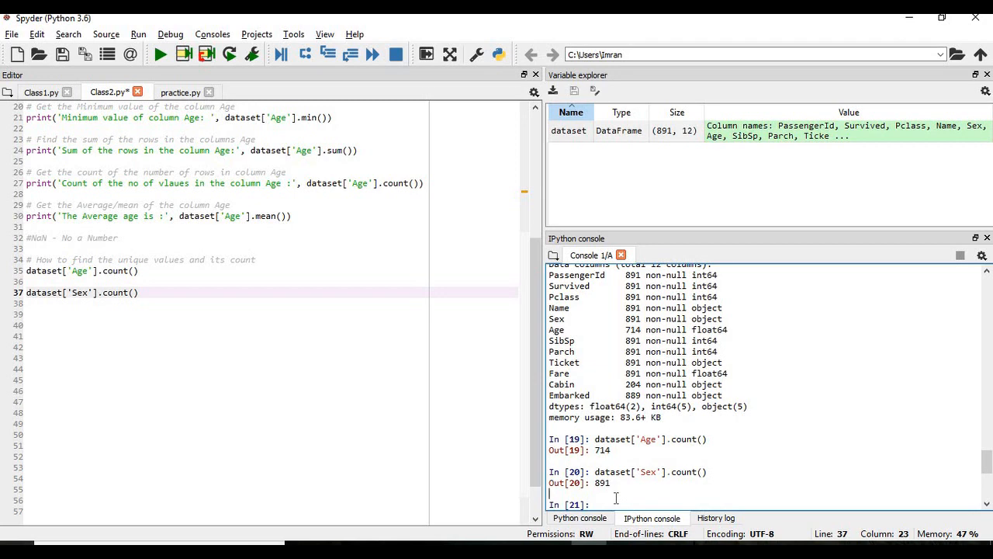
{"action": "mouse_move", "coordinate": [244, 290]}
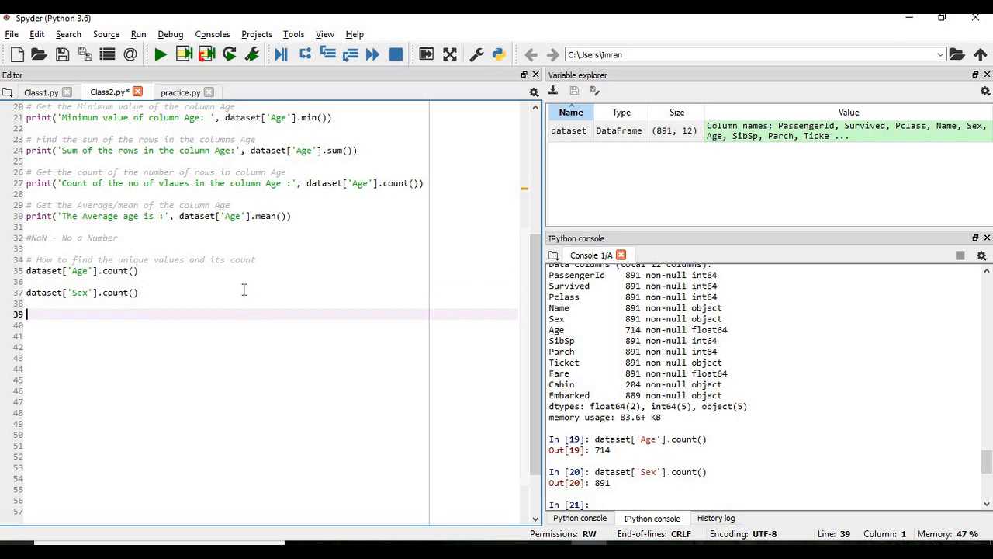
Enter and run dataset['Sex'].unique(), returning array(['male', 'female']), then start a new line.
{"action": "type", "text": "datae"}
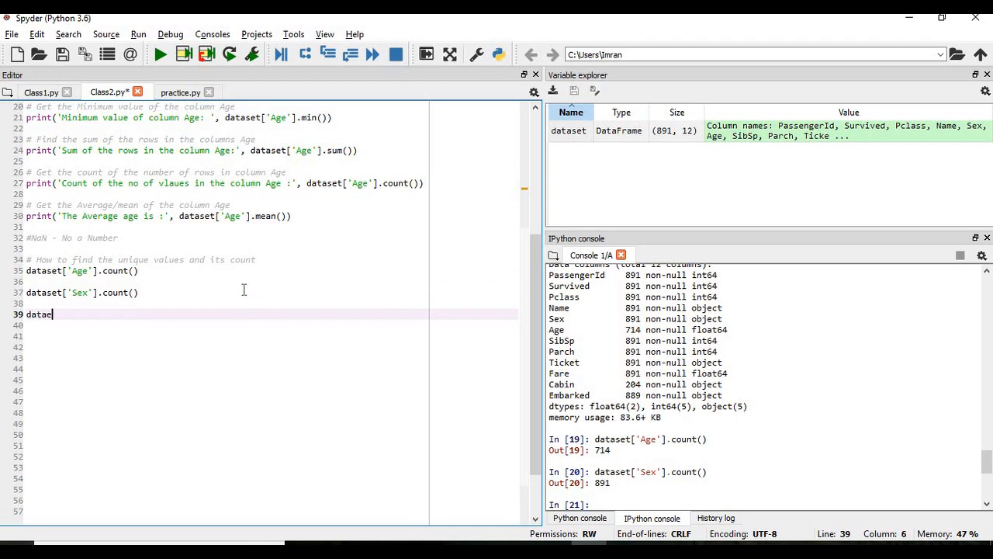
{"action": "type", "text": "t['Se"}
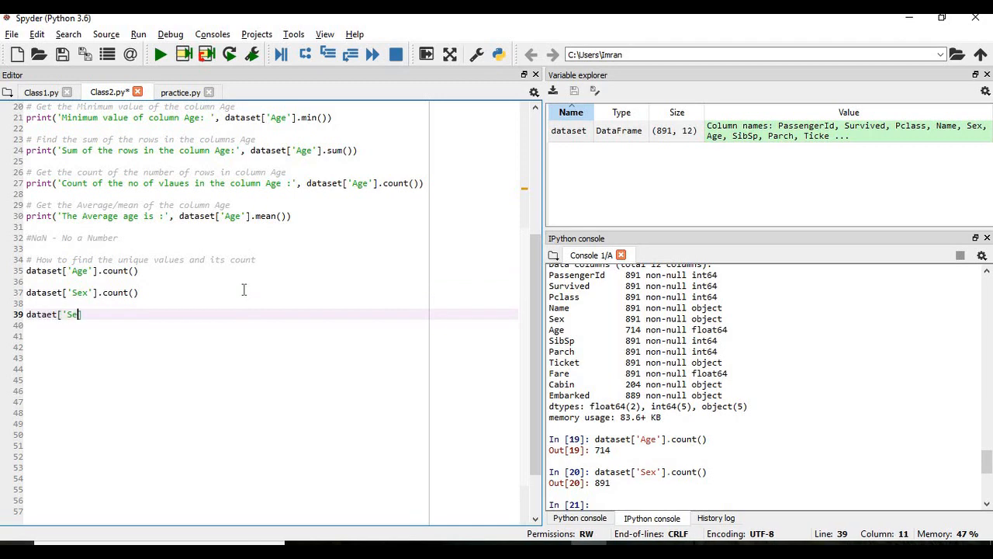
{"action": "type", "text": "x']"}
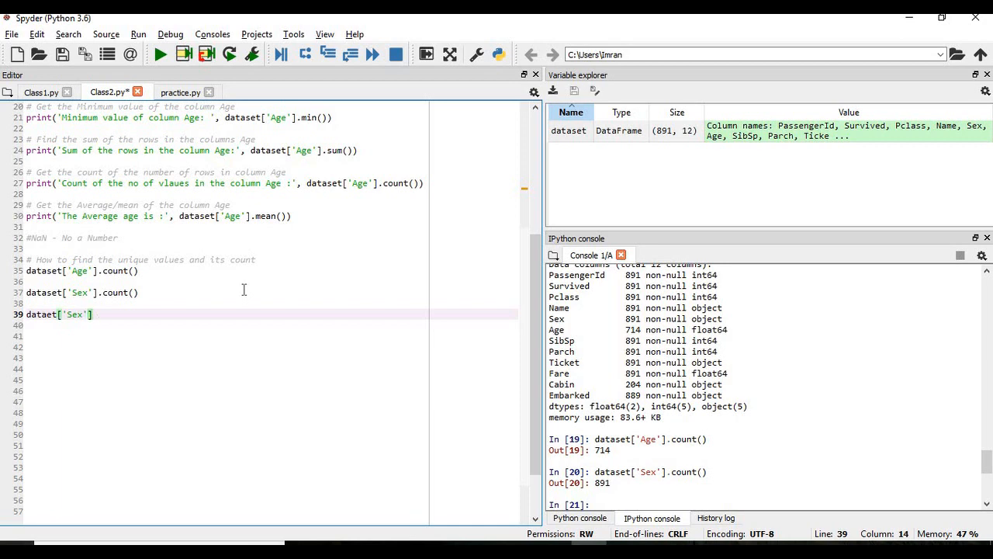
{"action": "type", "text": "."}
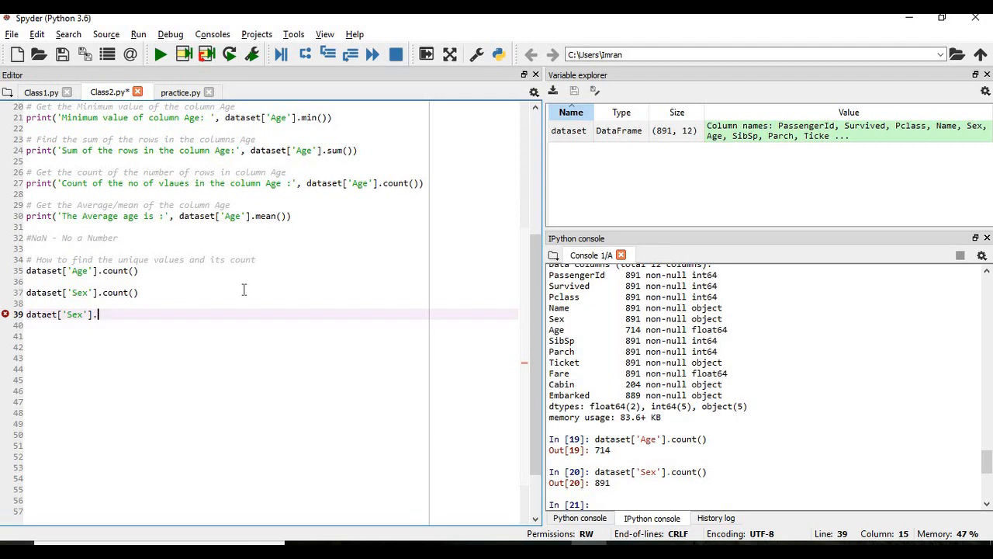
{"action": "type", "text": "uniqu"}
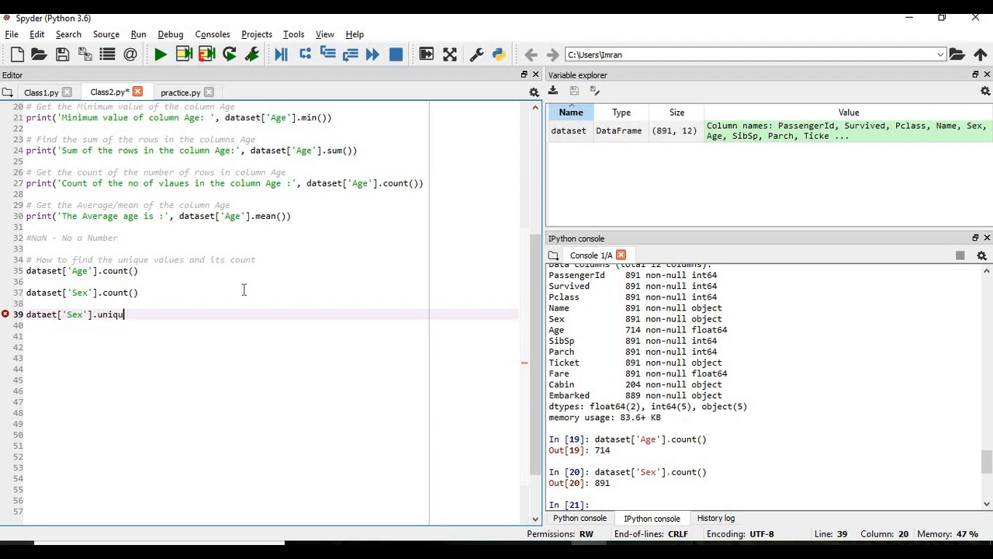
{"action": "type", "text": "()"}
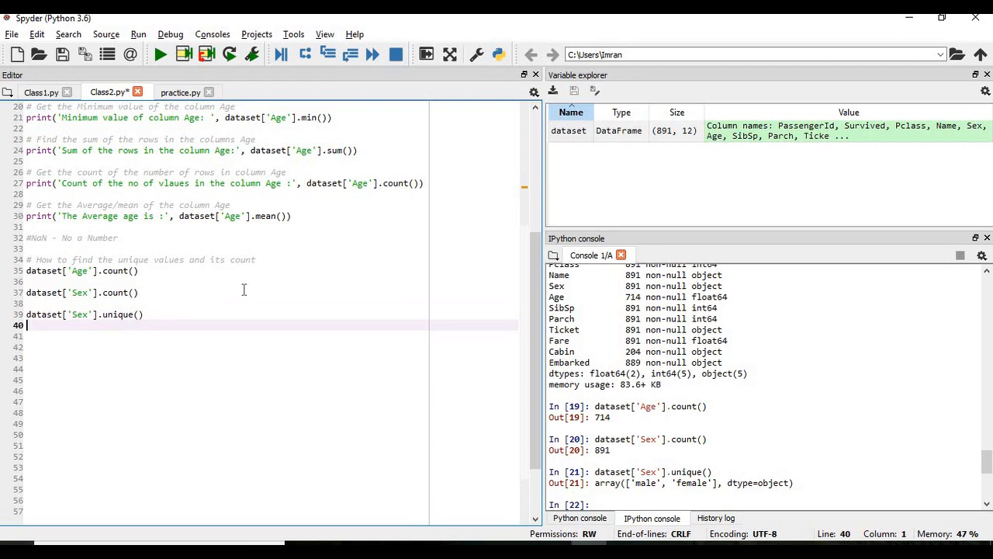
{"action": "key", "text": "Return"}
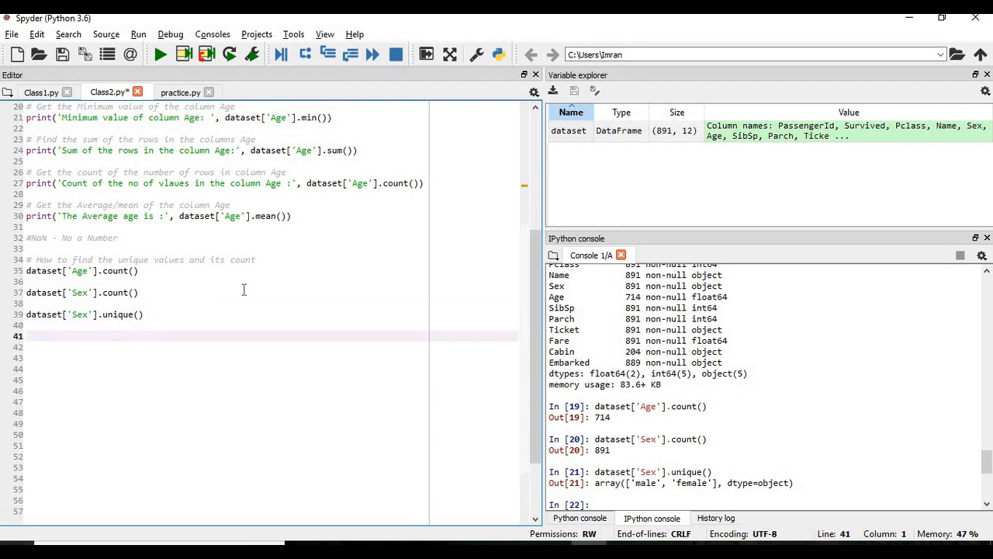
Write a first attempt at the Sex frequency line as dataset['Sex'].count_values, which fails.
{"action": "type", "text": "dataset['"}
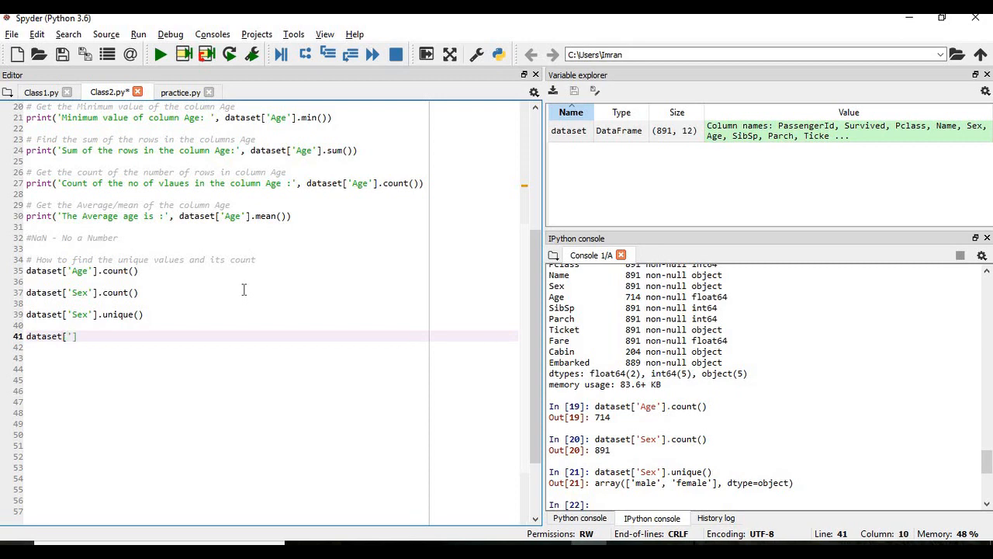
{"action": "type", "text": "Sex'"}
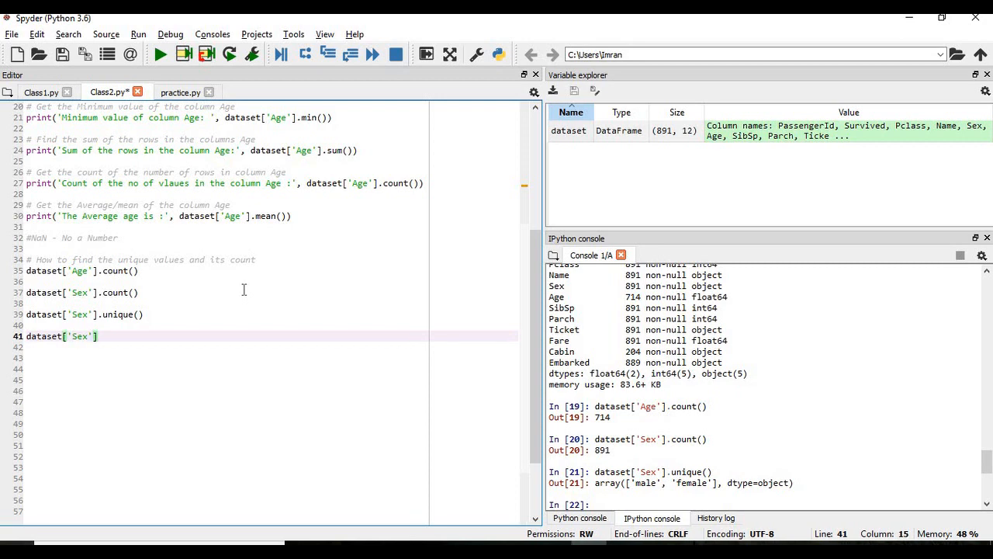
{"action": "type", "text": ".c"}
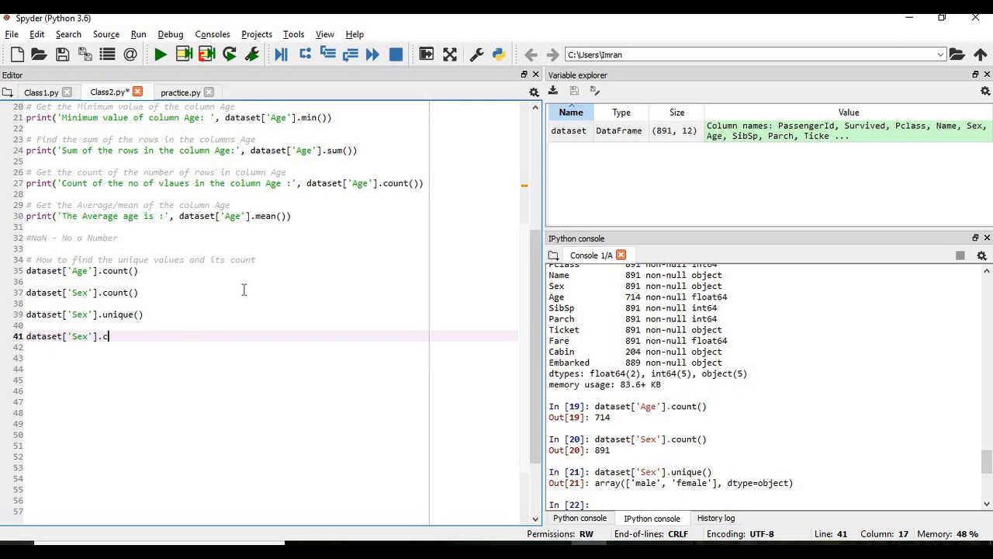
{"action": "type", "text": "ount_"}
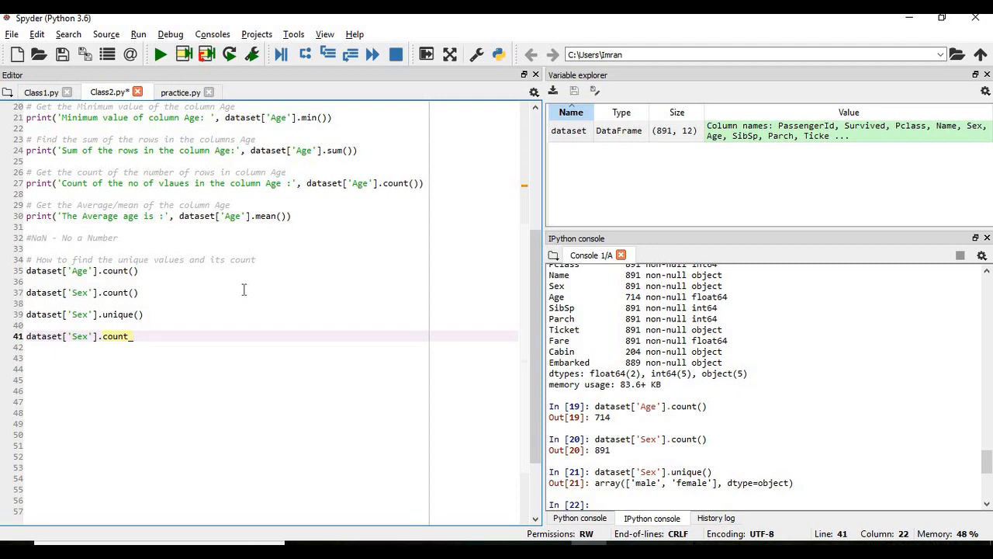
{"action": "type", "text": "values("}
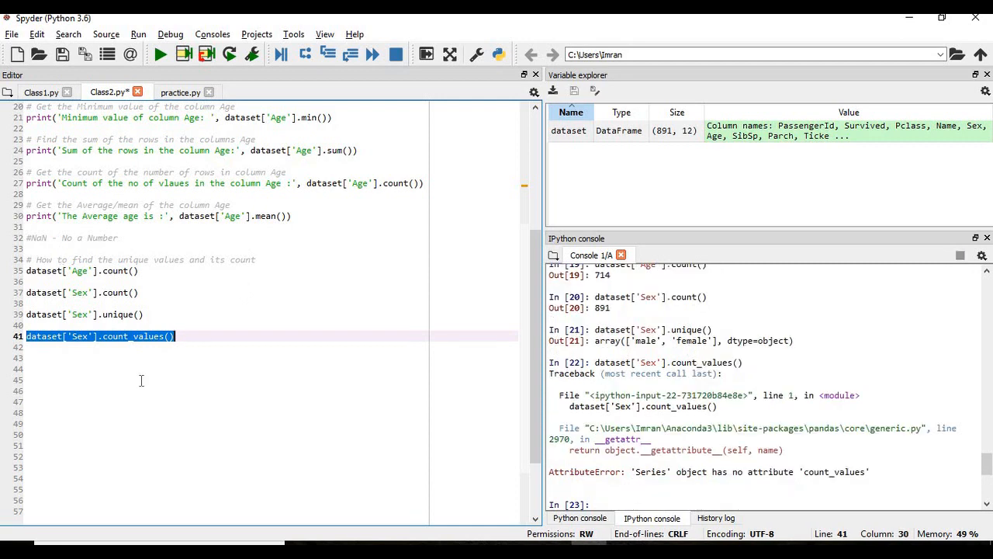
Correct the method to value_counts() and run it, giving male 577 and female 314.
{"action": "left_click", "coordinate": [179, 335]}
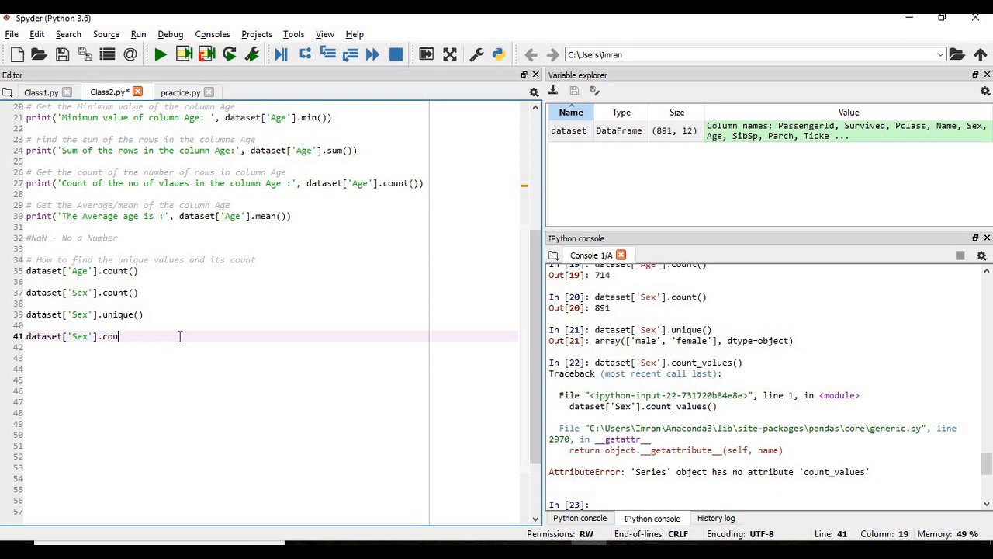
{"action": "type", "text": "values"}
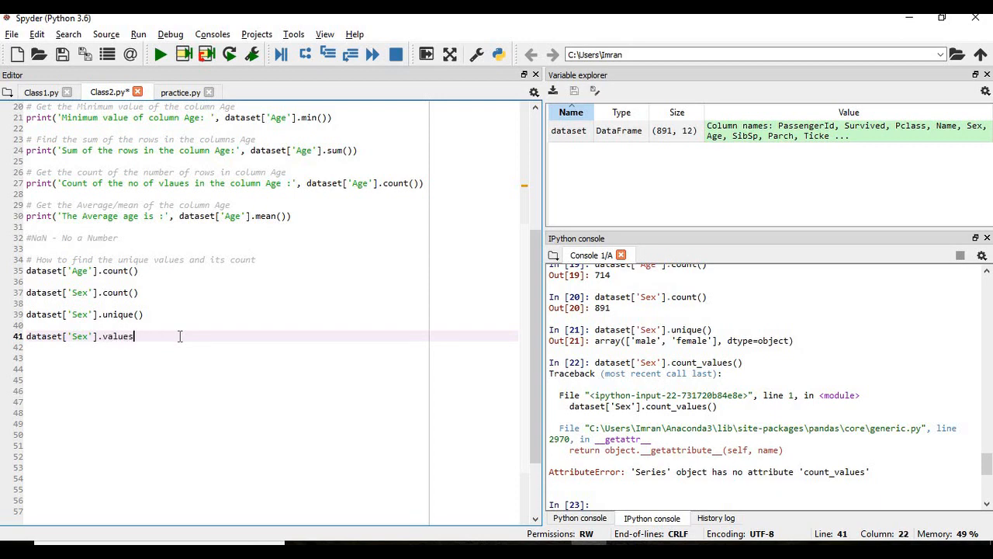
{"action": "type", "text": "_"}
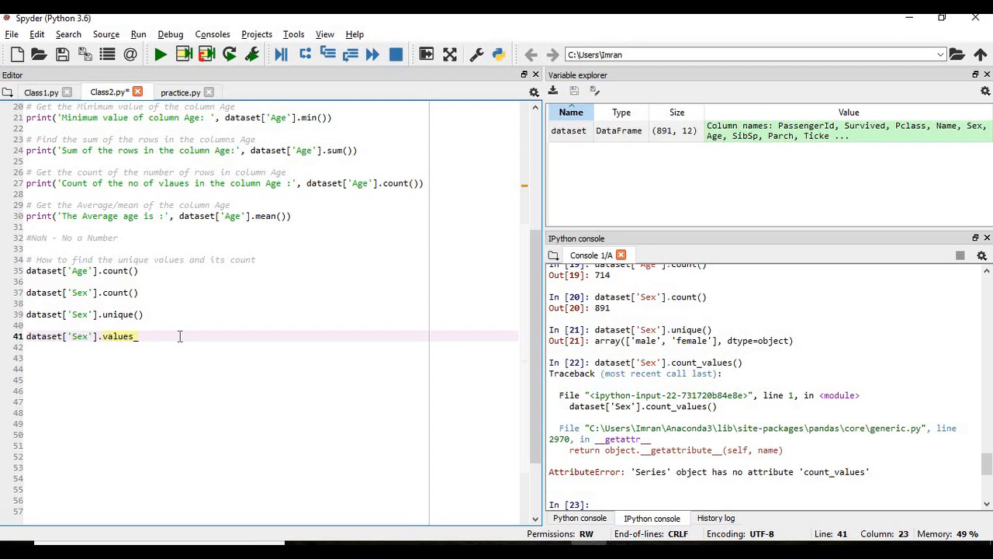
{"action": "type", "text": "count()"}
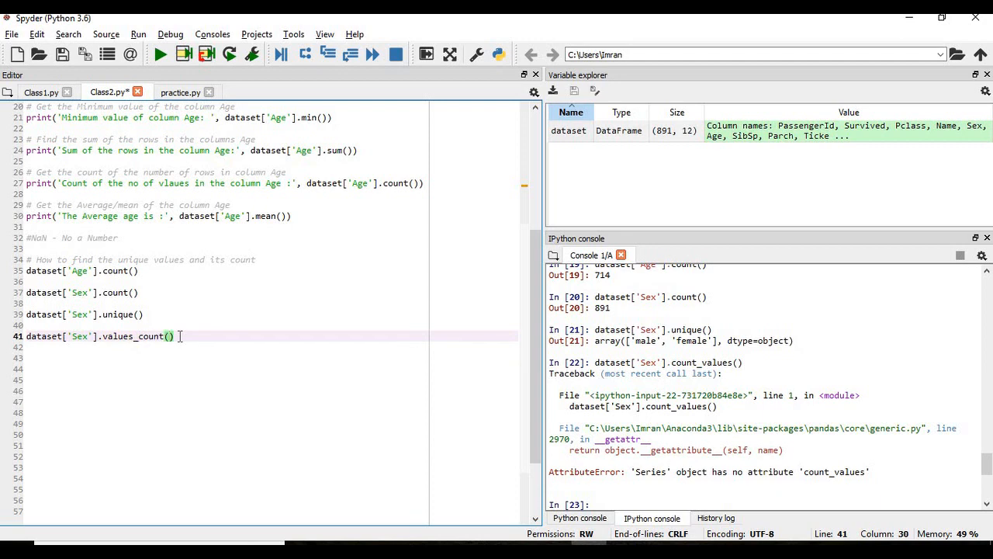
{"action": "key", "text": "f9"}
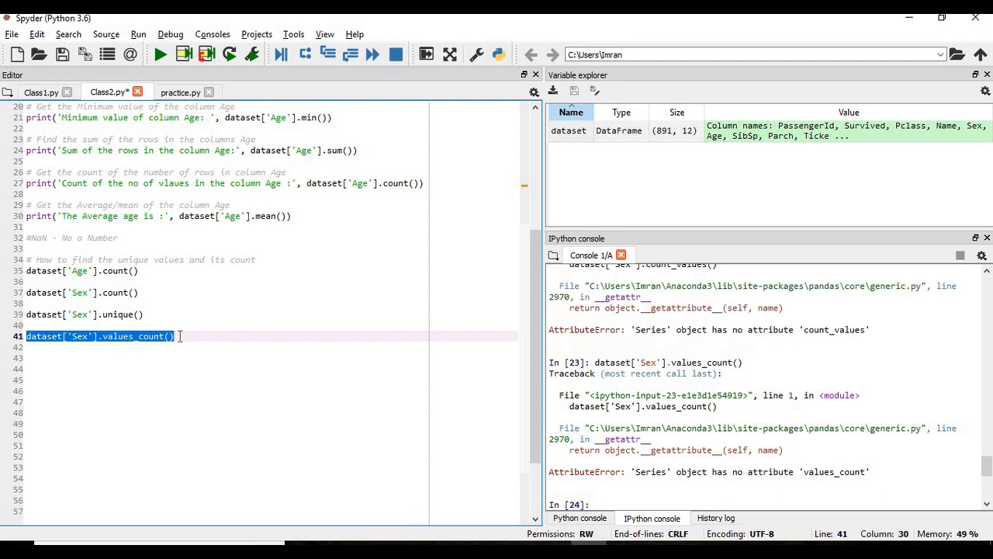
{"action": "left_click", "coordinate": [130, 336]}
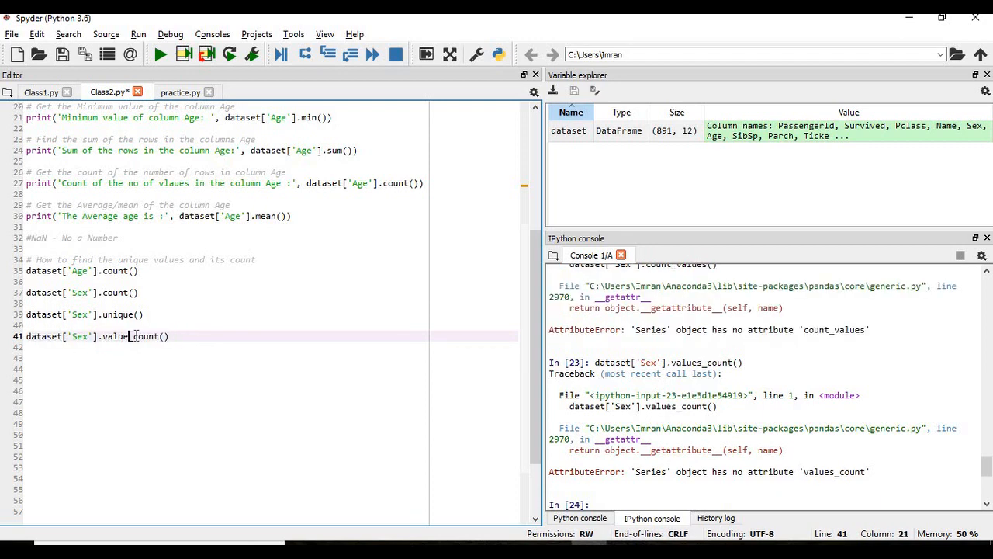
{"action": "type", "text": "s"}
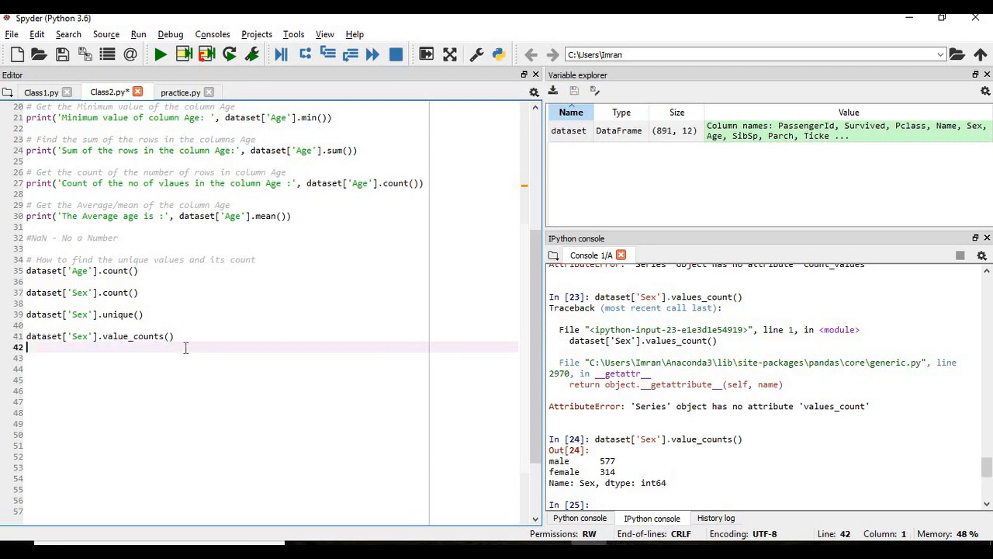
Append '- Completed' to topic 2 in the header docstring, fixing its spelling.
{"action": "scroll", "scroll_direction": "down", "scroll_amount": 3}
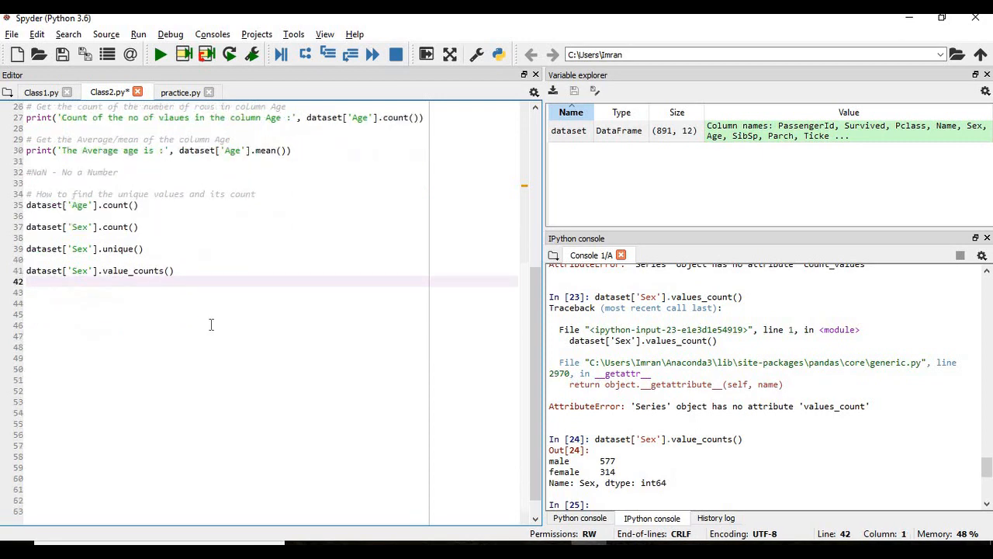
{"action": "scroll", "scroll_direction": "up", "scroll_amount": 3}
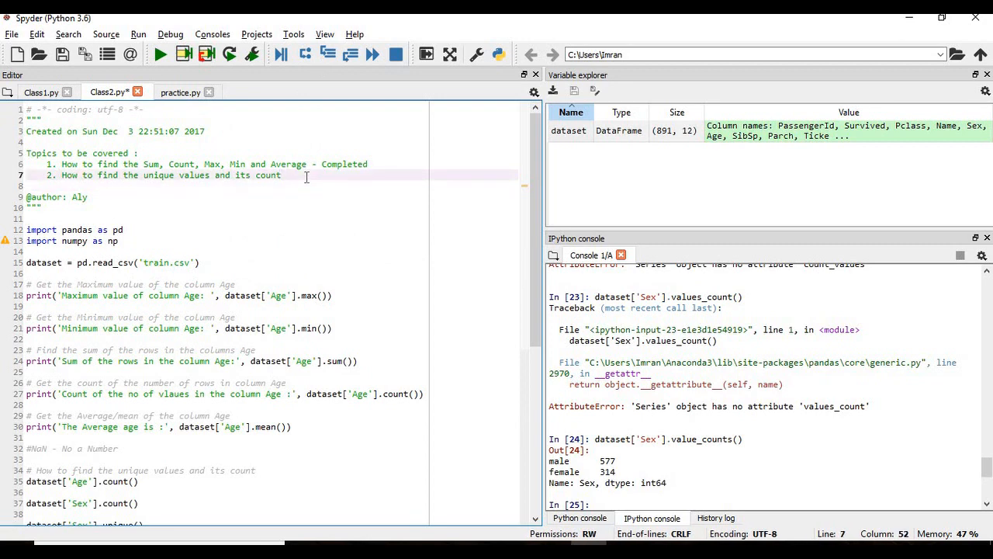
{"action": "type", "text": "-"}
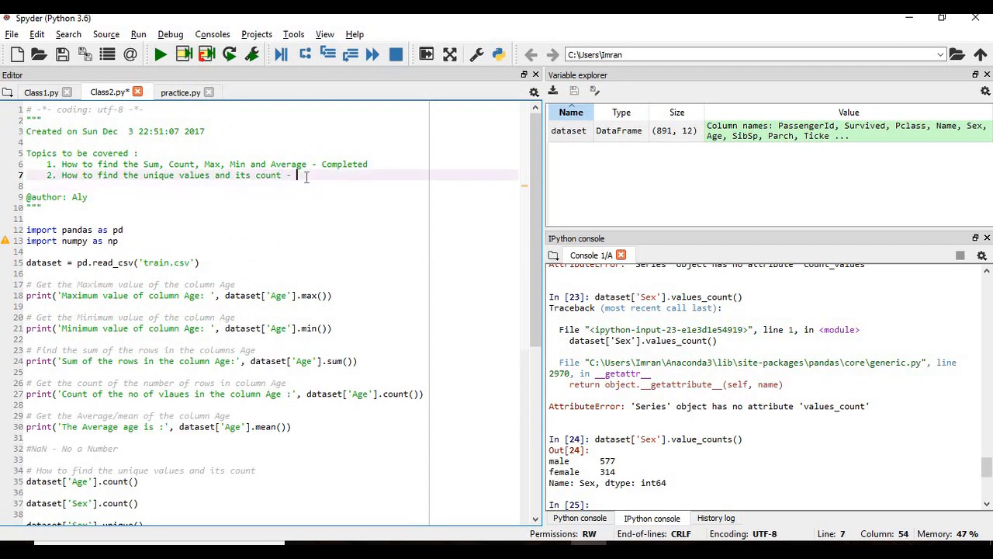
{"action": "type", "text": "Completed"}
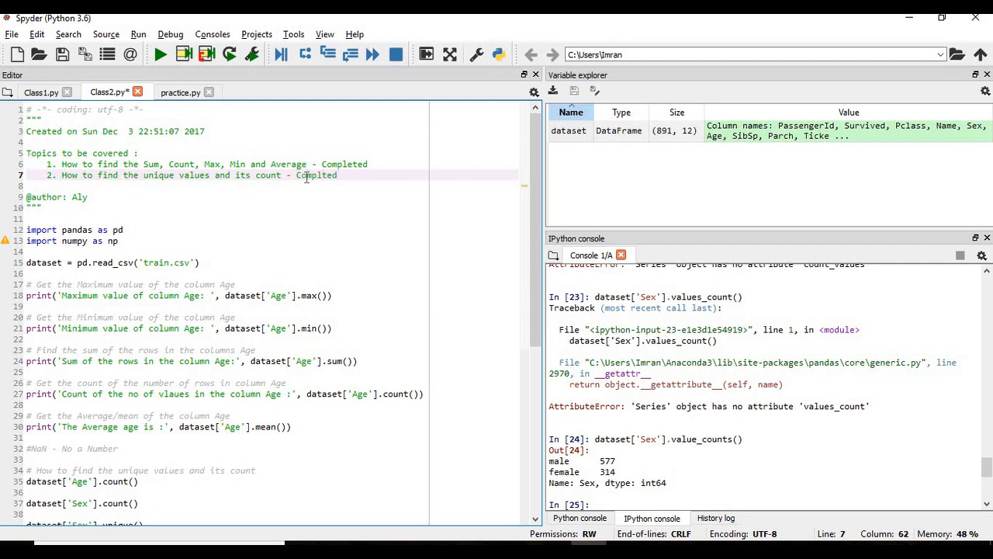
{"action": "left_click", "coordinate": [311, 174]}
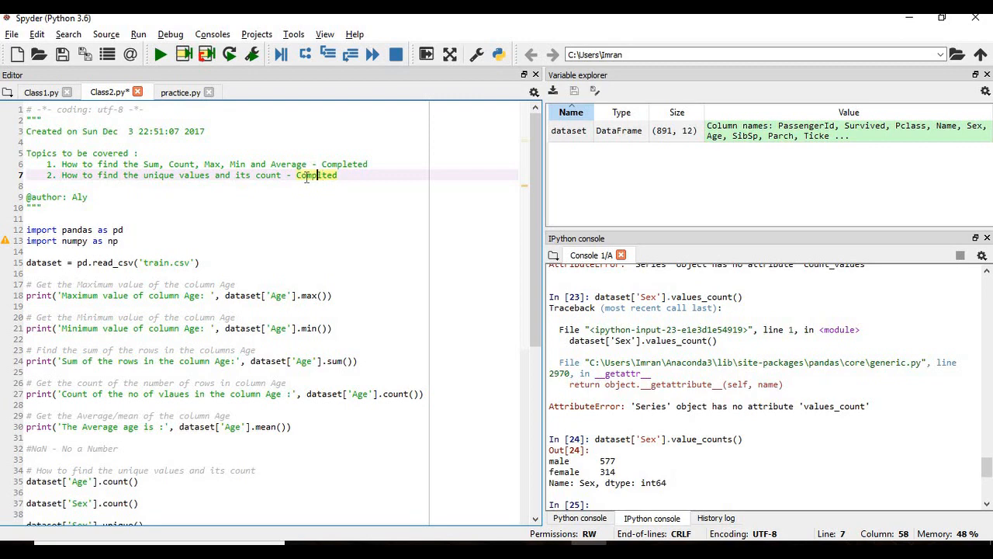